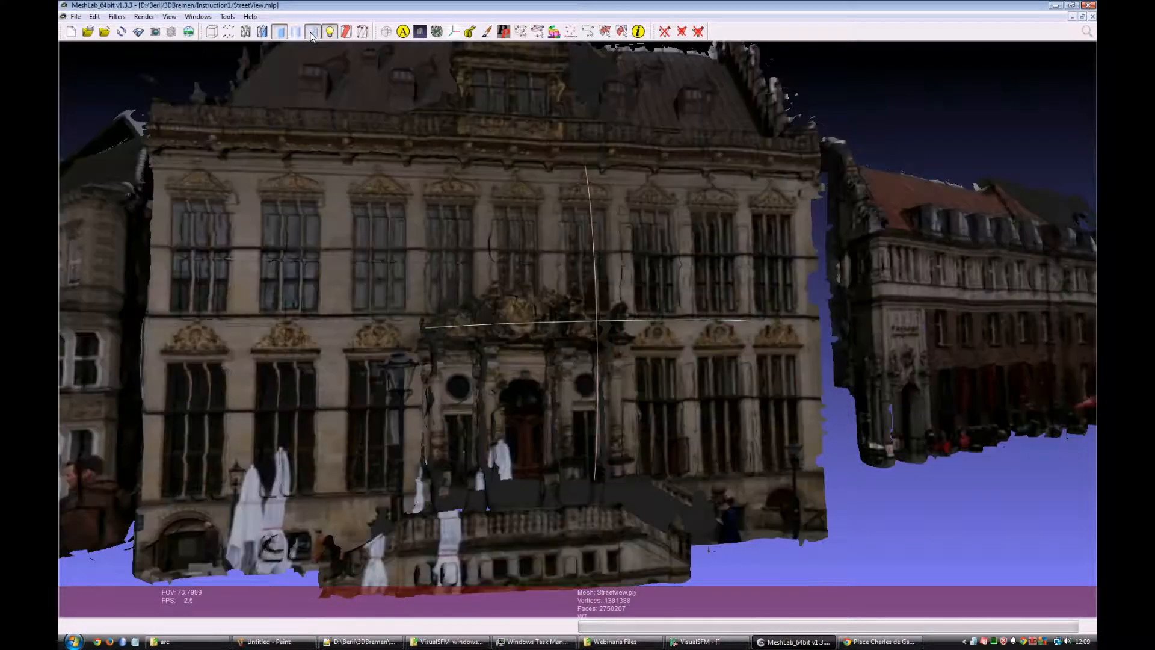
# Overlay the Street View photo on the facade mesh and step the field of view down.
pyautogui.click(281, 32)
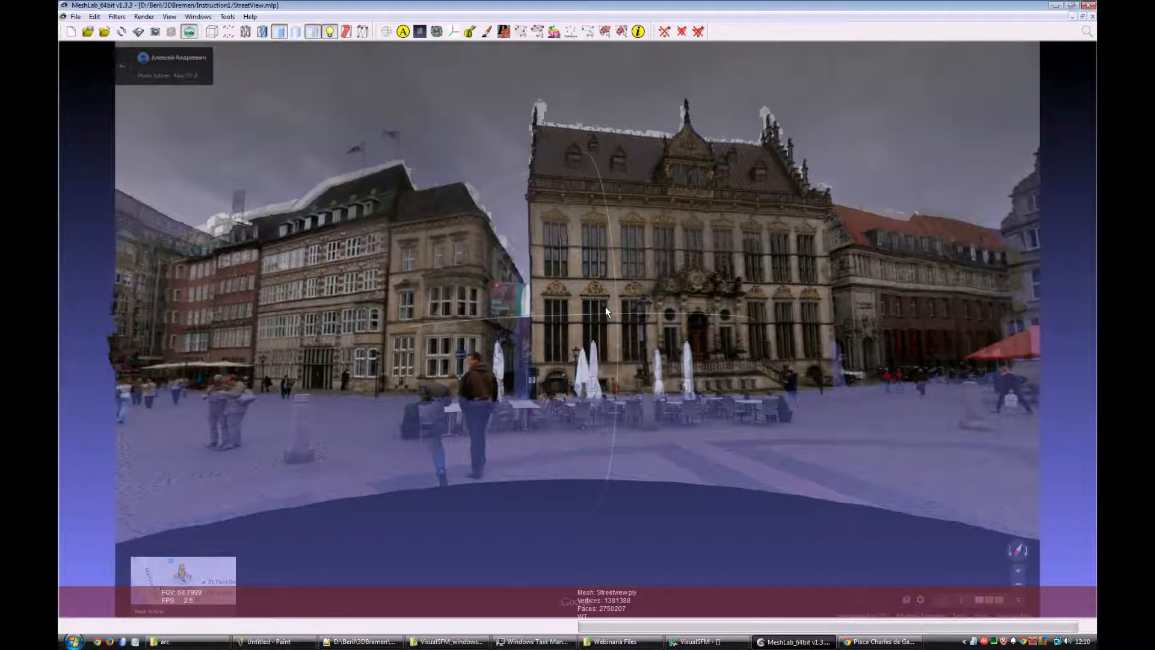
pyautogui.scroll(-3)
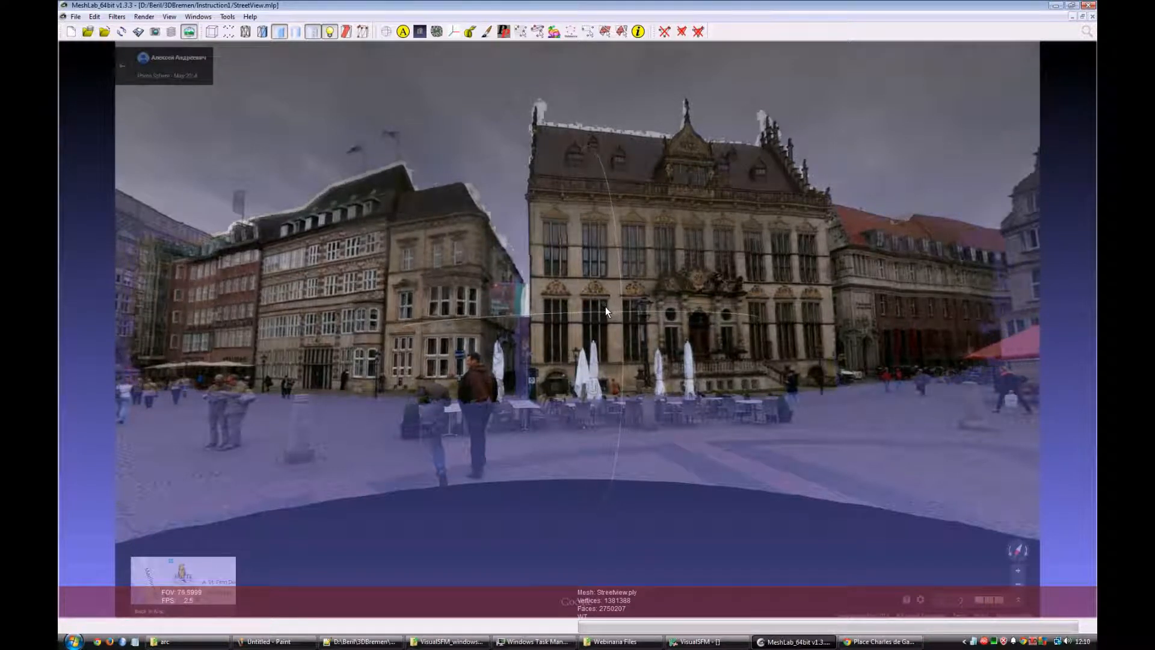
pyautogui.scroll(-3)
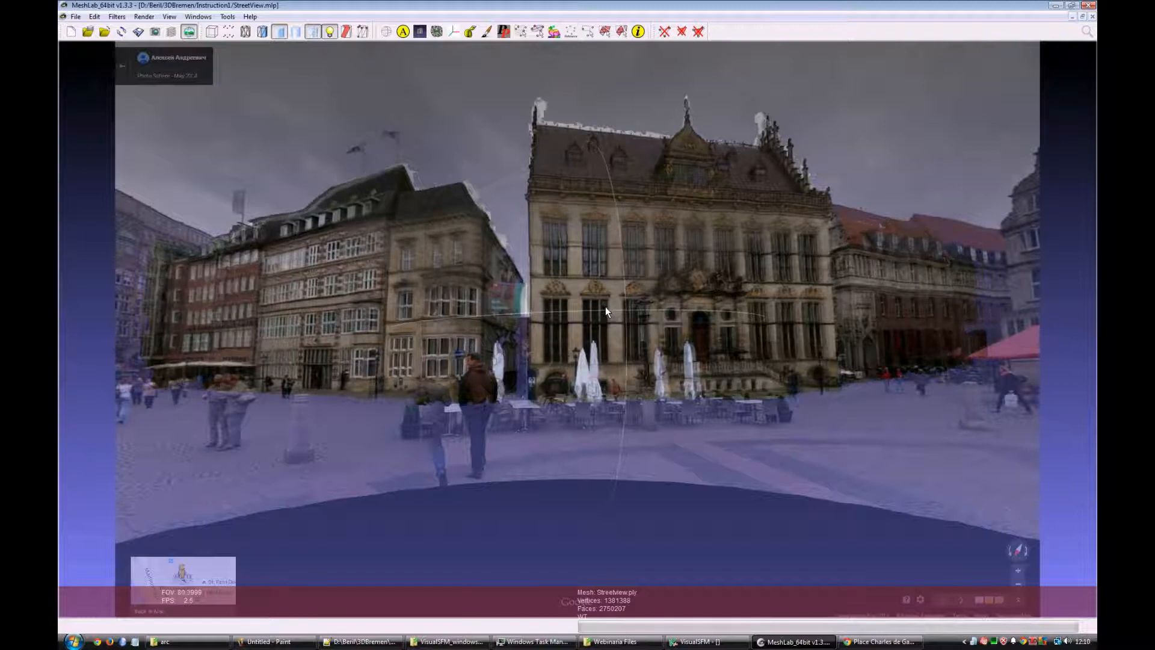
pyautogui.scroll(-3)
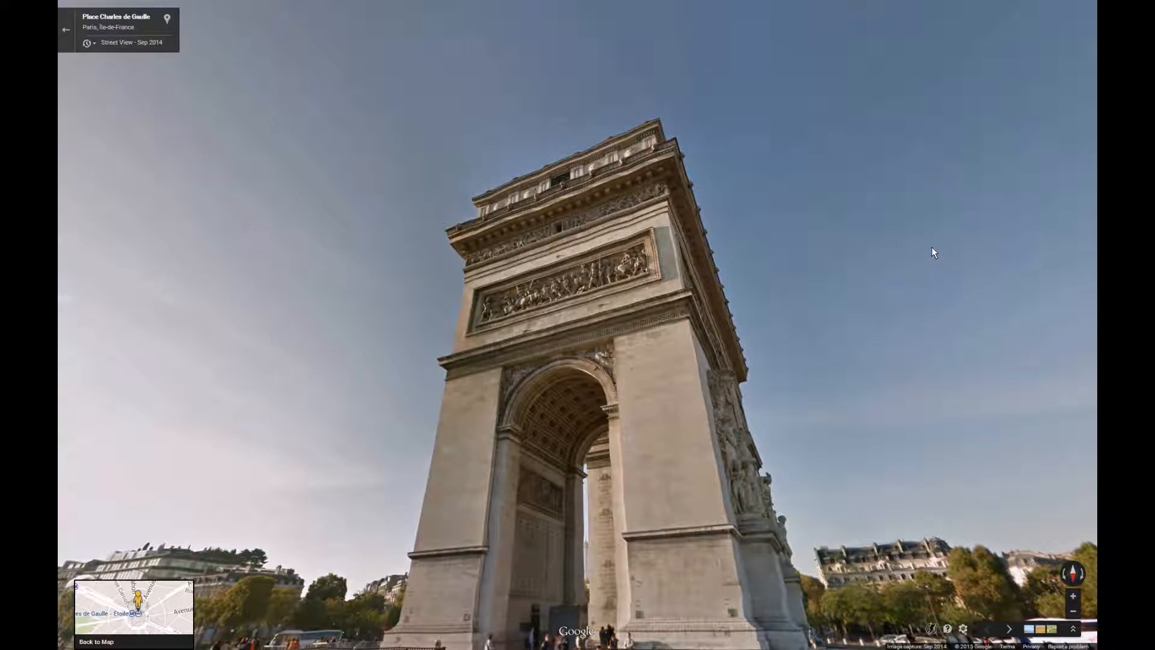
# Save the pasted Arc de Triomphe capture from Paint as a1.jpg in the arc folder.
pyautogui.click(71, 641)
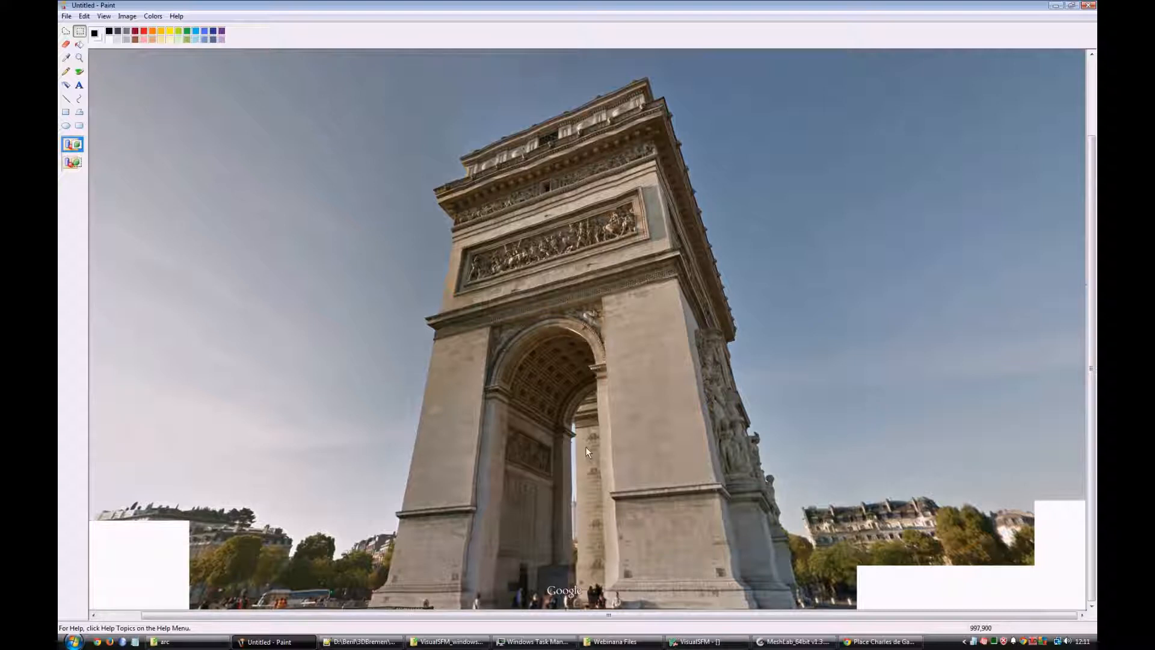
pyautogui.click(66, 16)
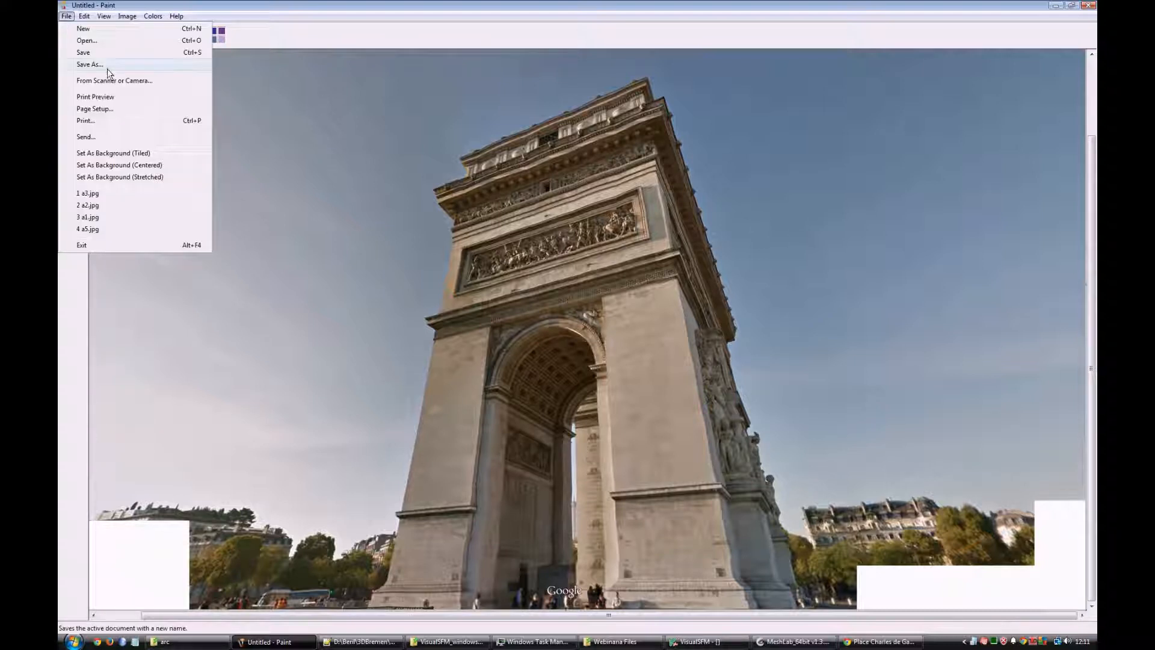
pyautogui.click(90, 63)
pyautogui.write('a4.jpg')
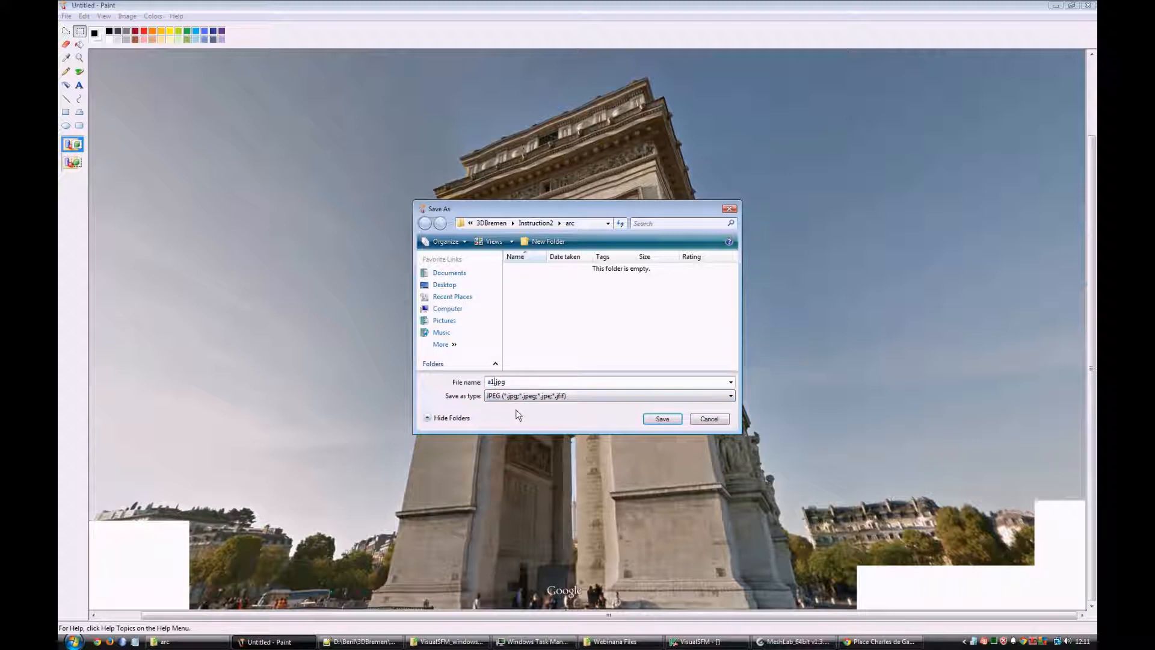
pyautogui.click(661, 419)
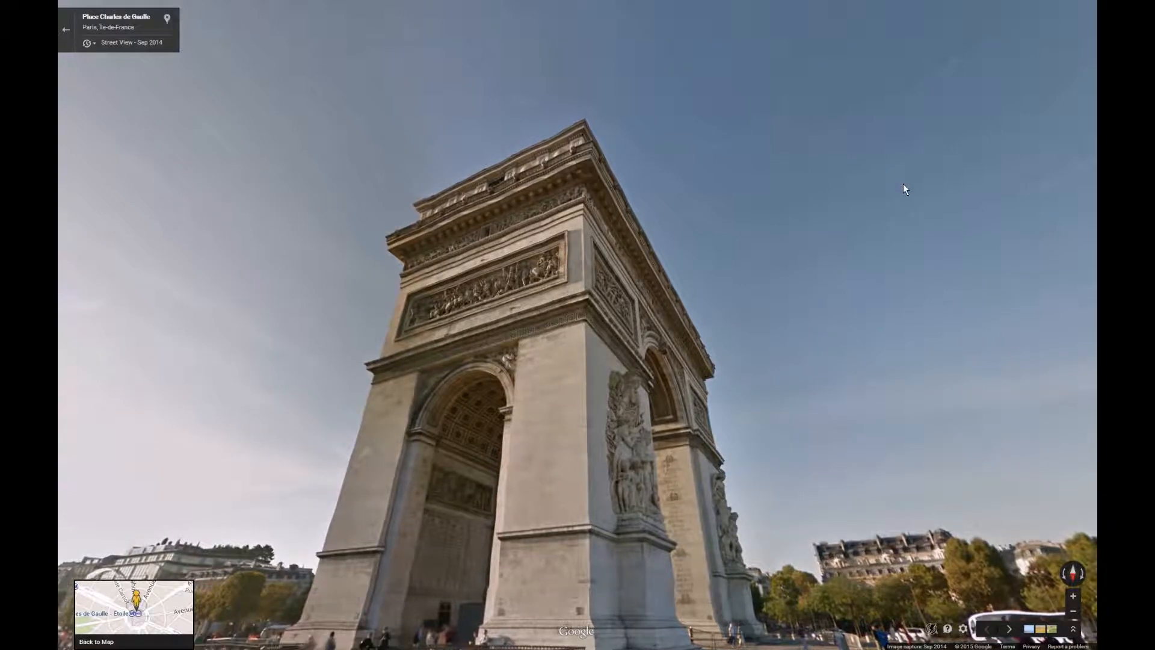
# Save the second, rotated arch capture from Paint as a2.jpg beside a1.jpg.
pyautogui.click(70, 641)
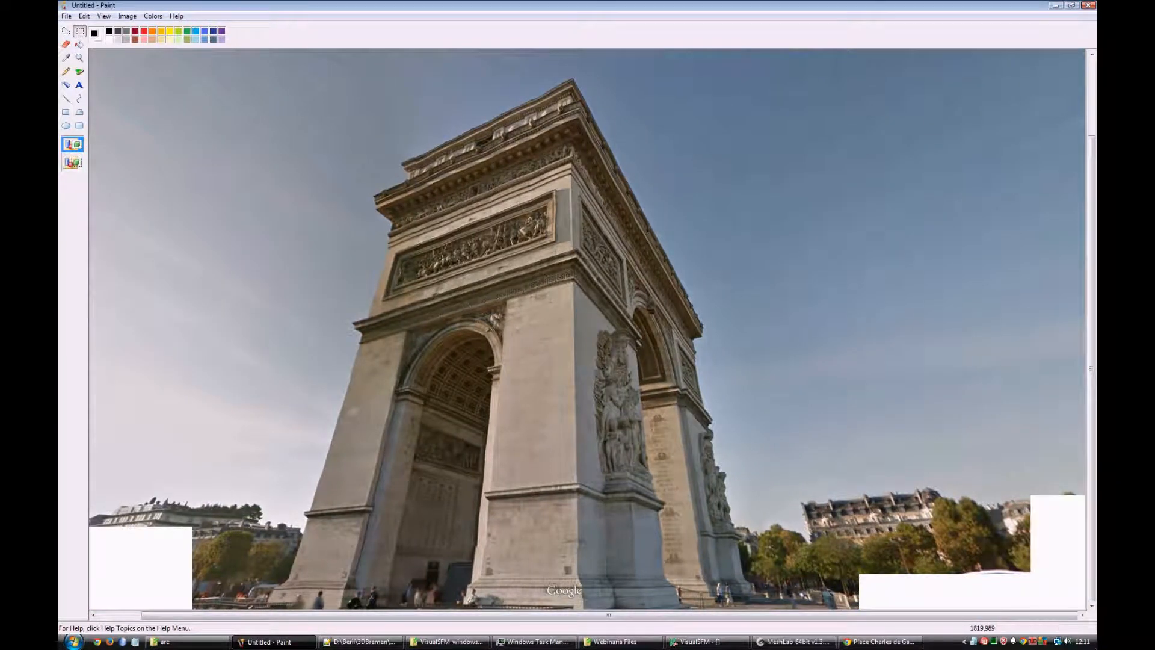
pyautogui.click(66, 16)
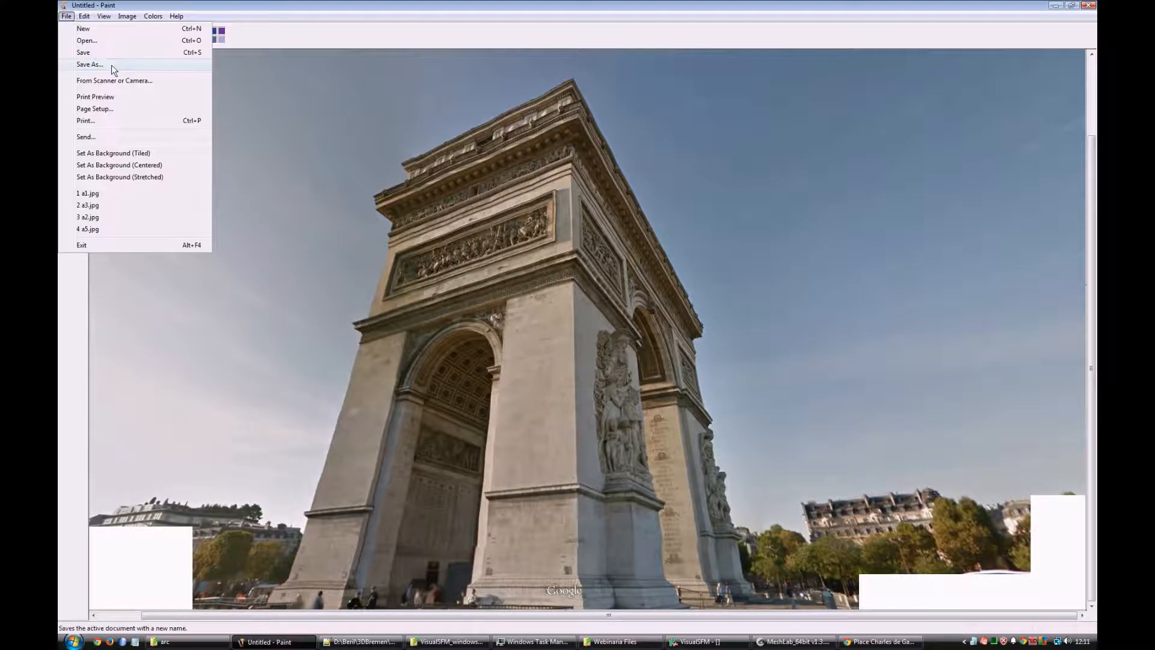
pyautogui.click(89, 64)
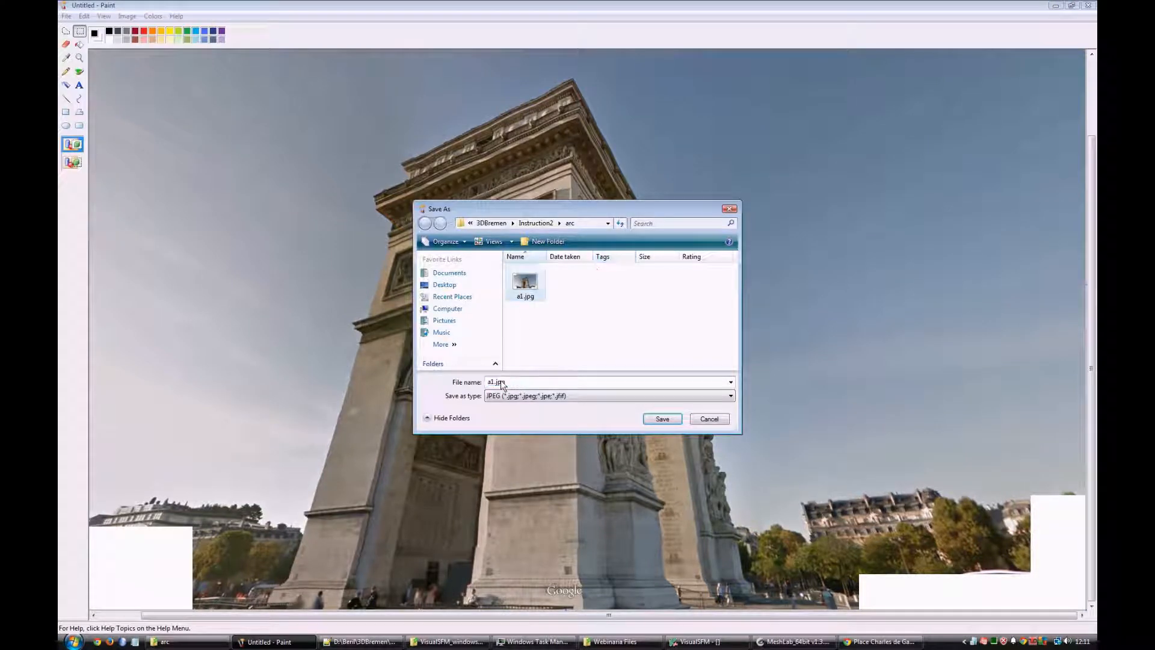
pyautogui.click(661, 419)
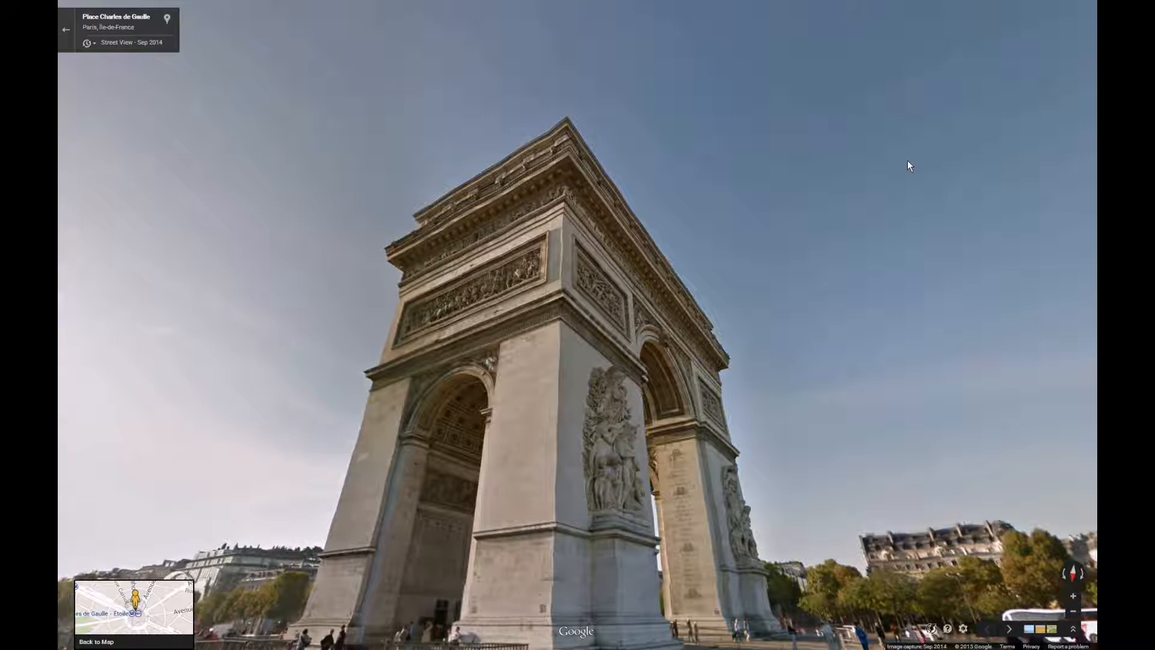
# Start a new Paint document, discarding the unsaved a2.jpg changes.
pyautogui.click(71, 641)
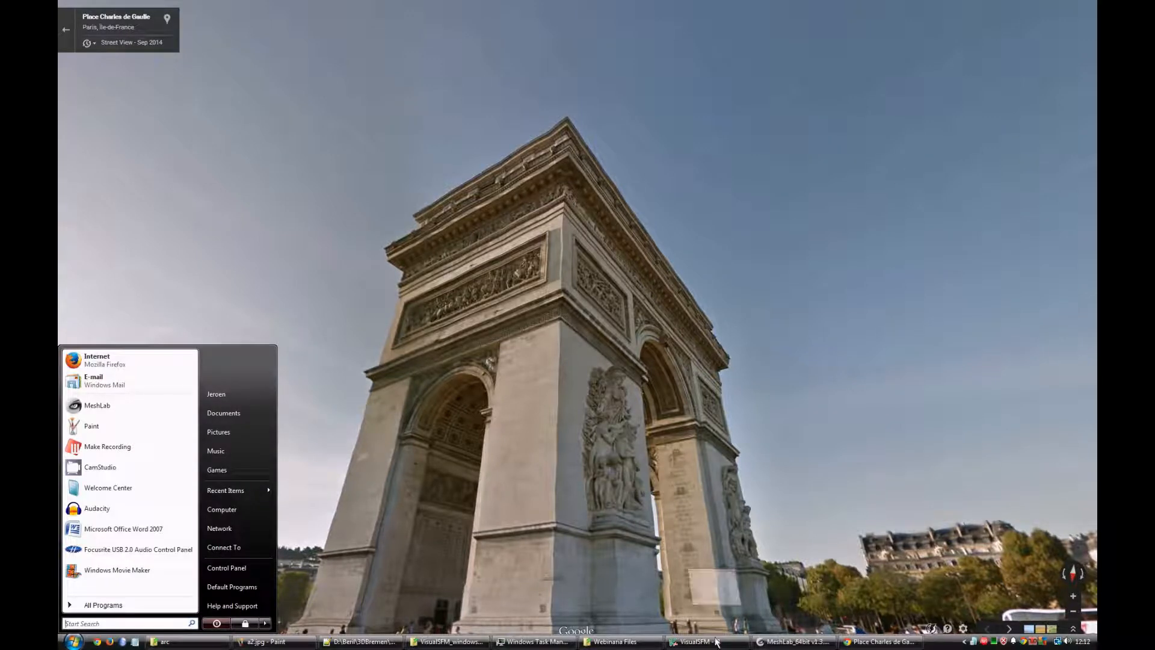
pyautogui.click(268, 641)
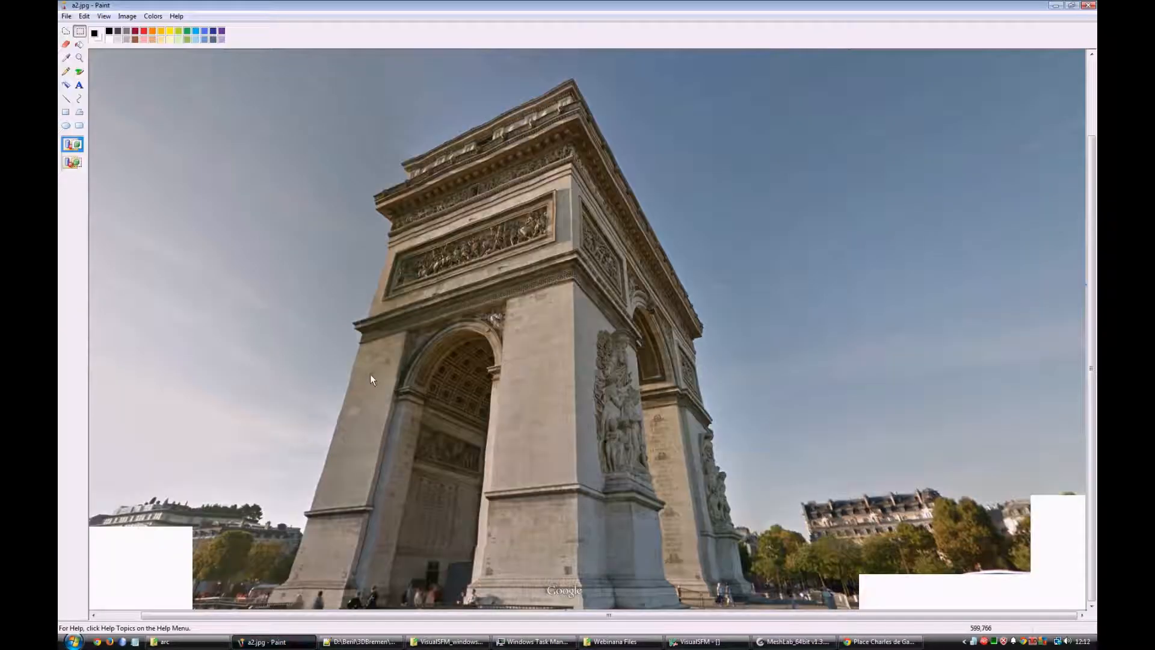
pyautogui.click(79, 31)
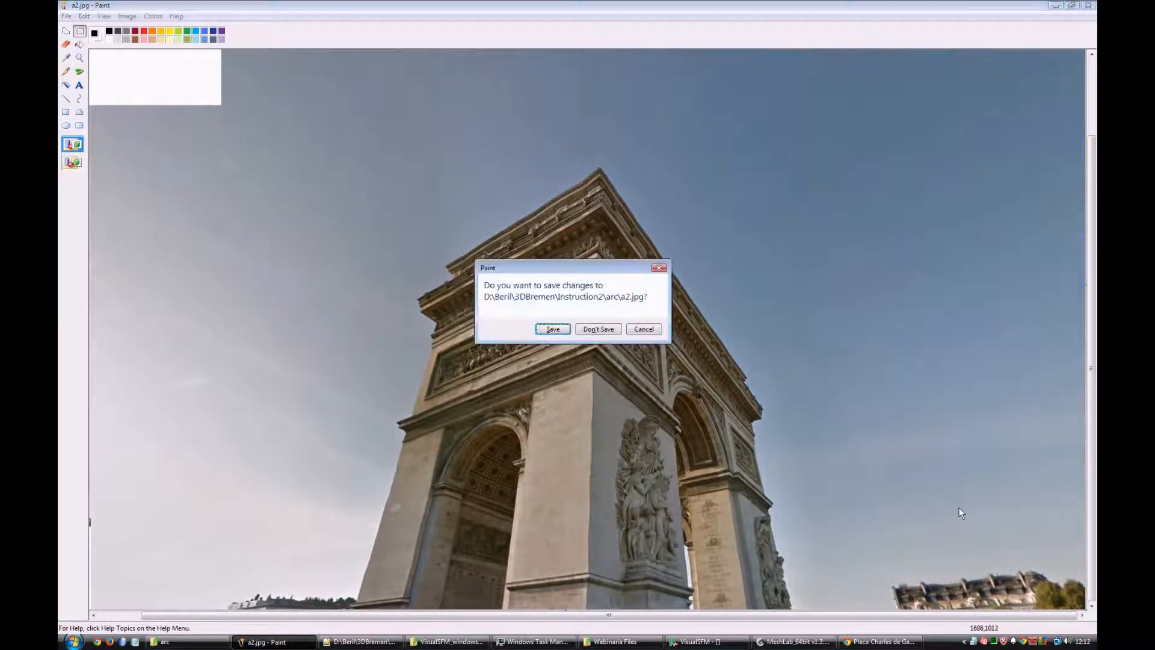
pyautogui.click(598, 328)
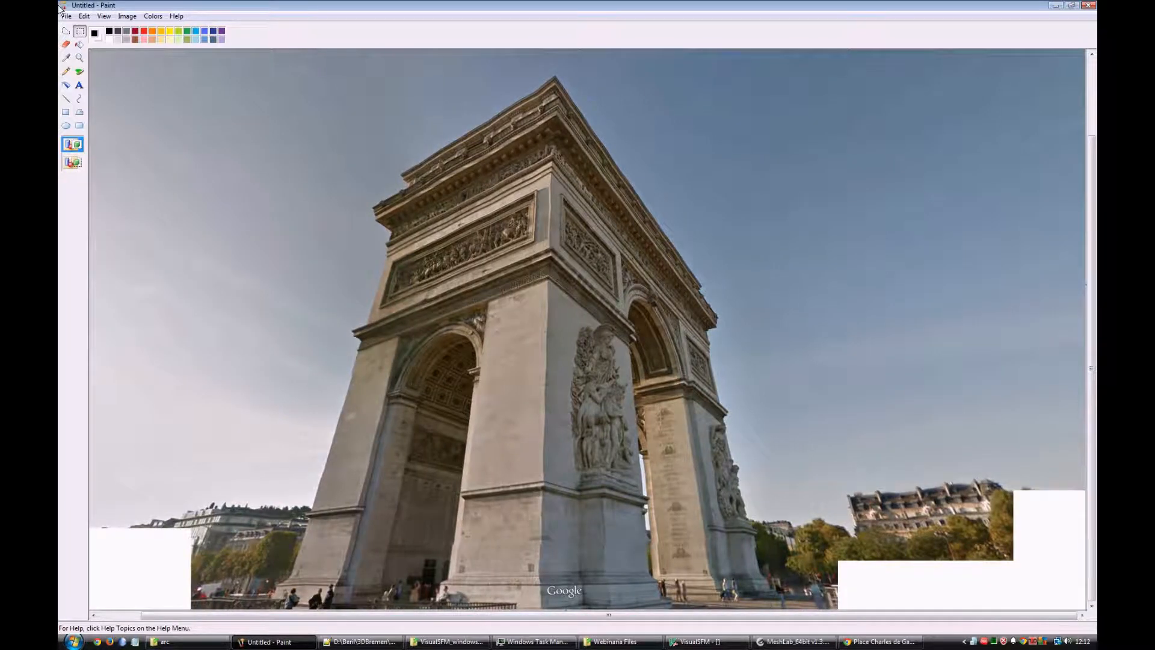
# Save the third arch capture as a3.jpg in the arc folder.
pyautogui.click(66, 15)
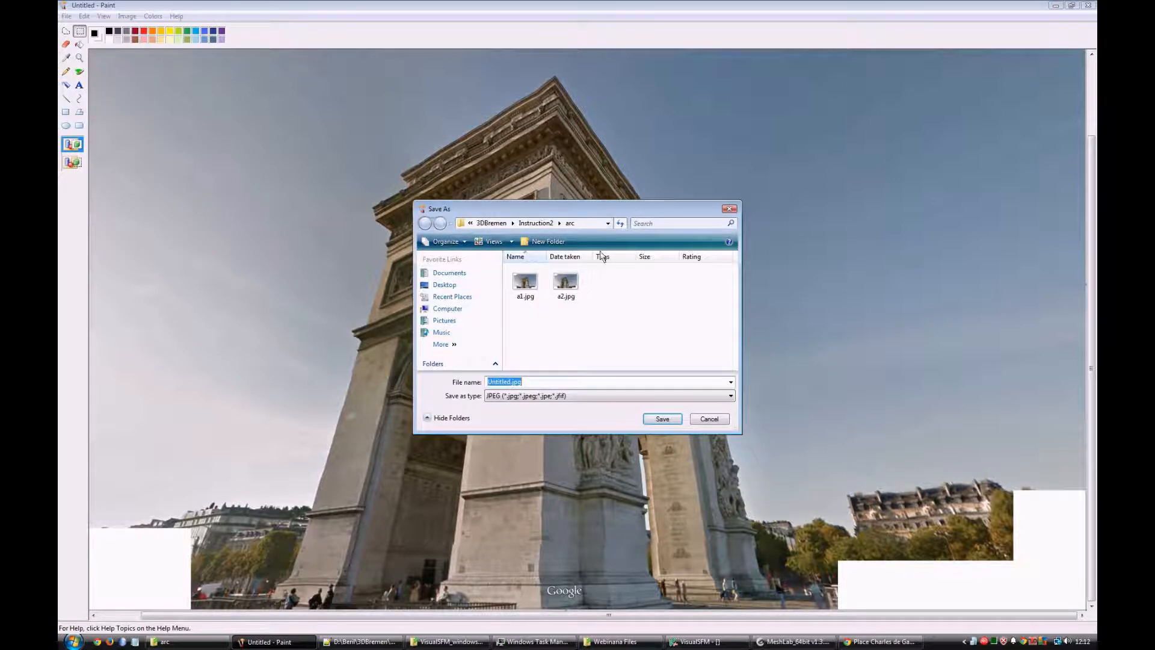
pyautogui.click(565, 282)
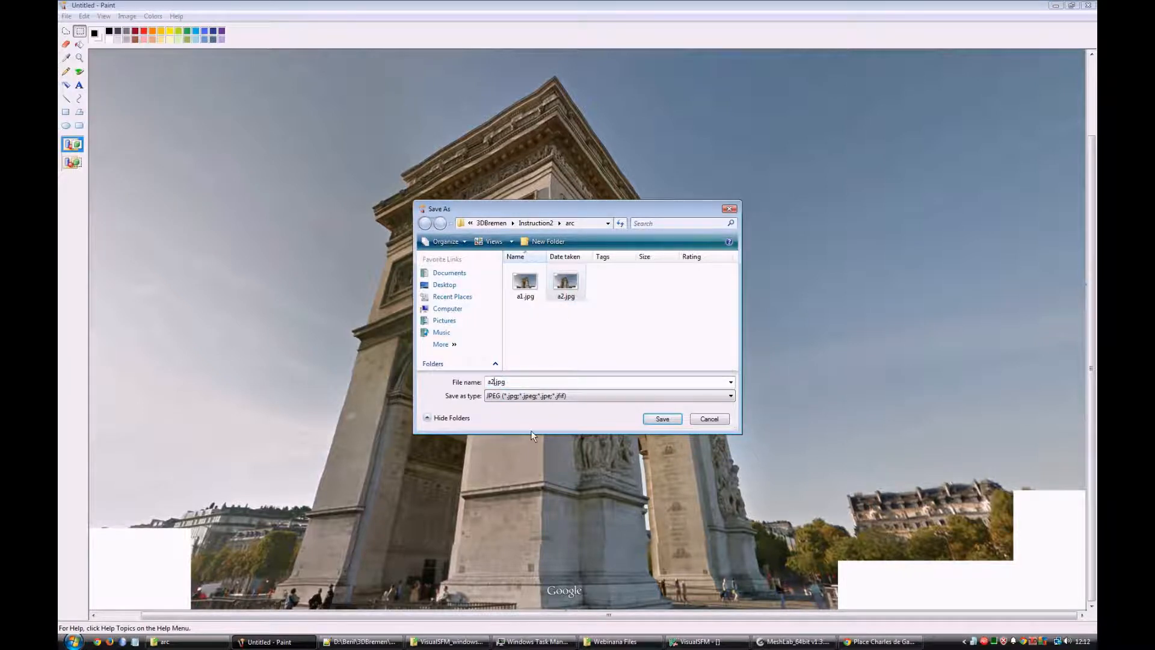
pyautogui.click(662, 419)
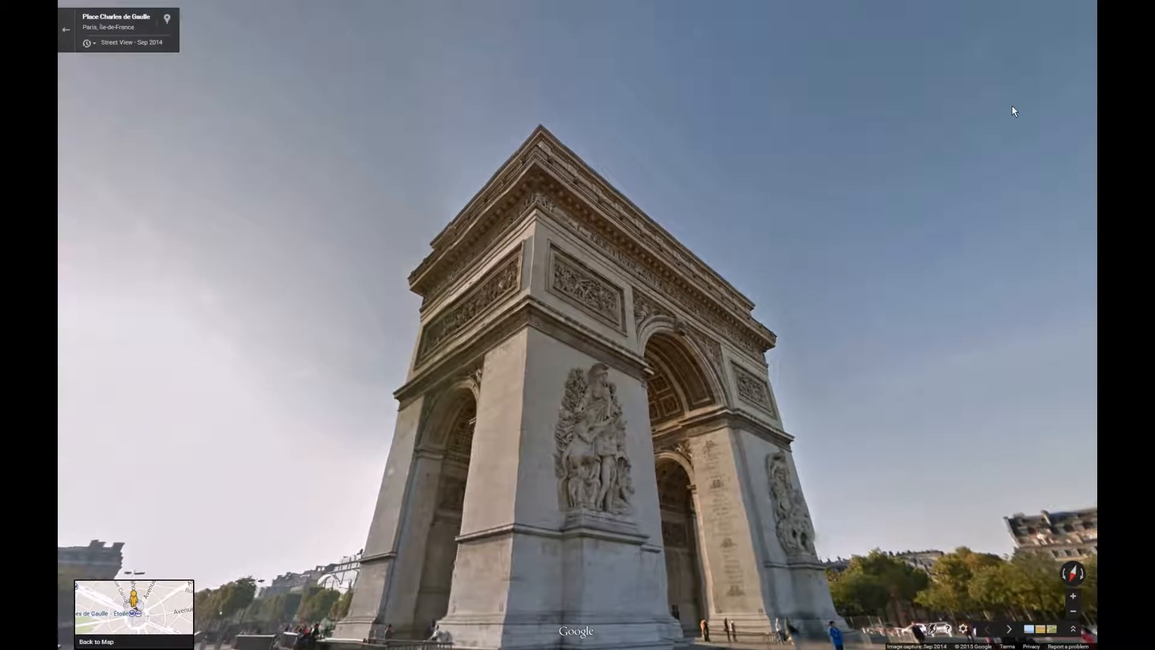
# Save the fourth arch capture from Paint as a4.jpg beside a1–a3.
pyautogui.click(71, 638)
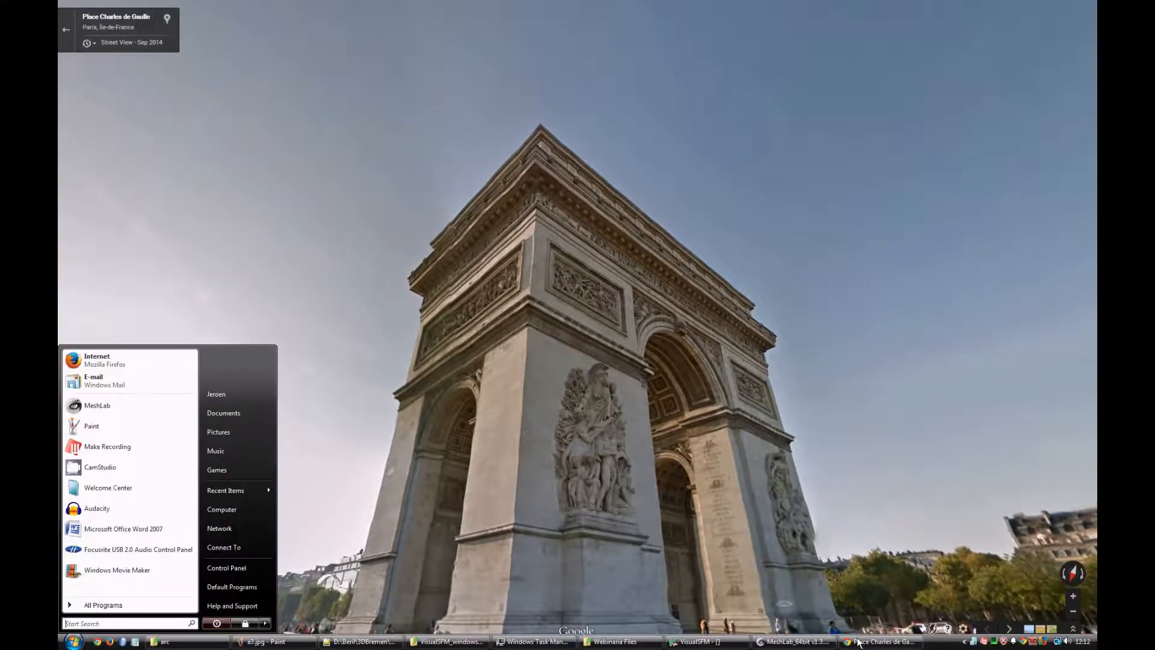
pyautogui.click(267, 641)
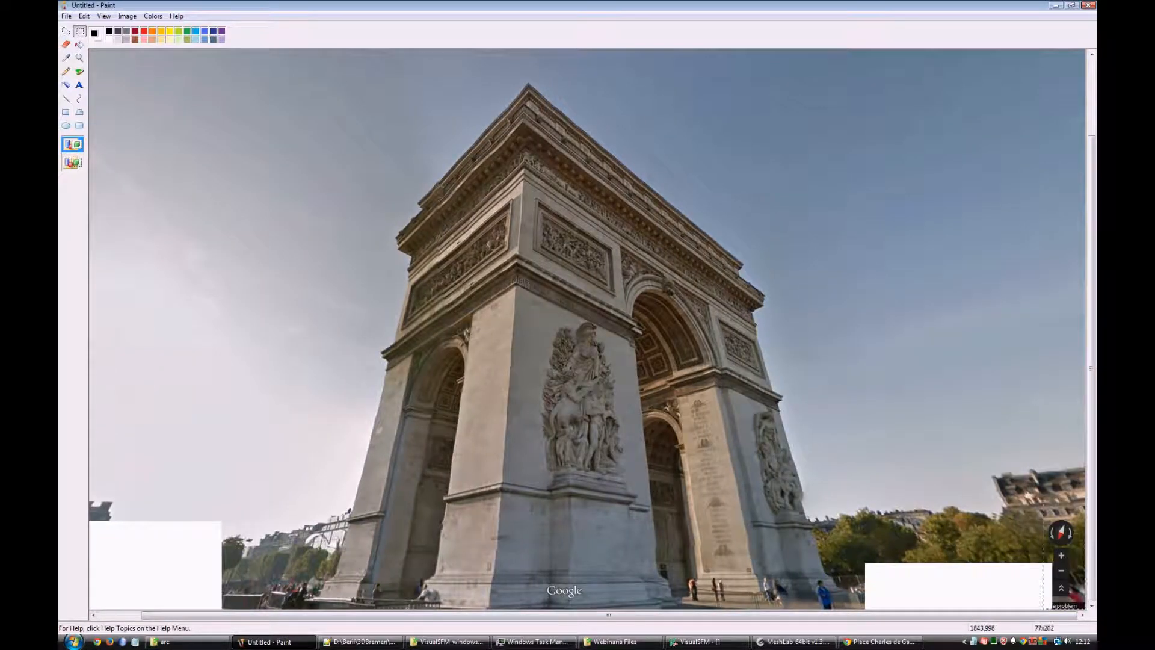
pyautogui.click(66, 16)
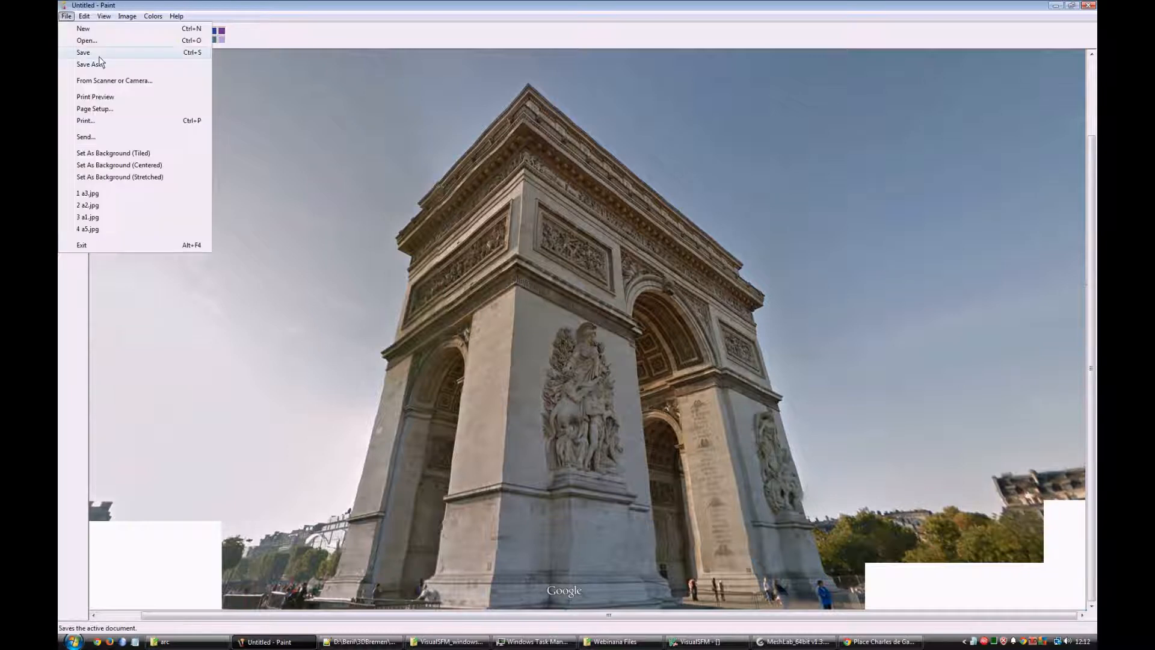
pyautogui.click(92, 64)
pyautogui.write('a4.jpg')
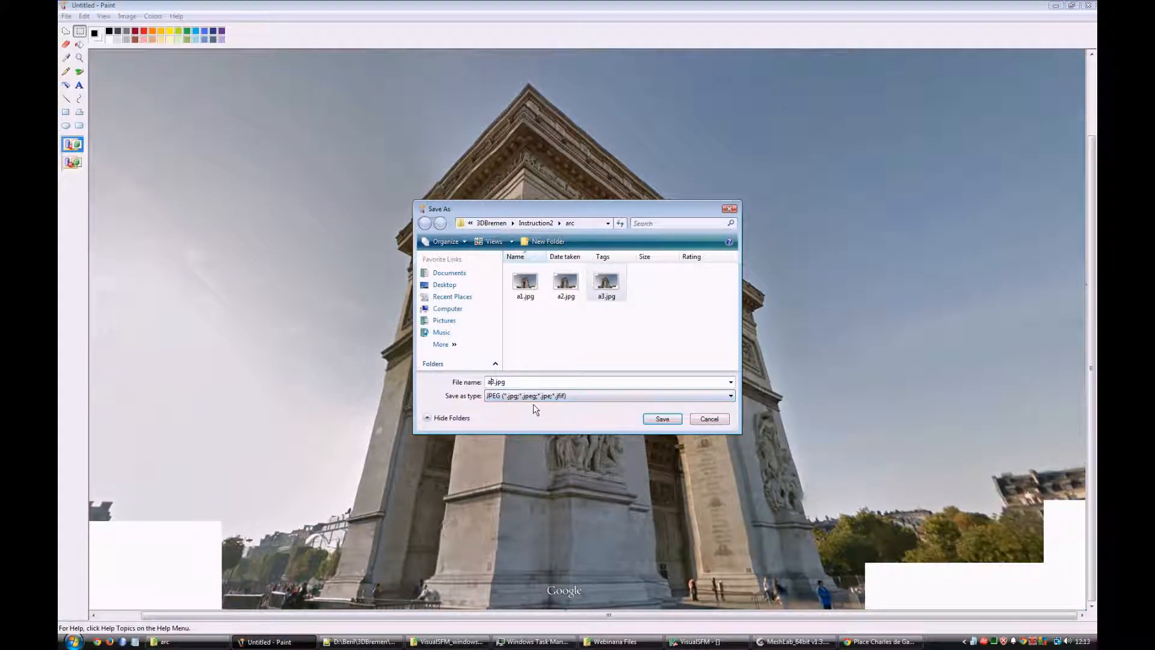
pyautogui.click(661, 418)
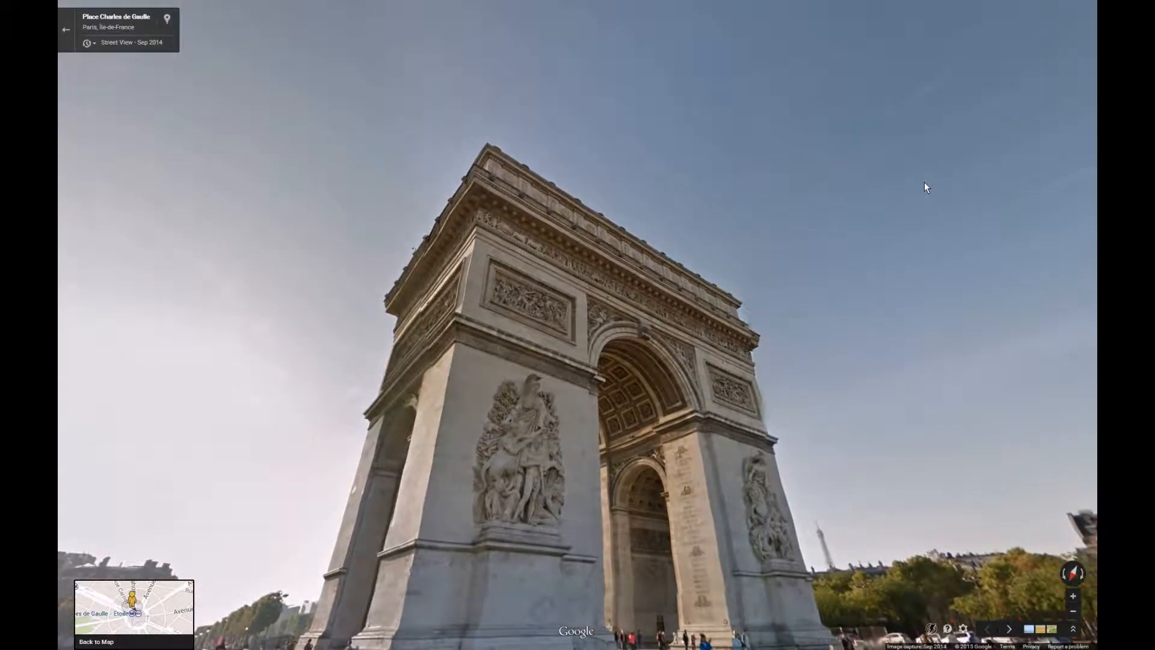
# Save the fifth arch capture as a5.jpg, starting from the a4.jpg name.
pyautogui.click(71, 640)
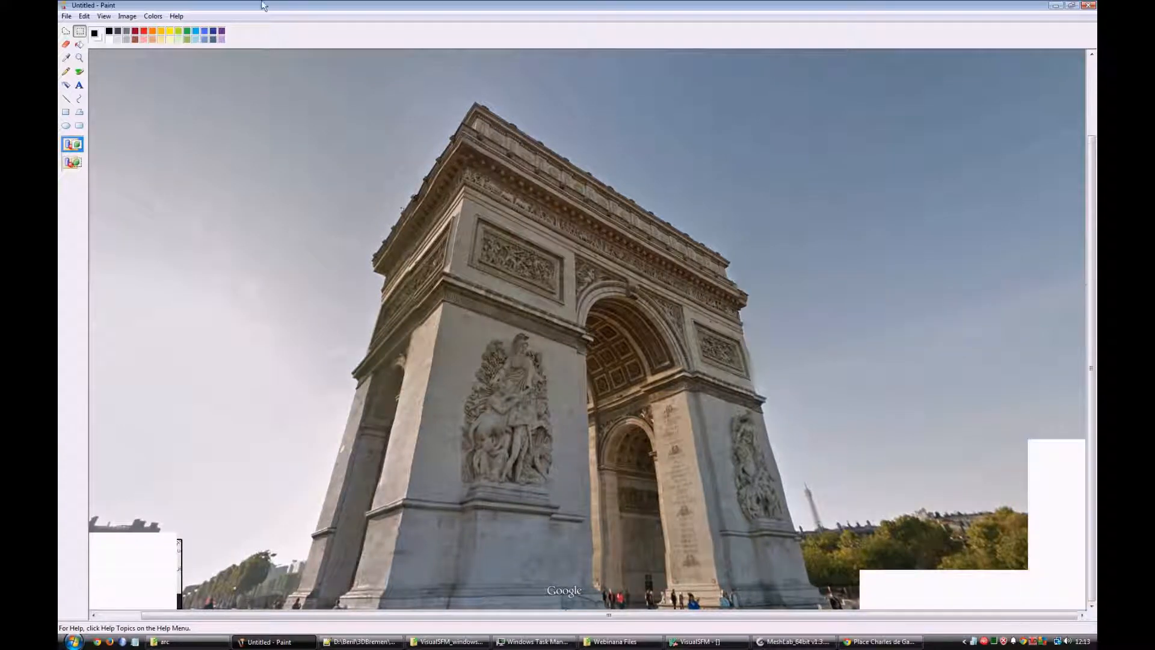
pyautogui.click(66, 16)
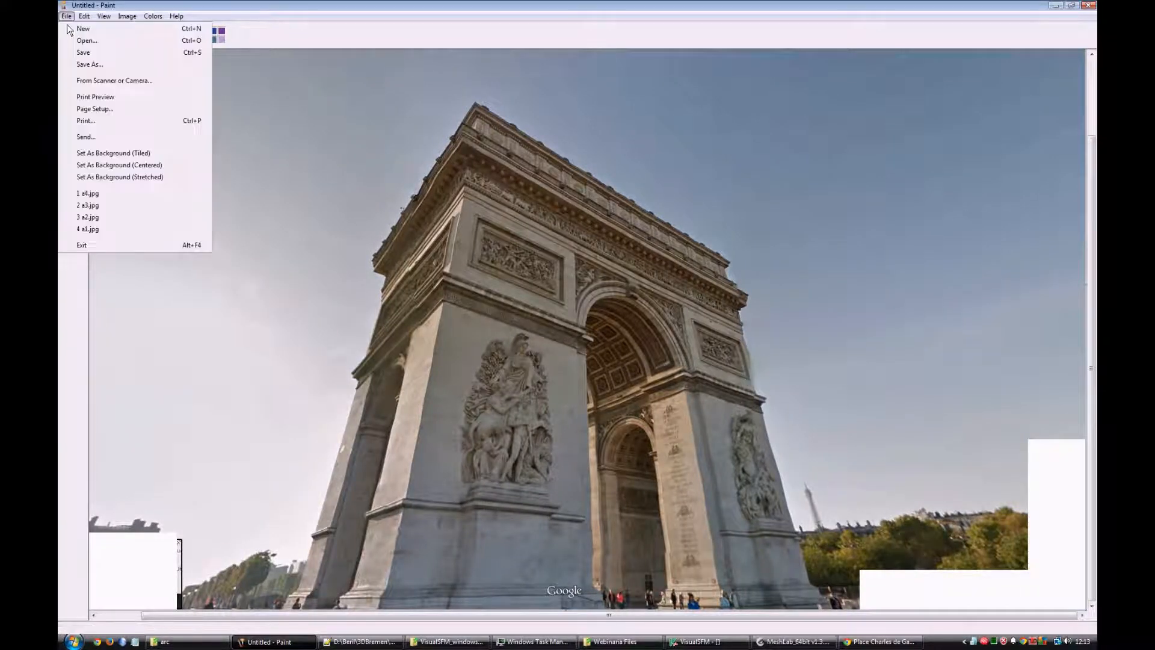
pyautogui.click(89, 64)
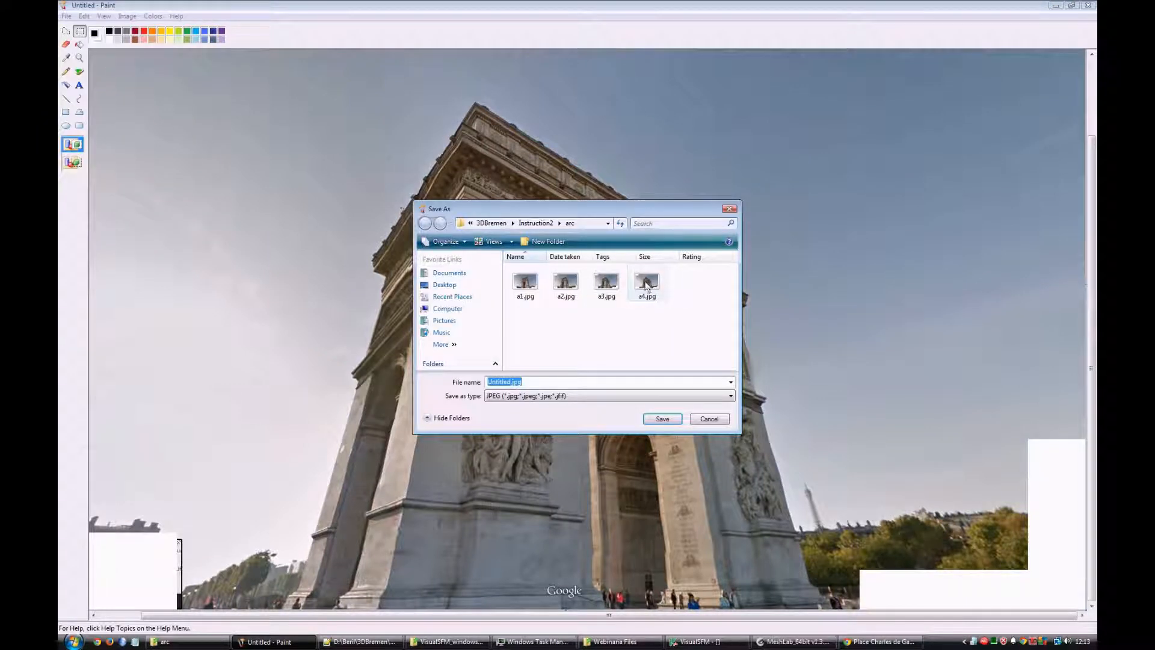
pyautogui.click(646, 281)
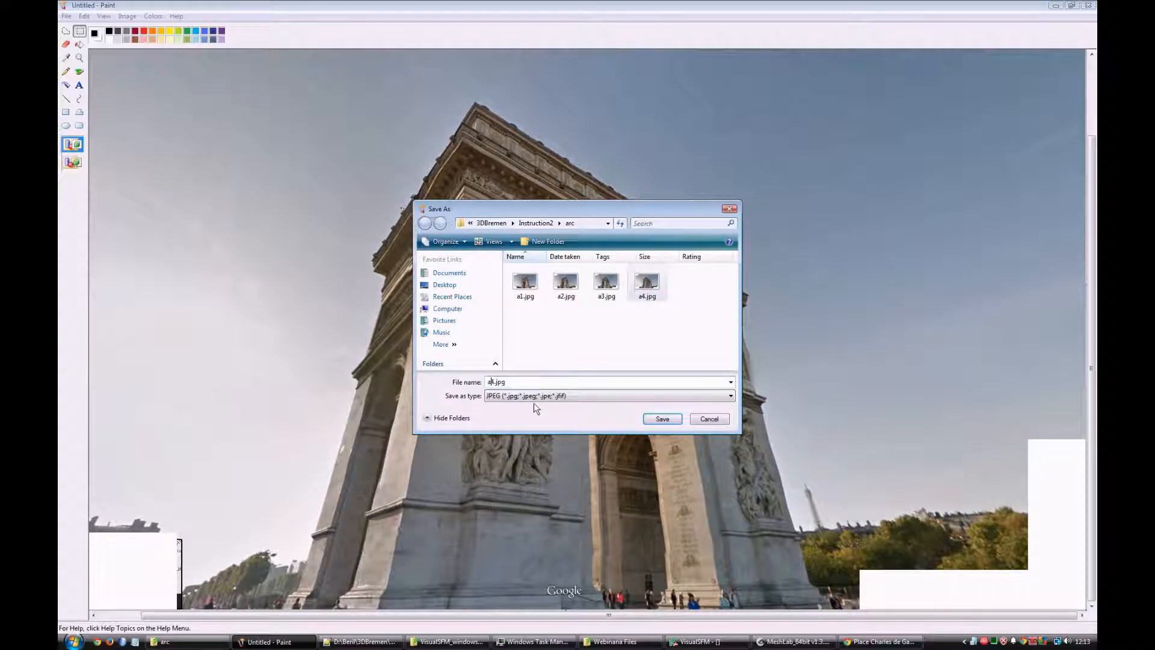
pyautogui.click(660, 418)
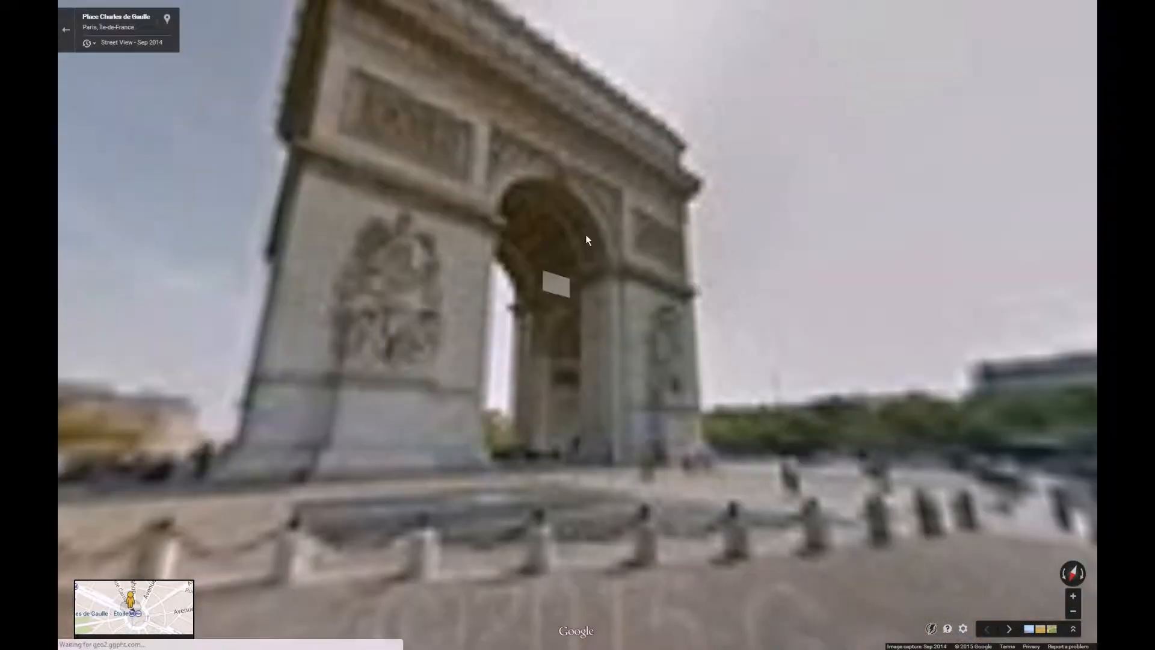
# Save the sixth arch capture as a6.jpg, then bring MeshLab back up.
pyautogui.click(71, 642)
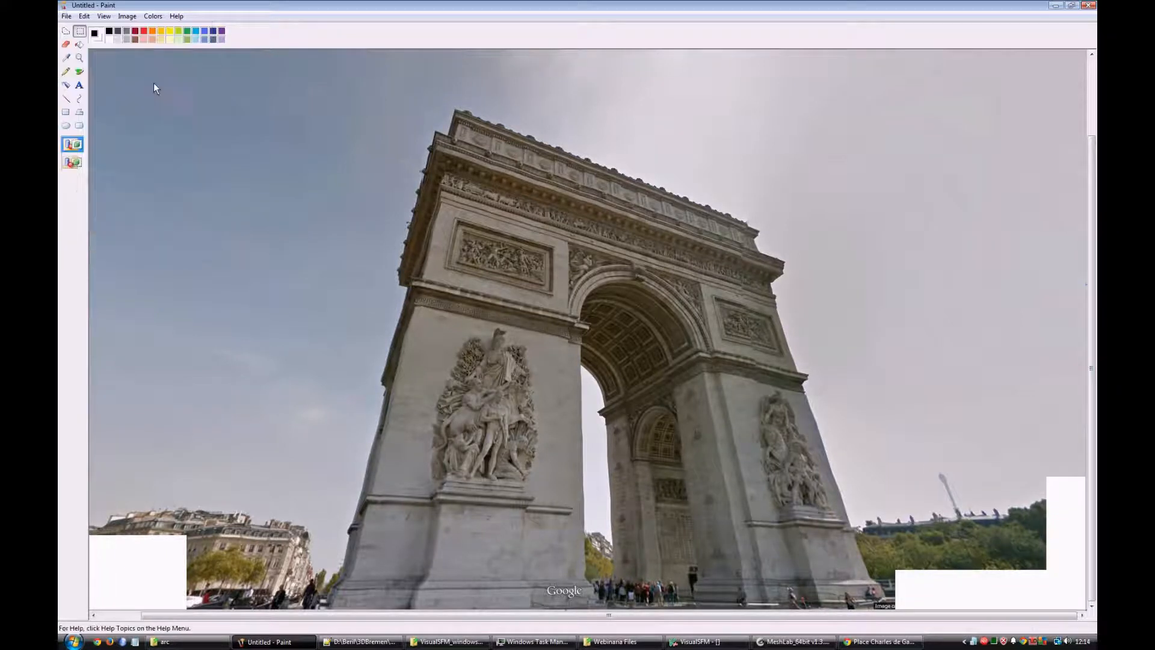
pyautogui.click(66, 16)
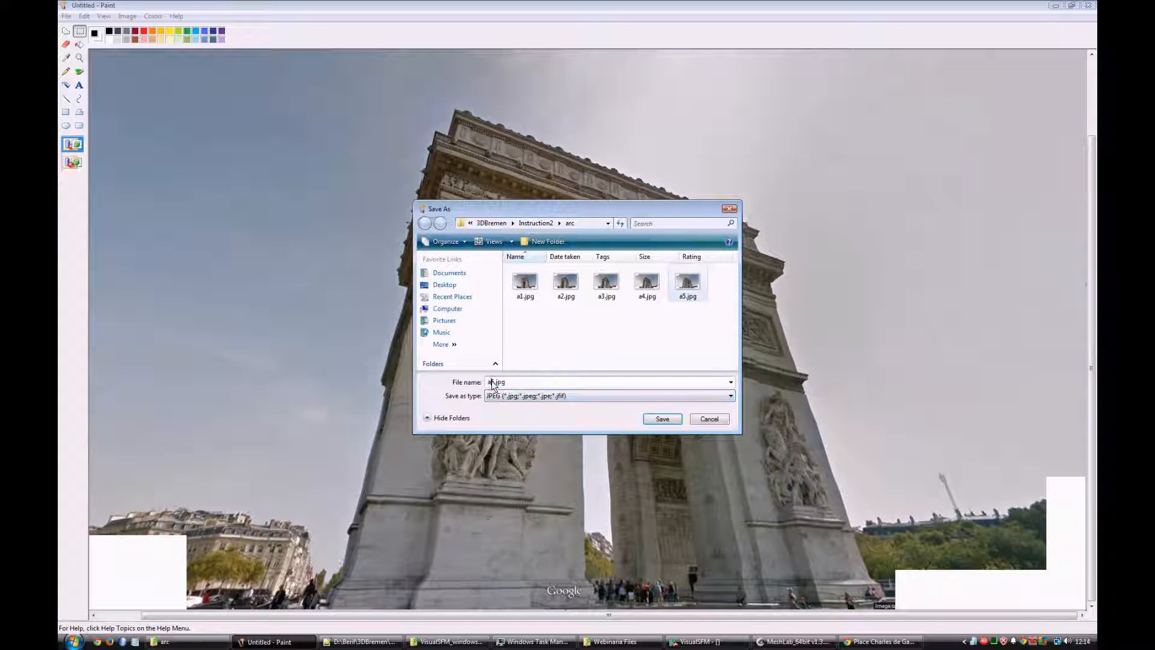
pyautogui.click(660, 418)
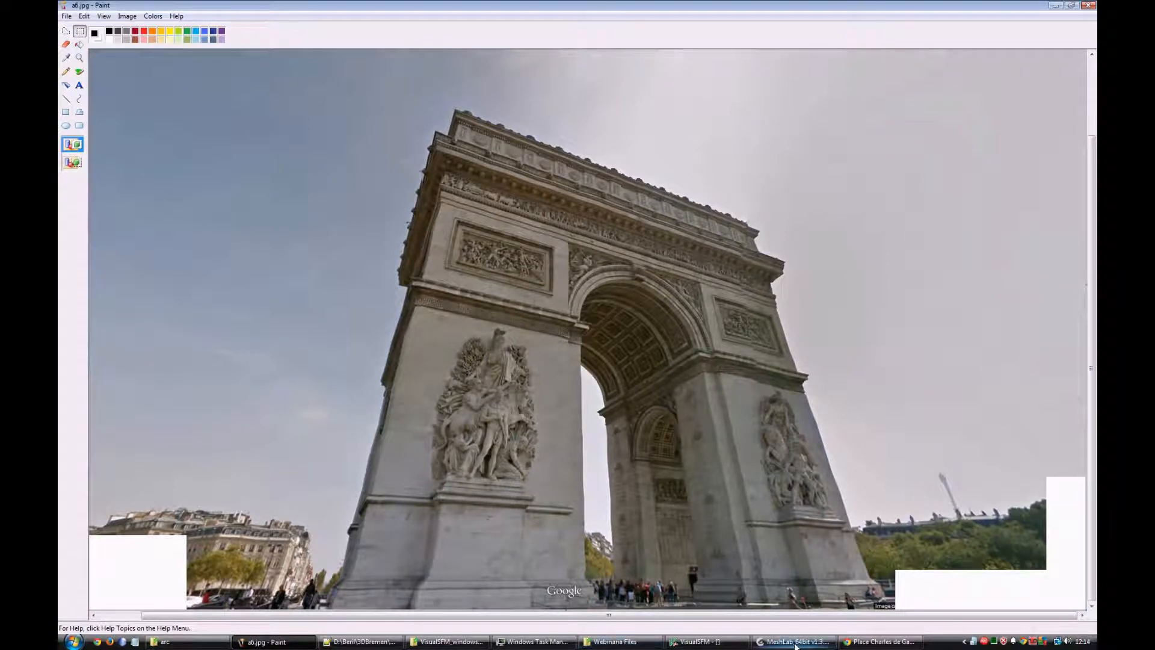
pyautogui.click(792, 641)
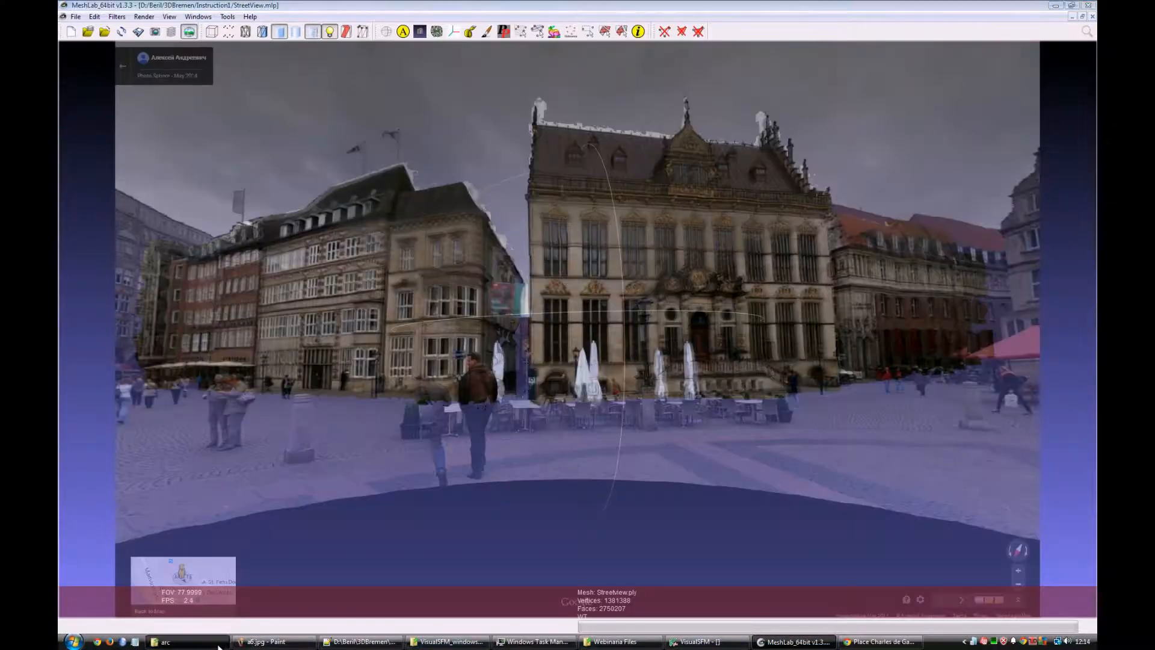
# Open a1.jpg from the arc folder in Windows Photo Gallery.
pyautogui.click(166, 641)
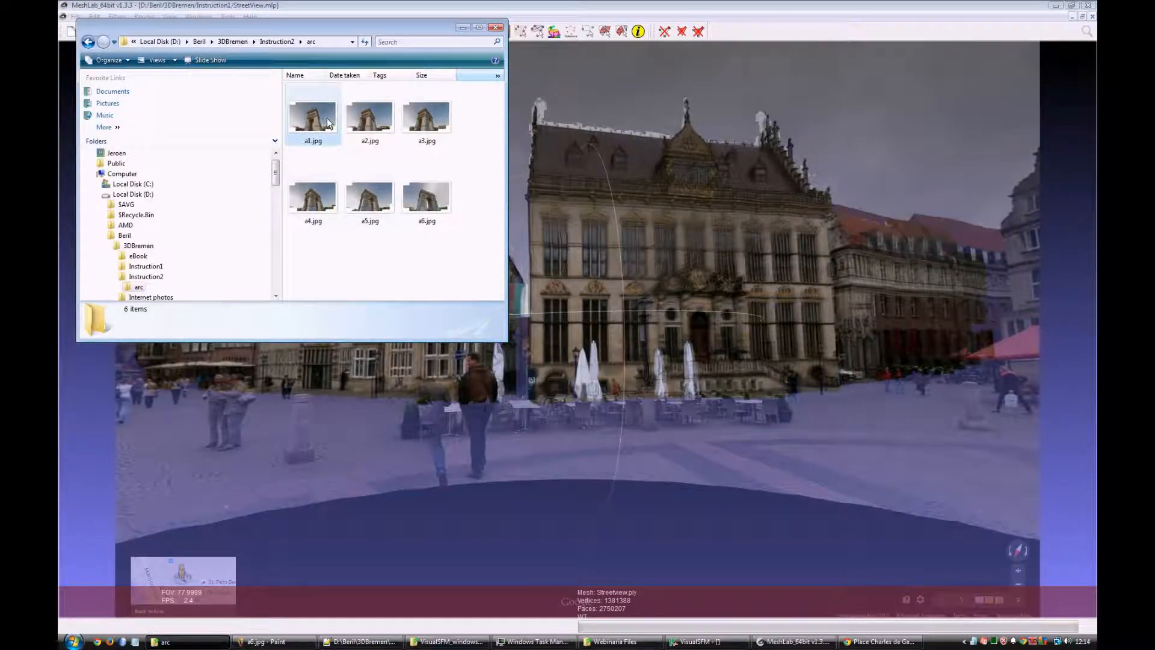
pyautogui.rightClick(313, 118)
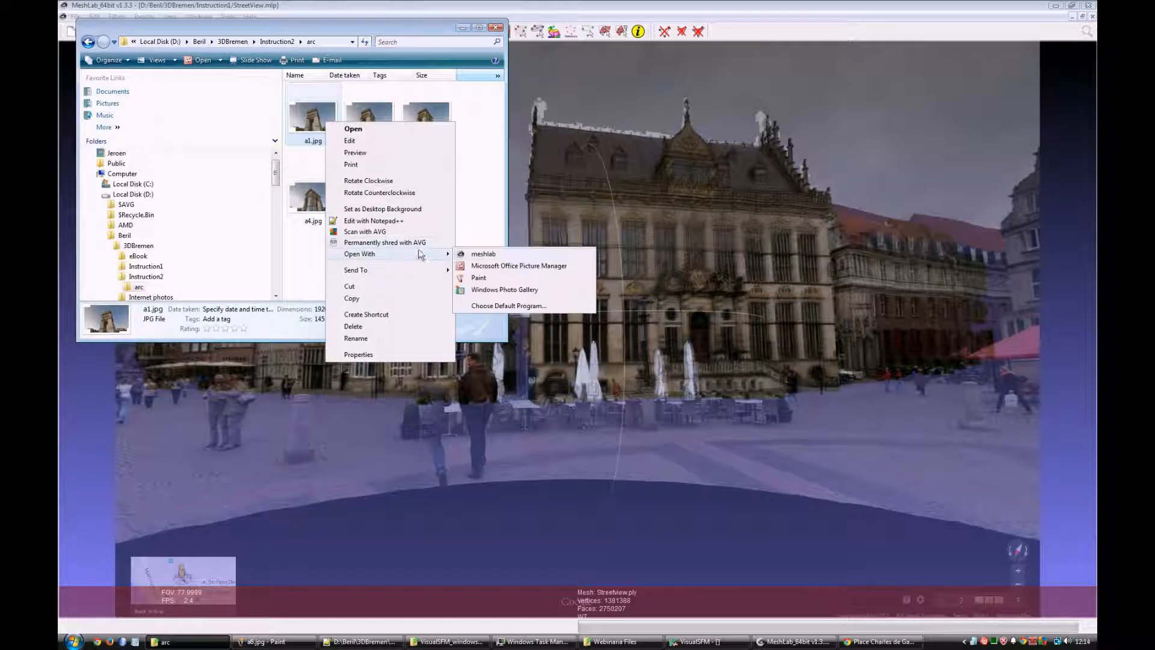
pyautogui.click(504, 289)
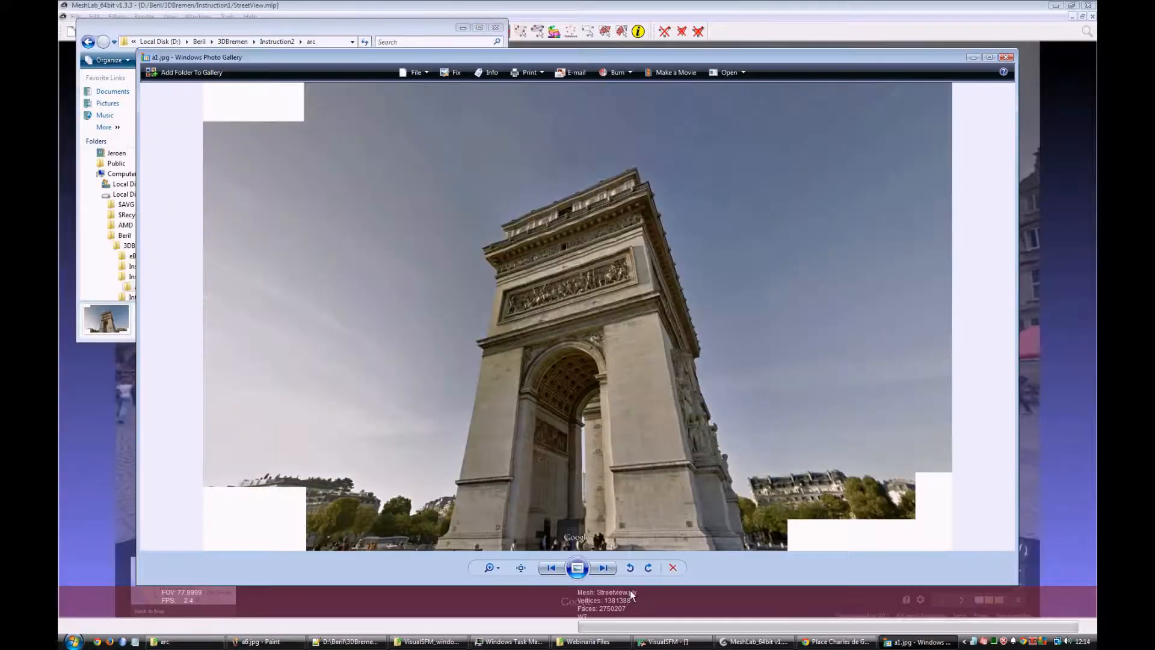
# Browse forward and back through the saved arch photos.
pyautogui.click(603, 566)
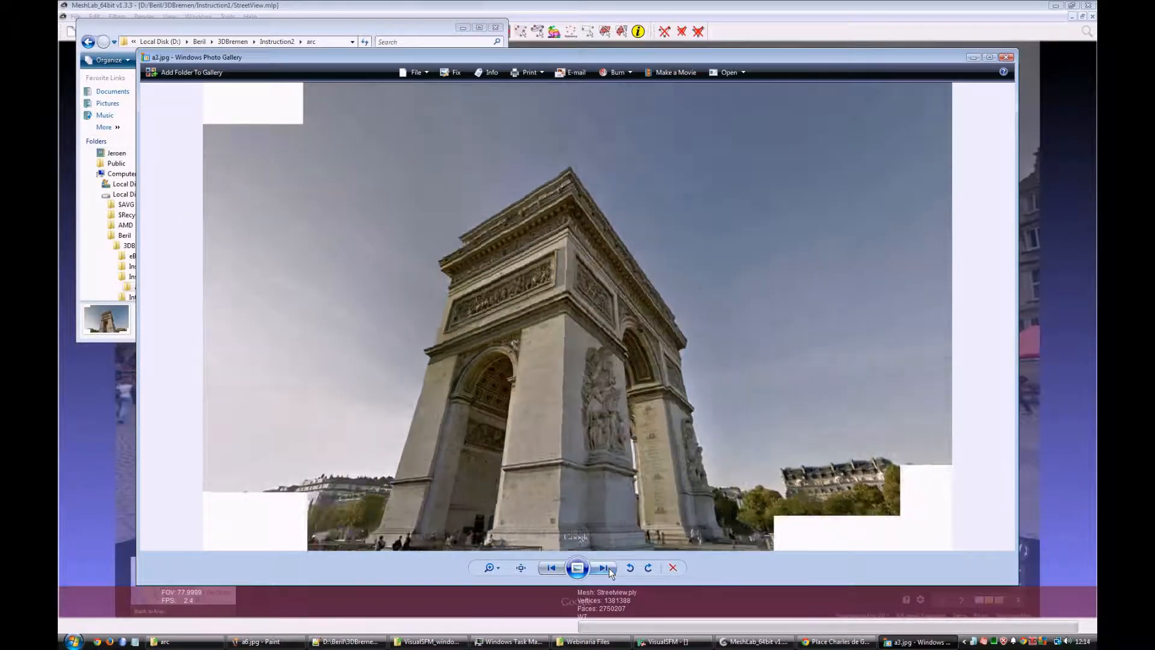
pyautogui.click(603, 567)
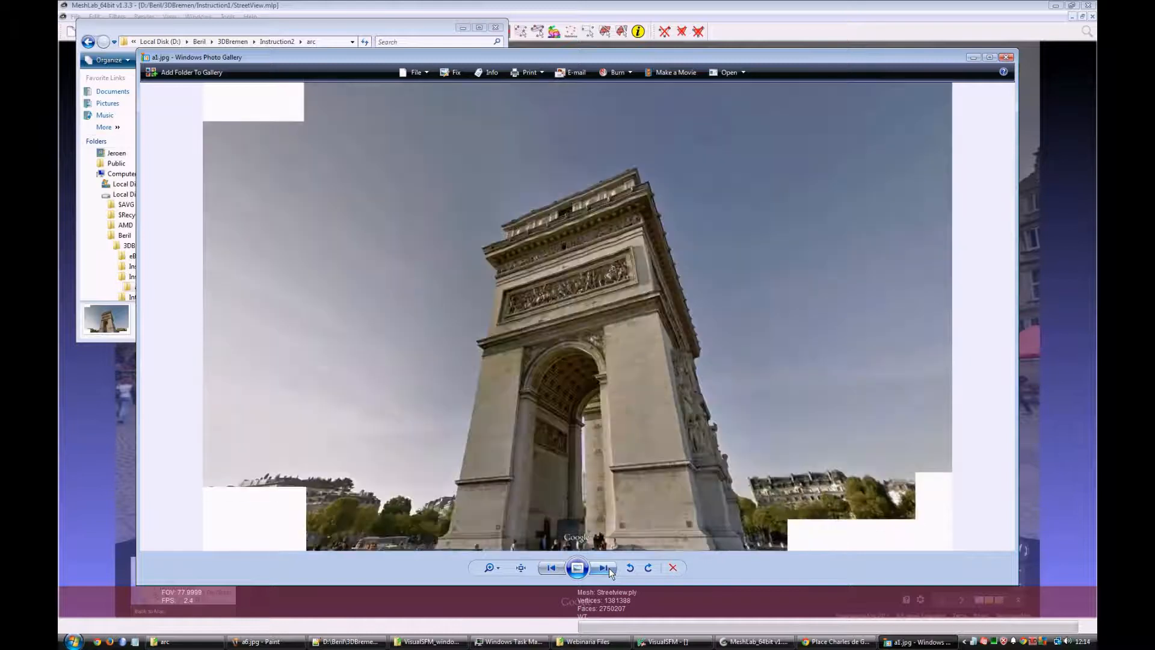
pyautogui.click(551, 567)
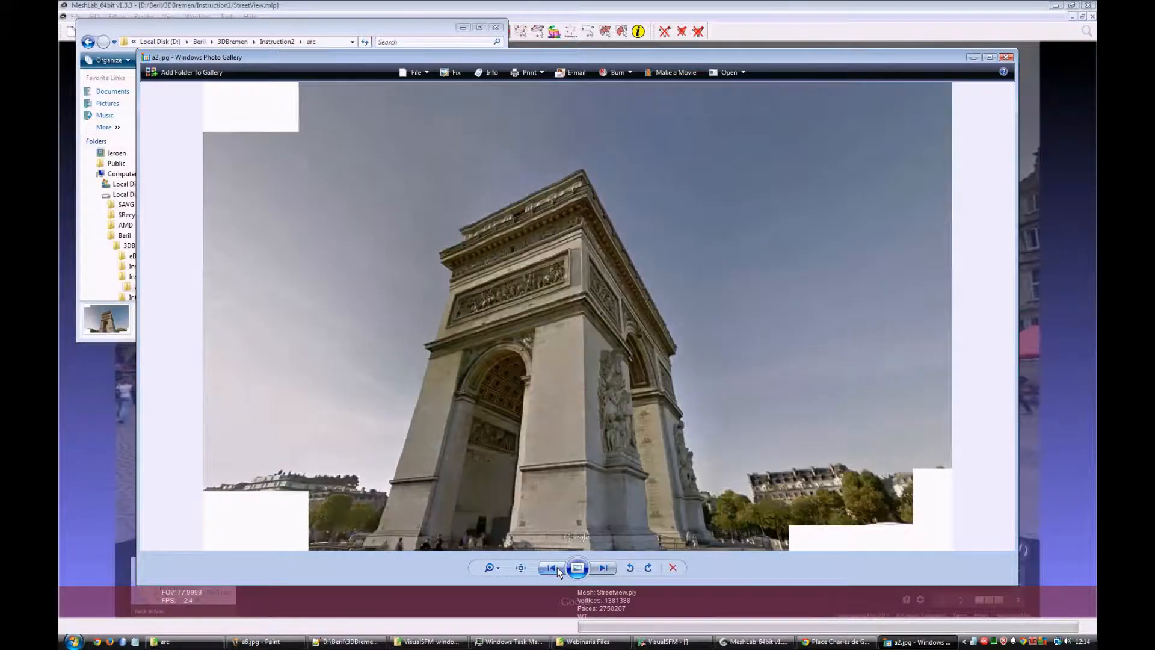
pyautogui.click(549, 567)
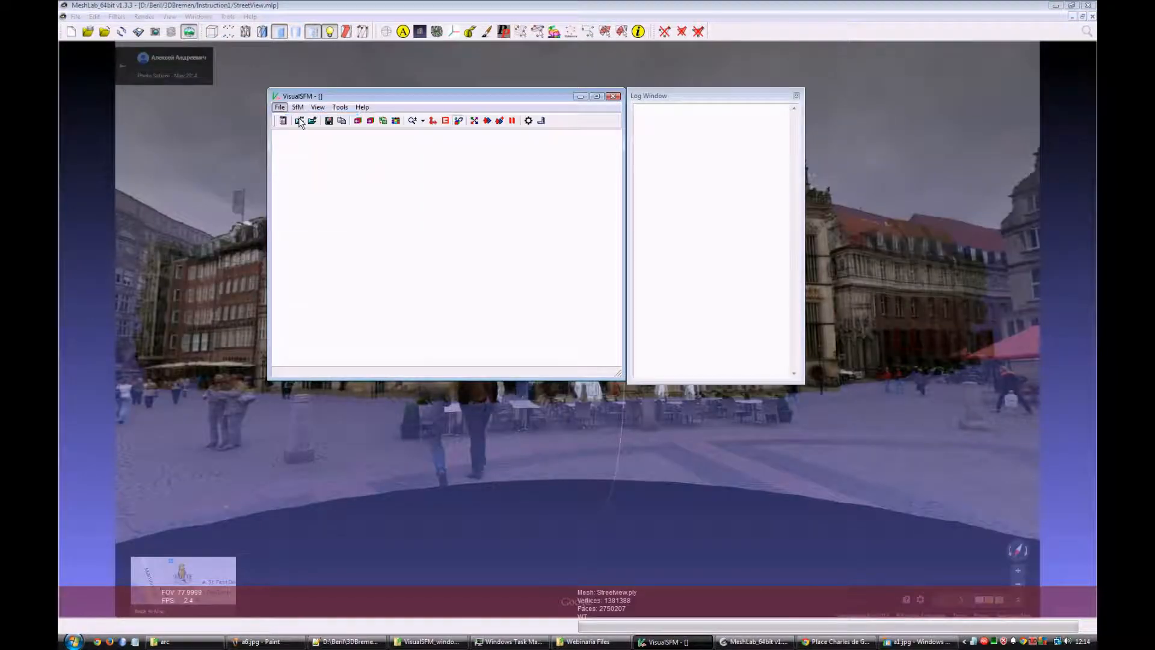
# Load a1.jpg through a6.jpg from the arc folder via Open Multiple Images.
pyautogui.click(300, 120)
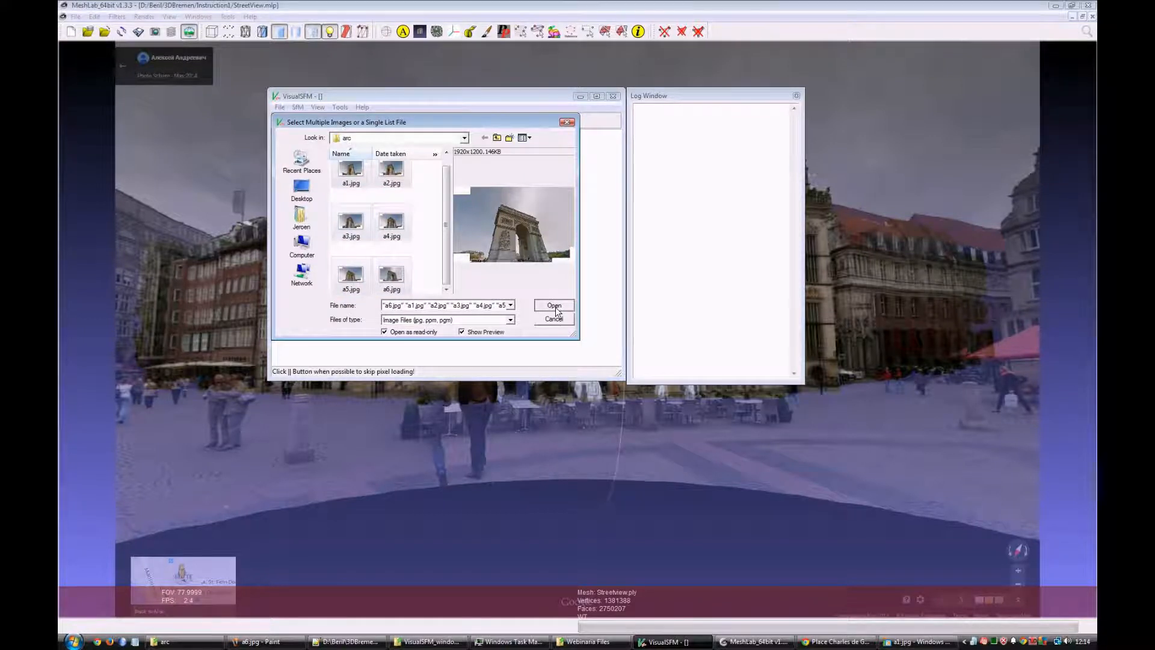
pyautogui.click(554, 305)
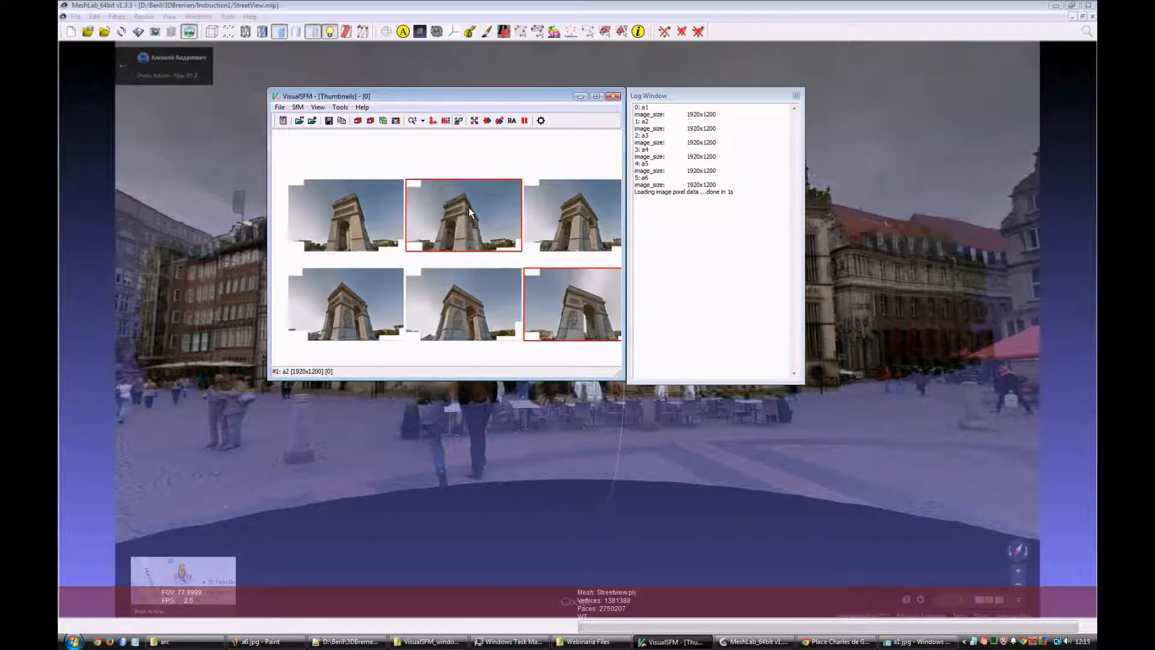
pyautogui.moveTo(474, 121)
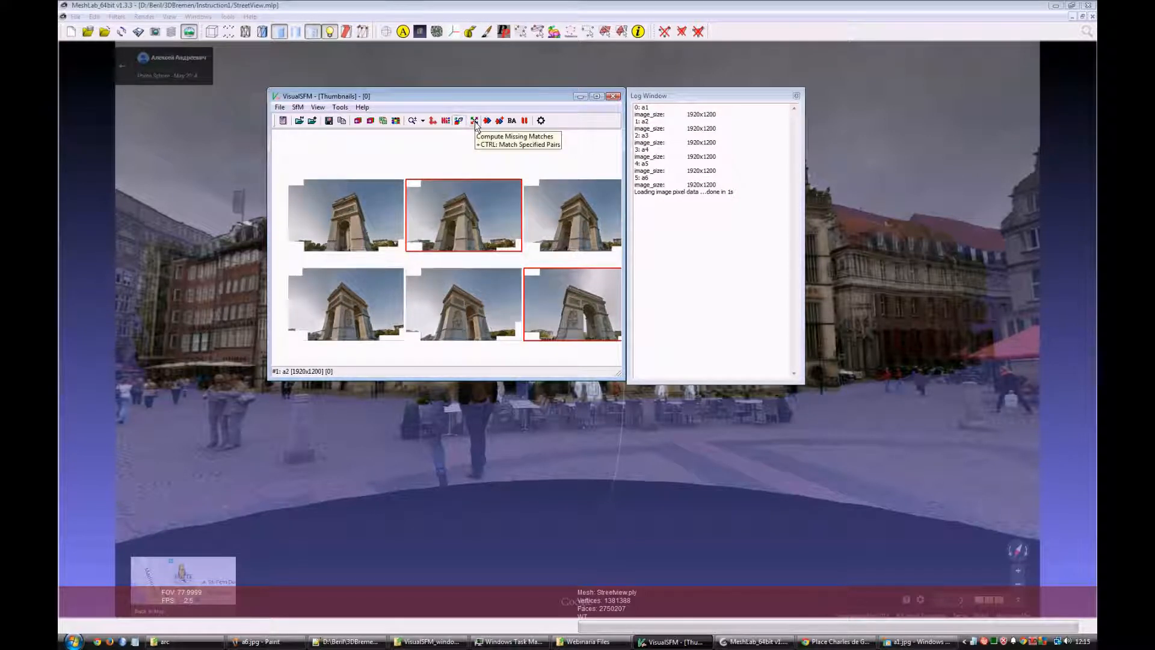
# Run Compute Missing Matches on all 15 image pairs and browse the SfM menu.
pyautogui.click(474, 121)
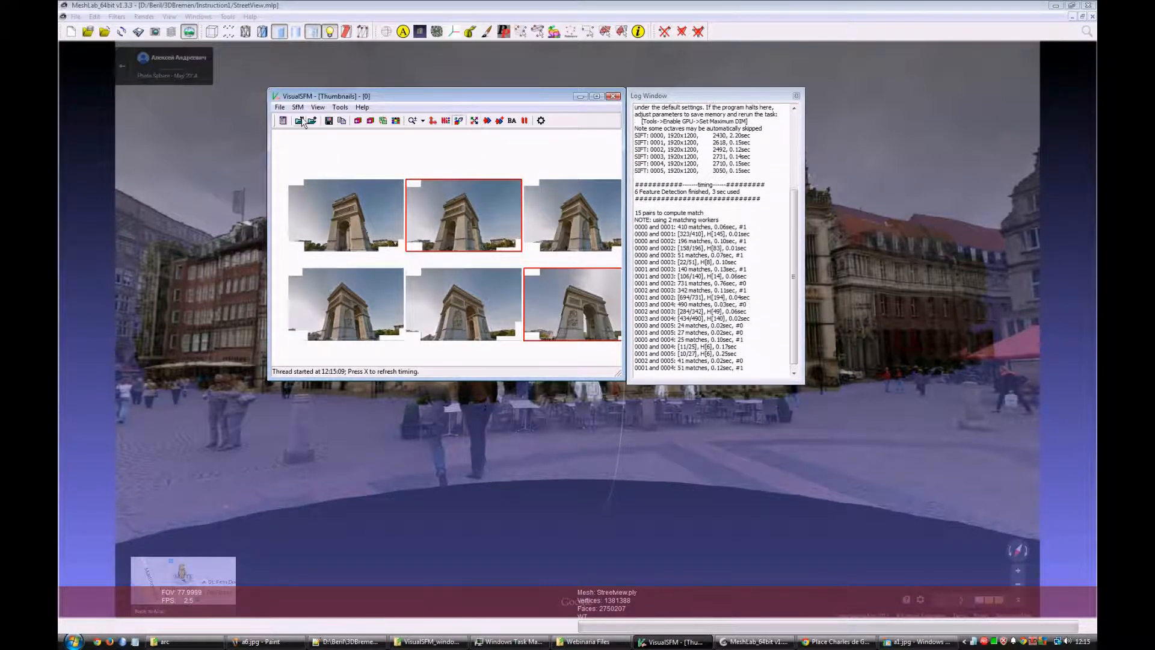
pyautogui.click(297, 107)
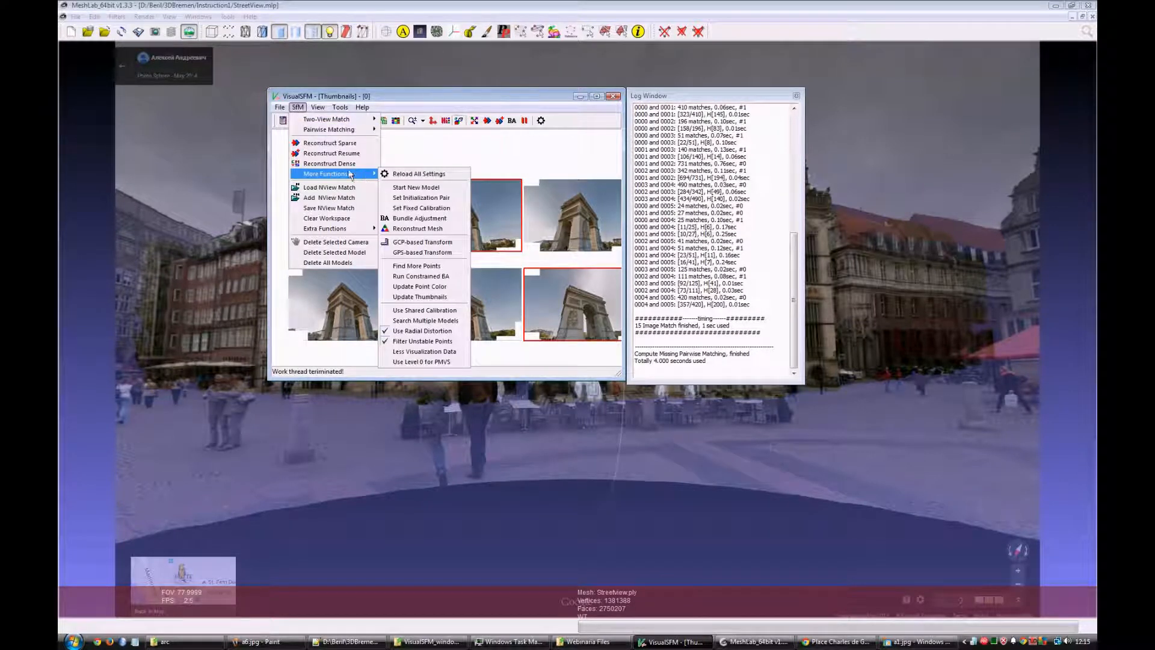
pyautogui.moveTo(328, 129)
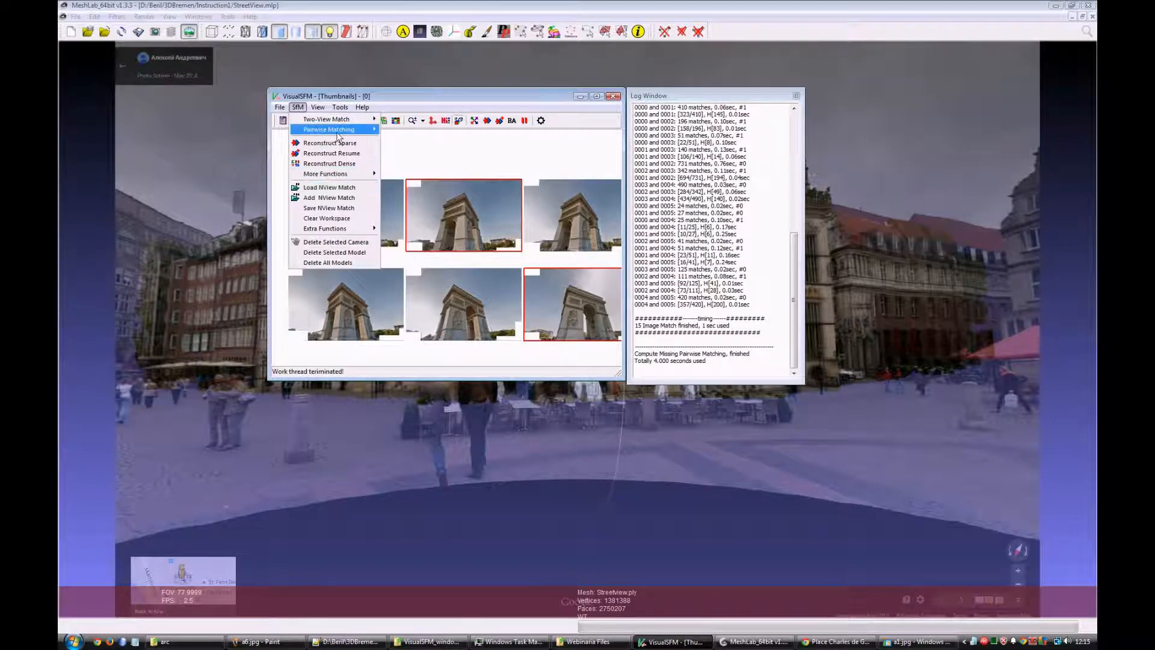
pyautogui.moveTo(326, 120)
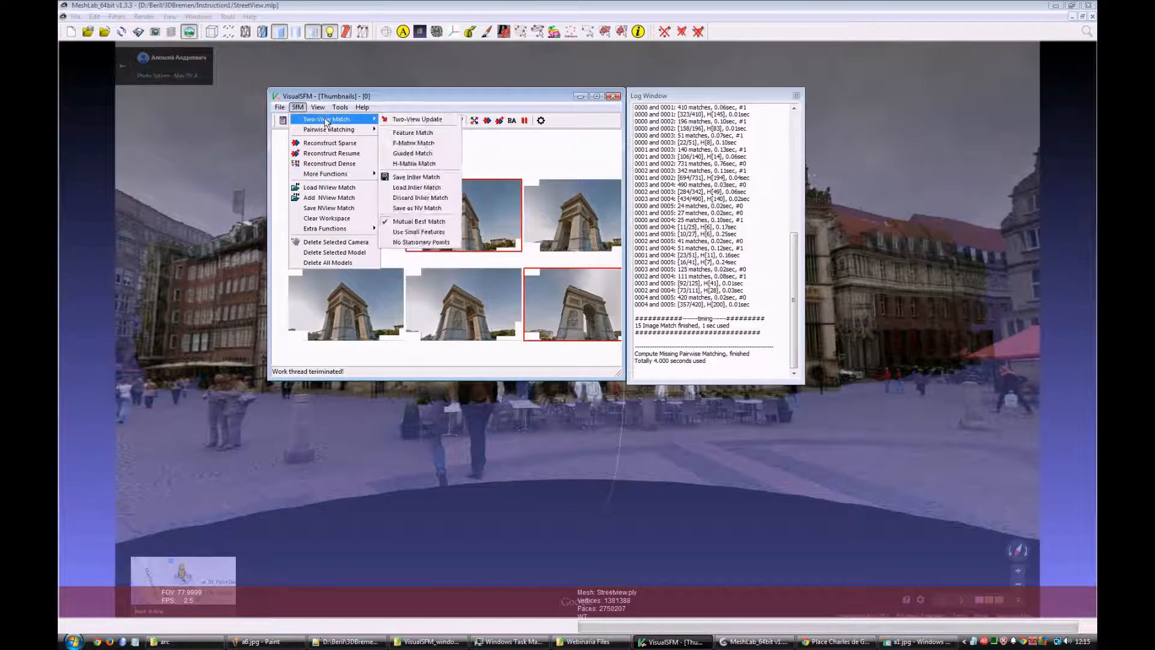
pyautogui.click(318, 107)
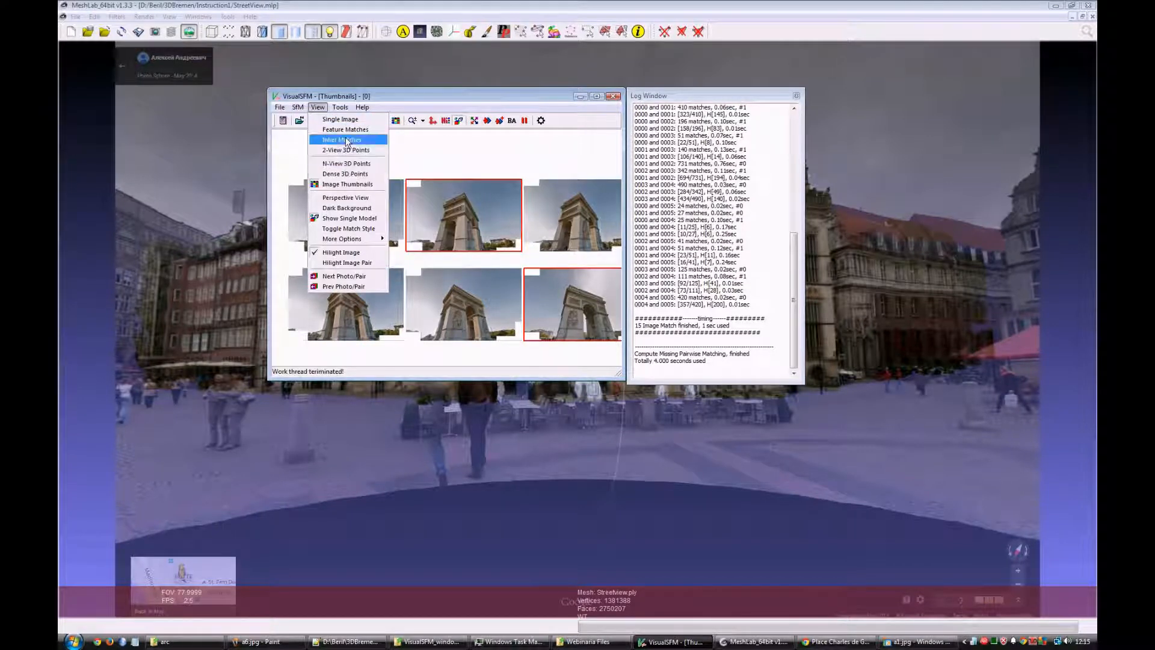
pyautogui.click(341, 139)
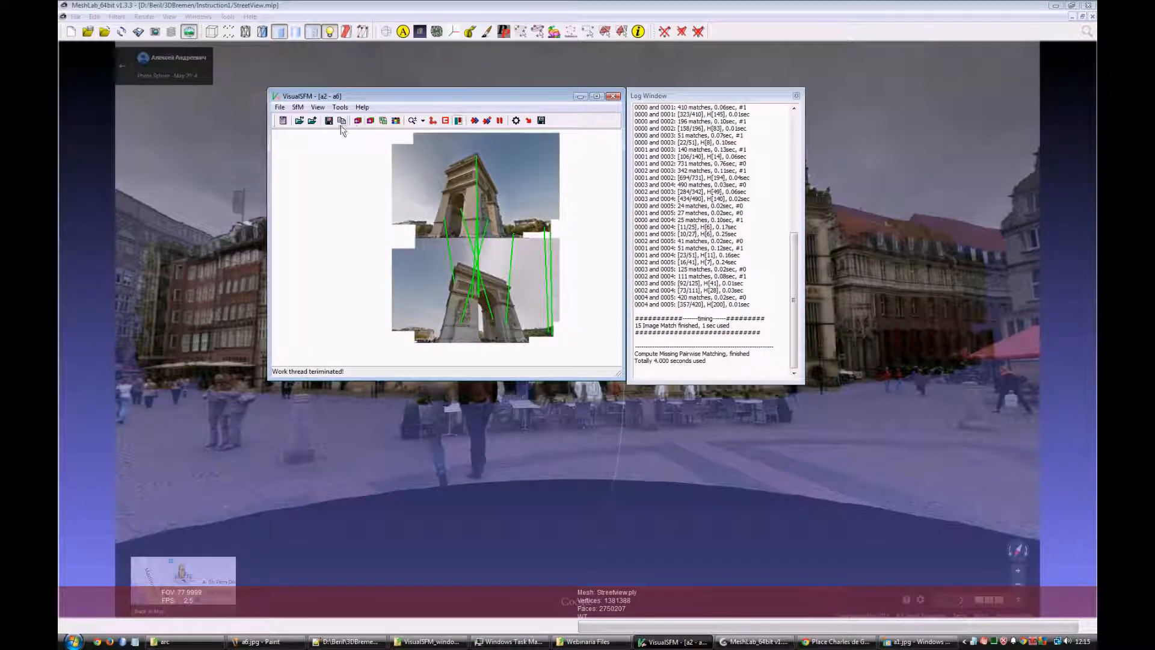
pyautogui.click(369, 121)
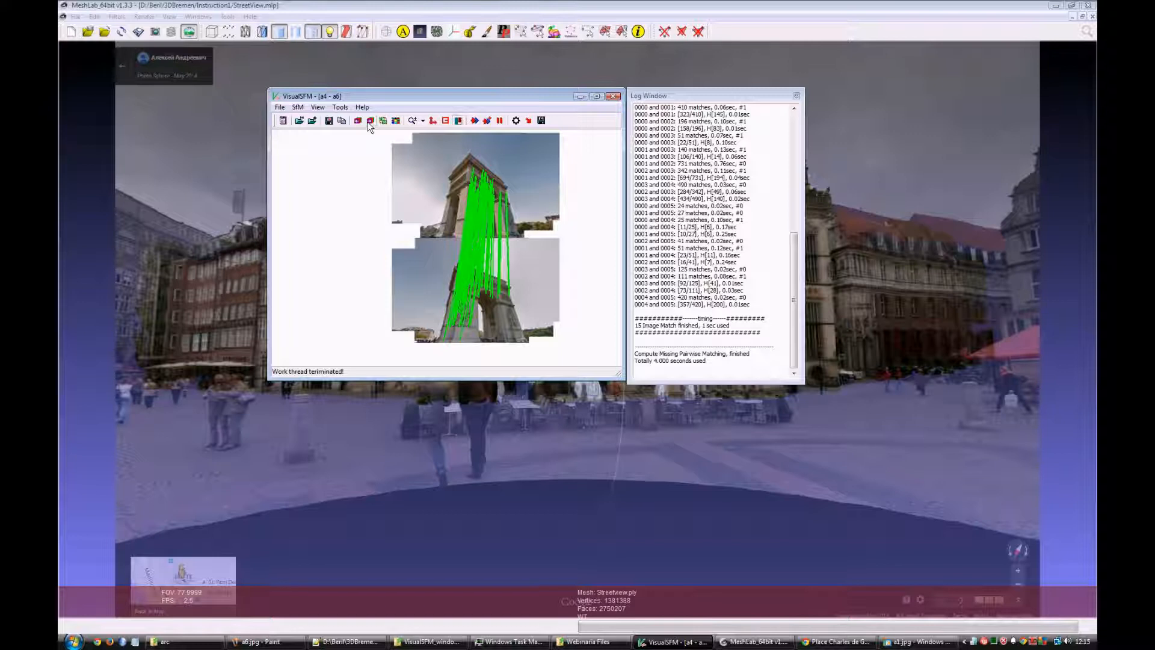
pyautogui.click(369, 120)
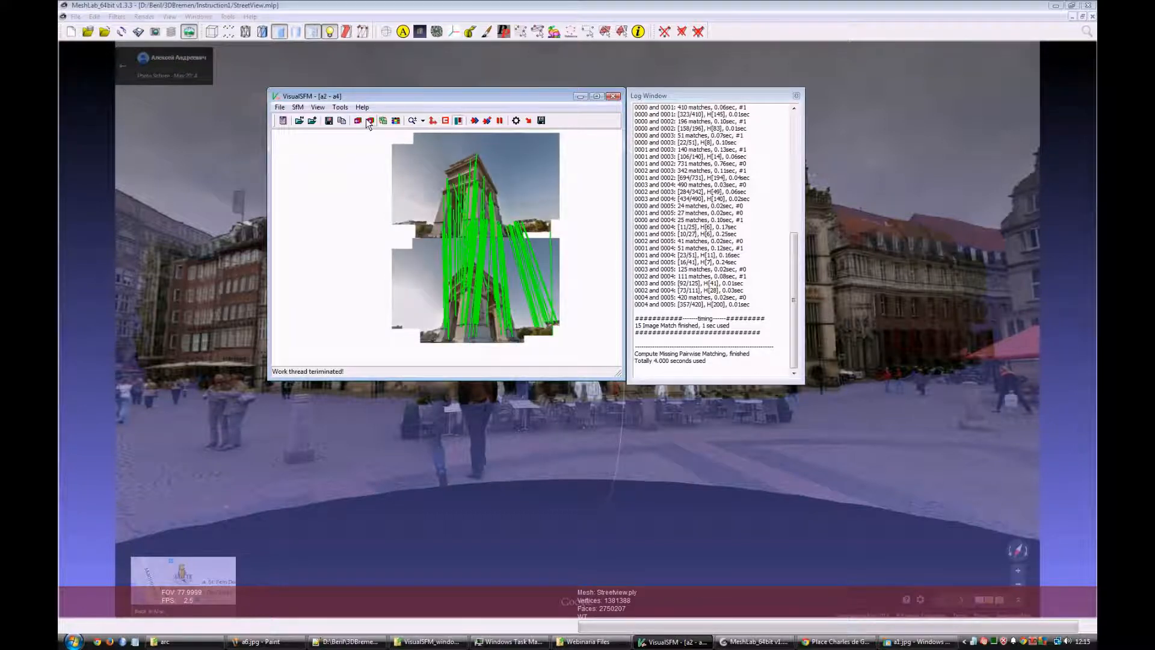
pyautogui.click(369, 120)
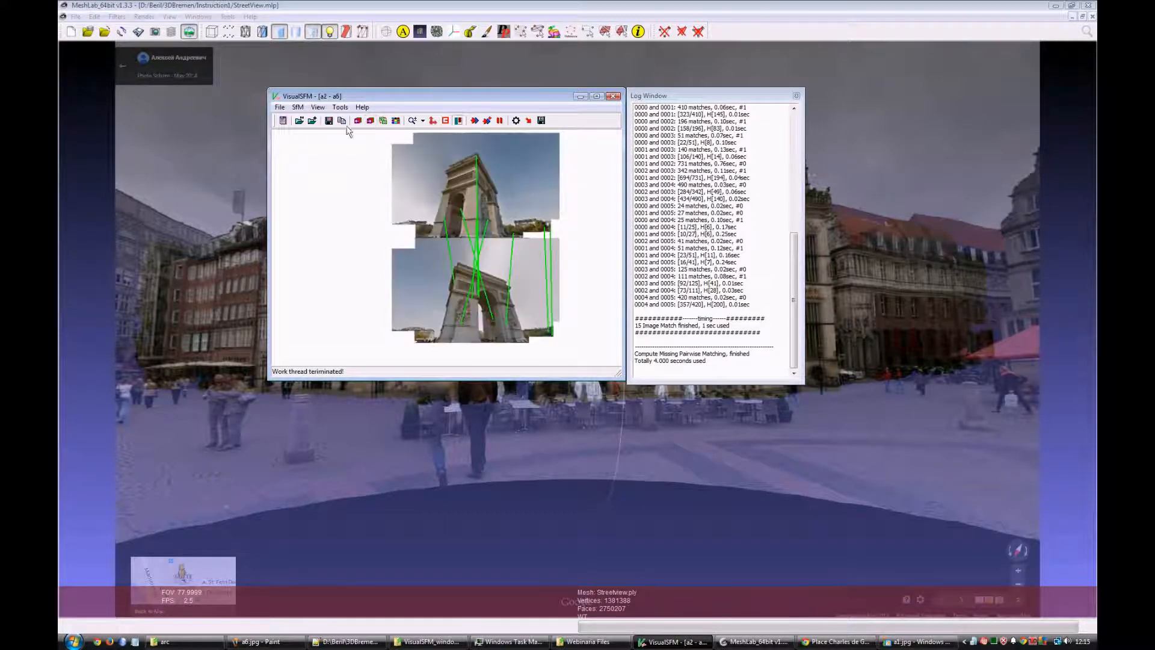
pyautogui.click(396, 121)
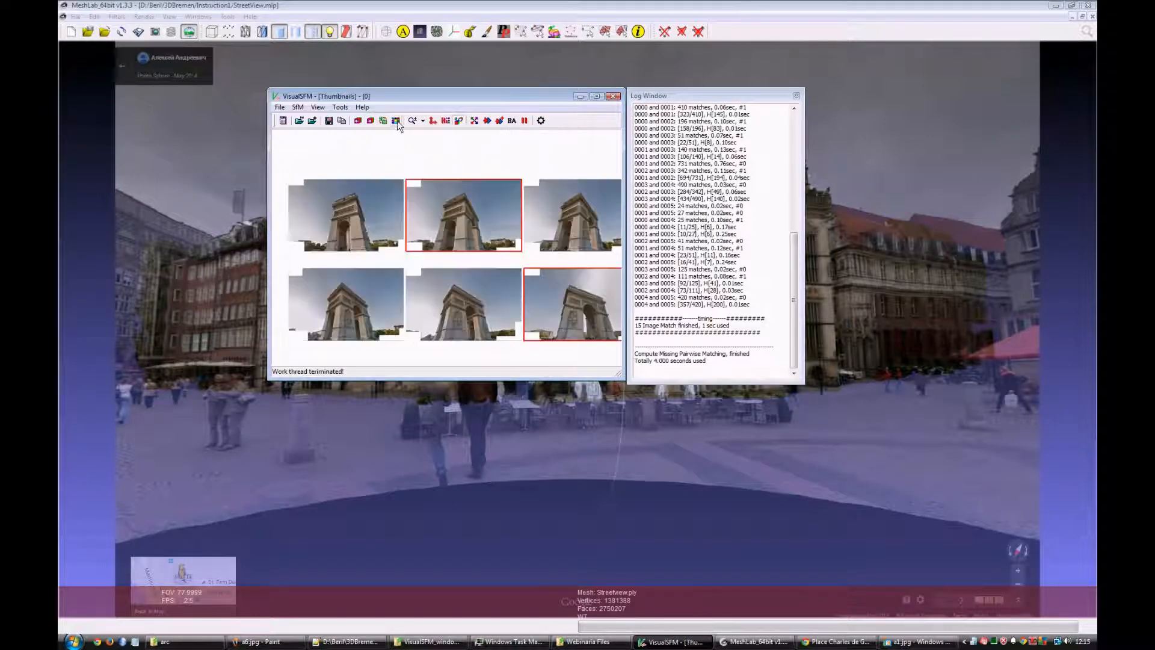
# Set a2 and a3 as the initialization pair via SfM More Functions, yielding 694 of 731 inlier matches.
pyautogui.click(572, 214)
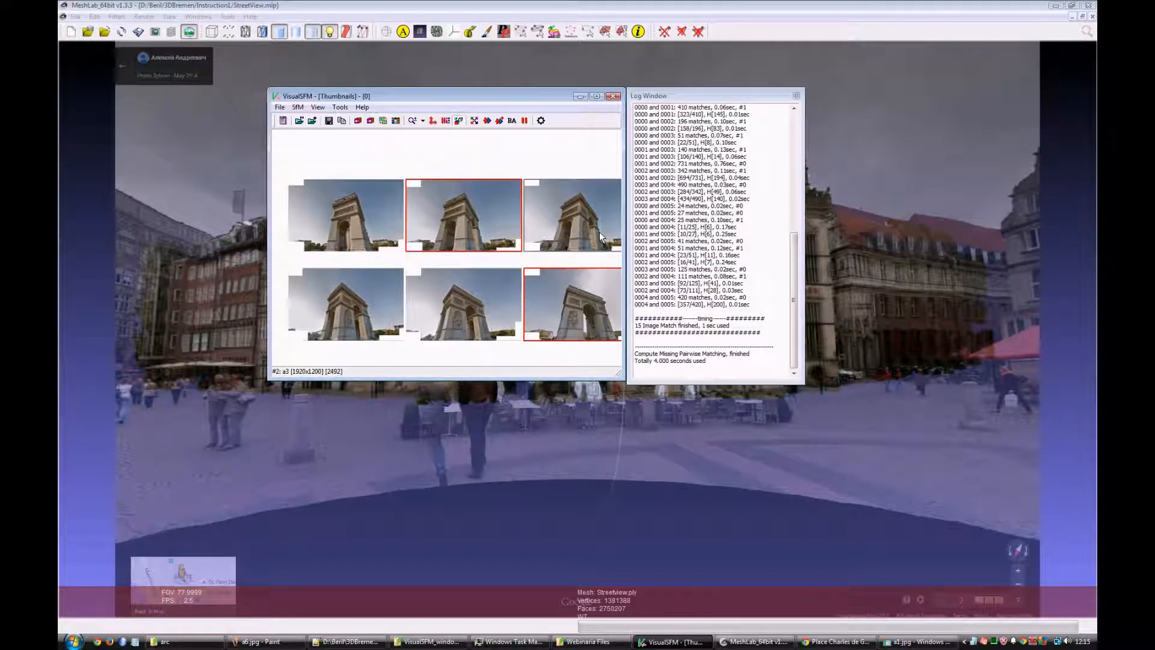
pyautogui.click(344, 215)
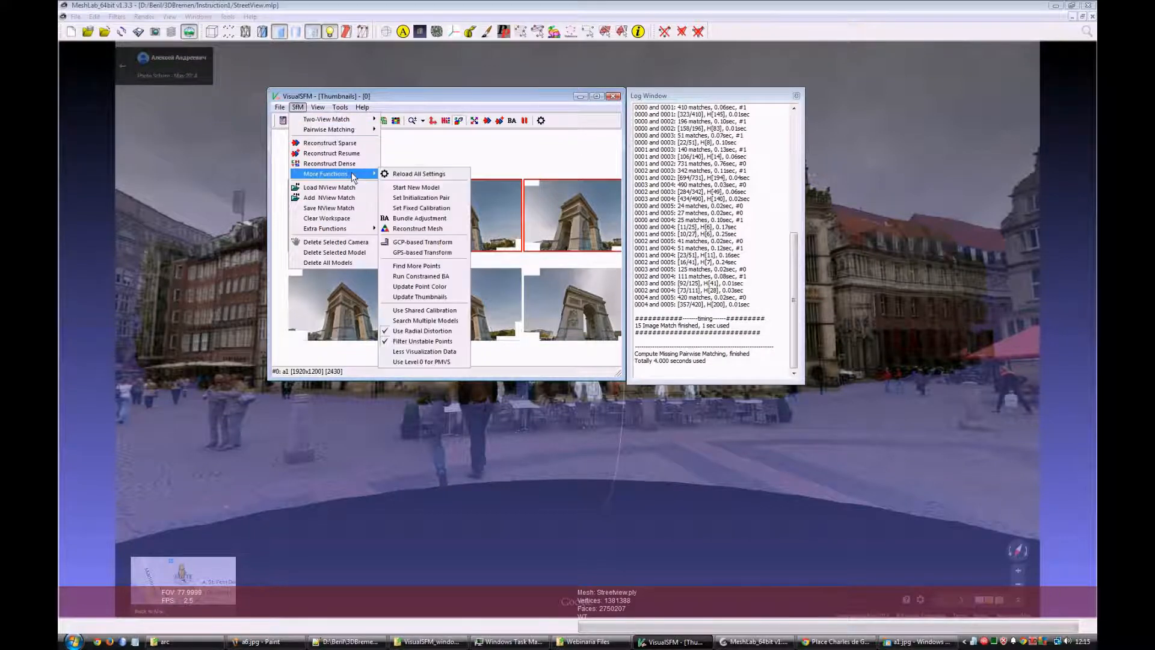
pyautogui.click(421, 197)
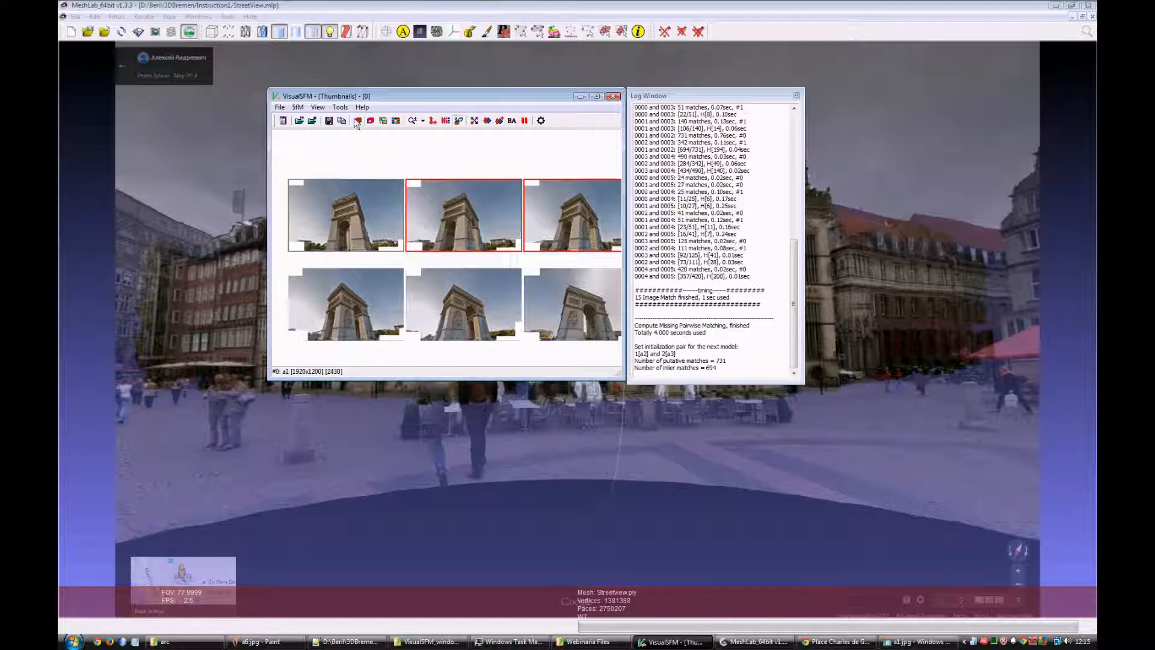
pyautogui.moveTo(557, 124)
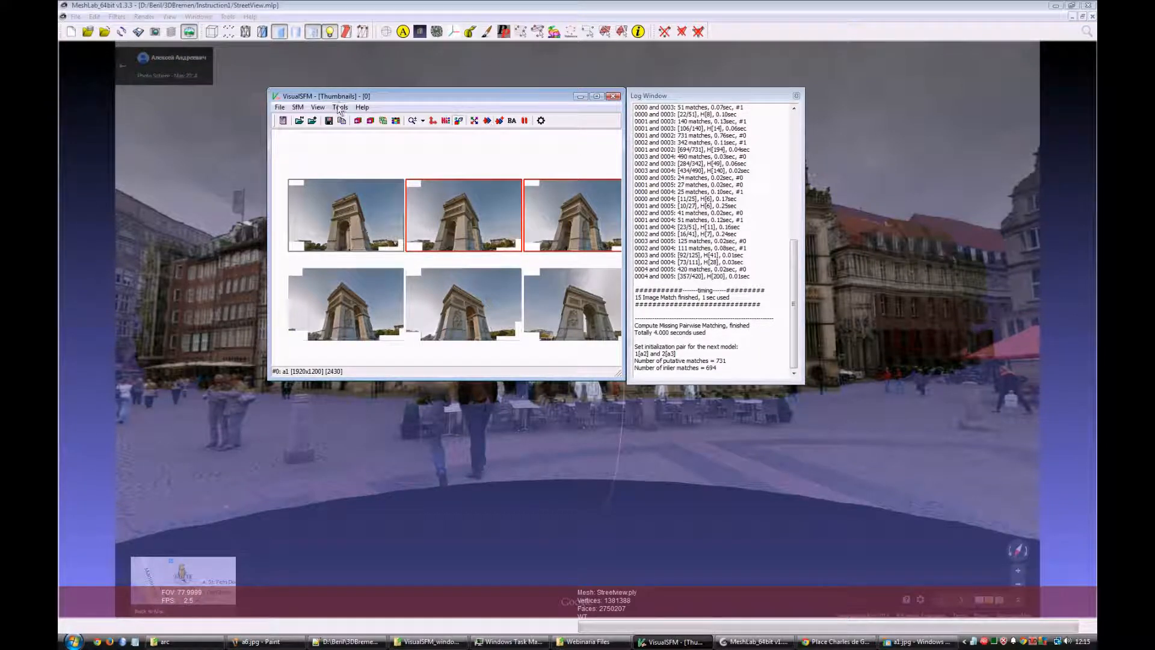
pyautogui.click(298, 107)
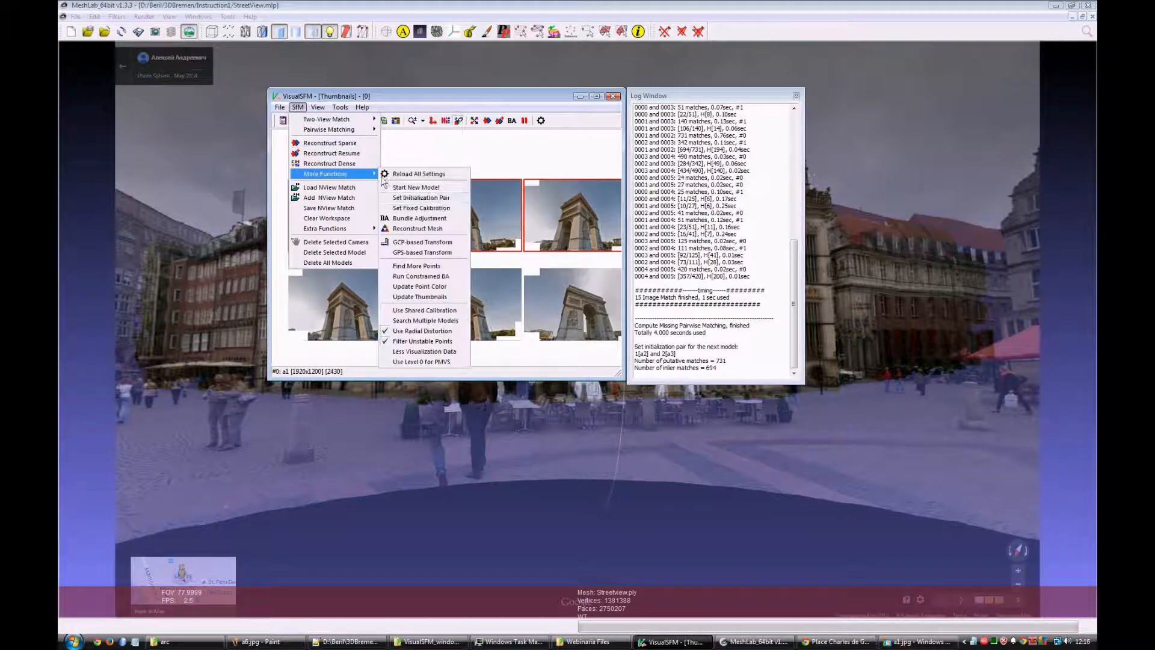
pyautogui.moveTo(423, 331)
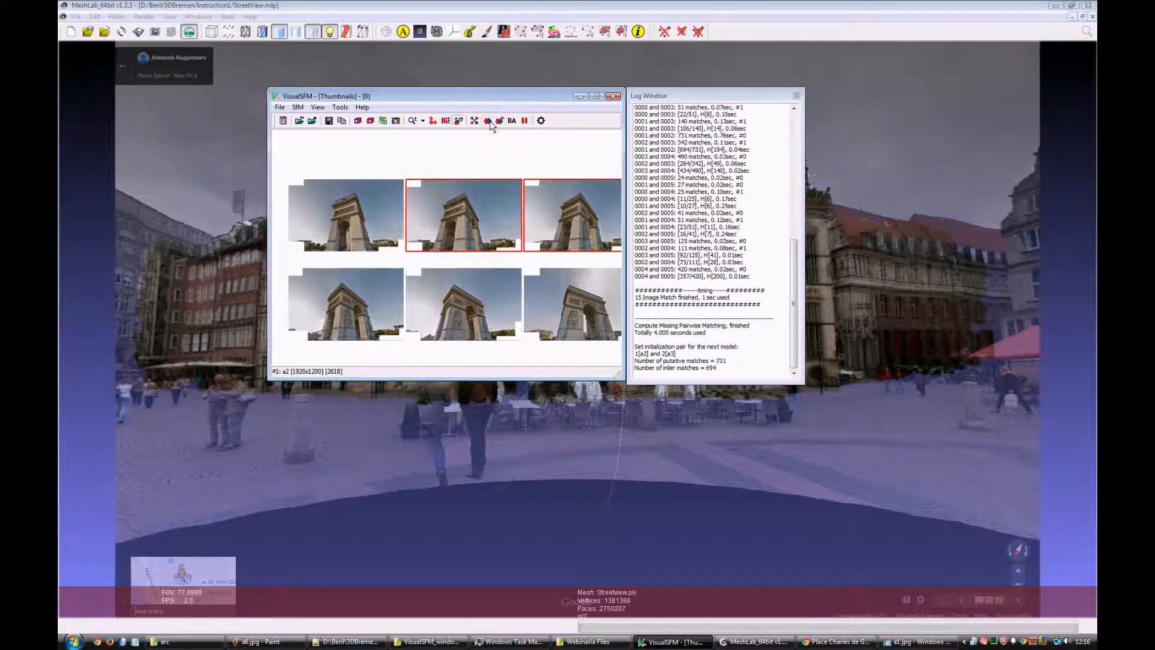
# Run Compute 3D Reconstruction to place all six arch cameras in a 1481-point sparse model.
pyautogui.click(484, 121)
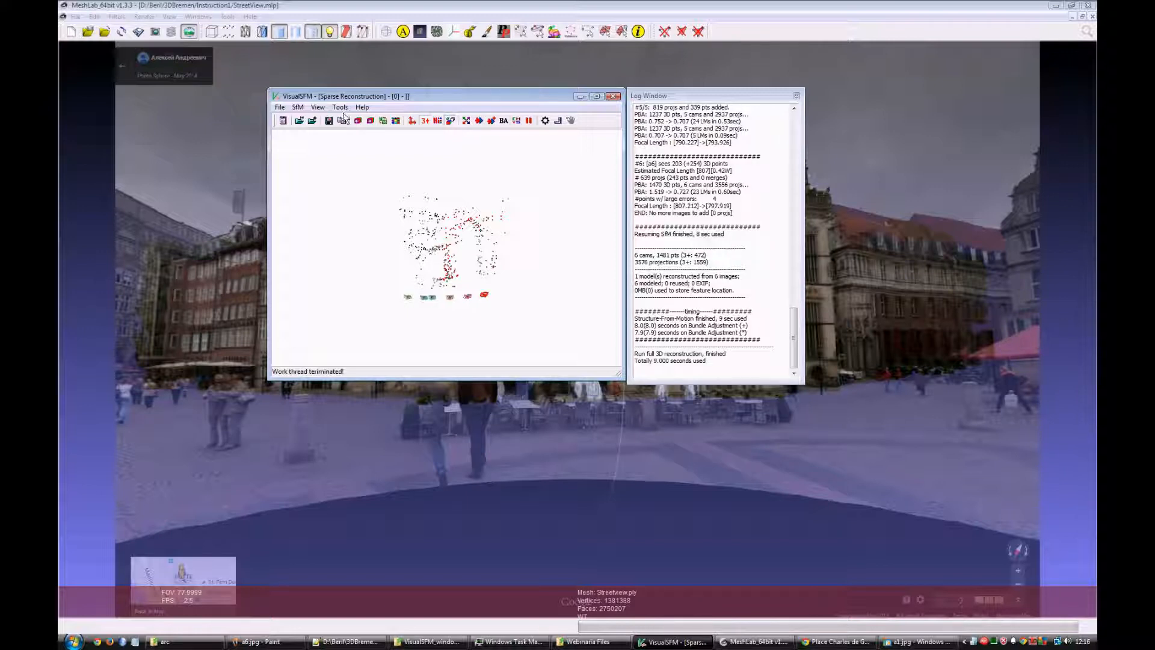
pyautogui.moveTo(503, 120)
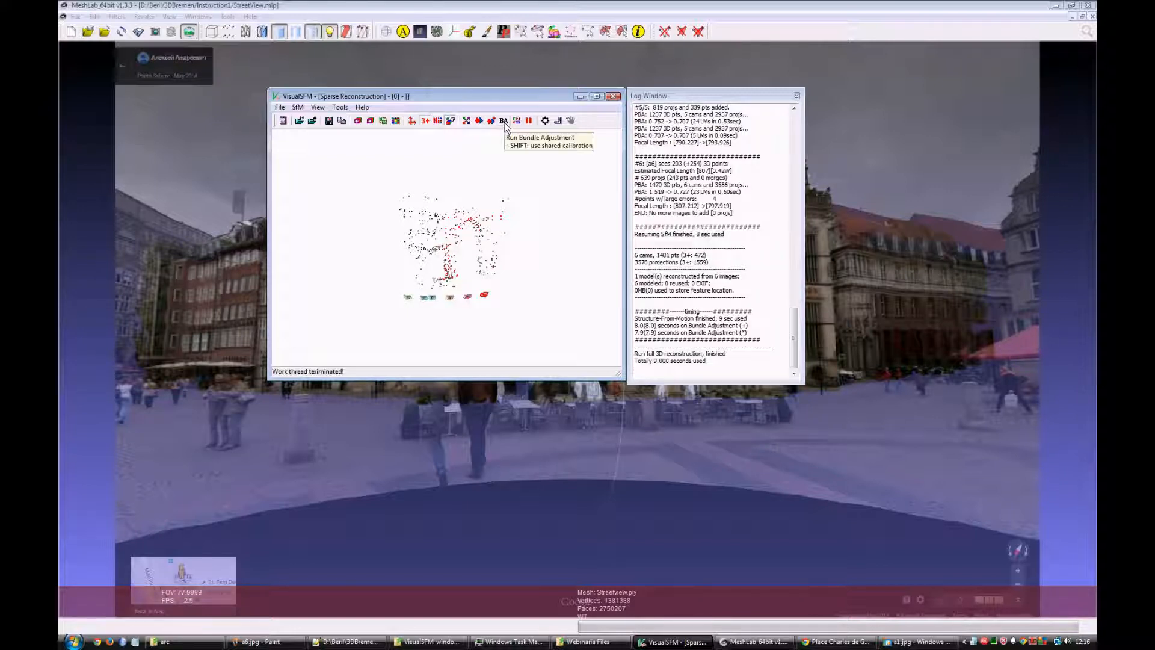
# Enable Use Shared Calibration for all images and rerun bundle adjustment.
pyautogui.click(297, 107)
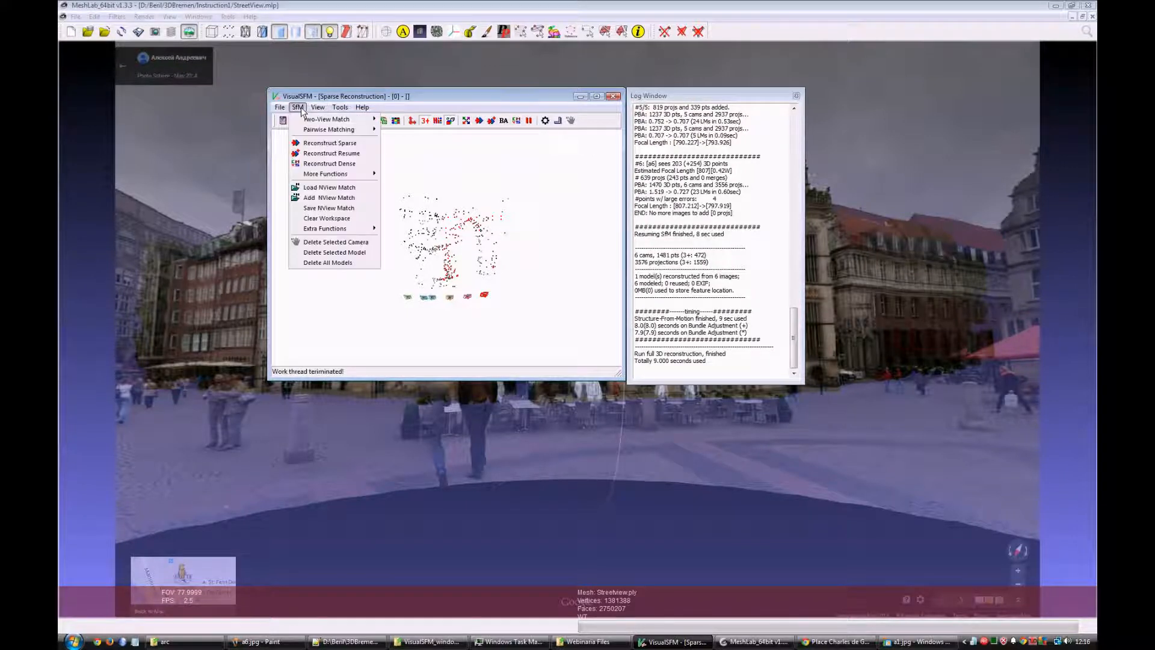
pyautogui.click(326, 174)
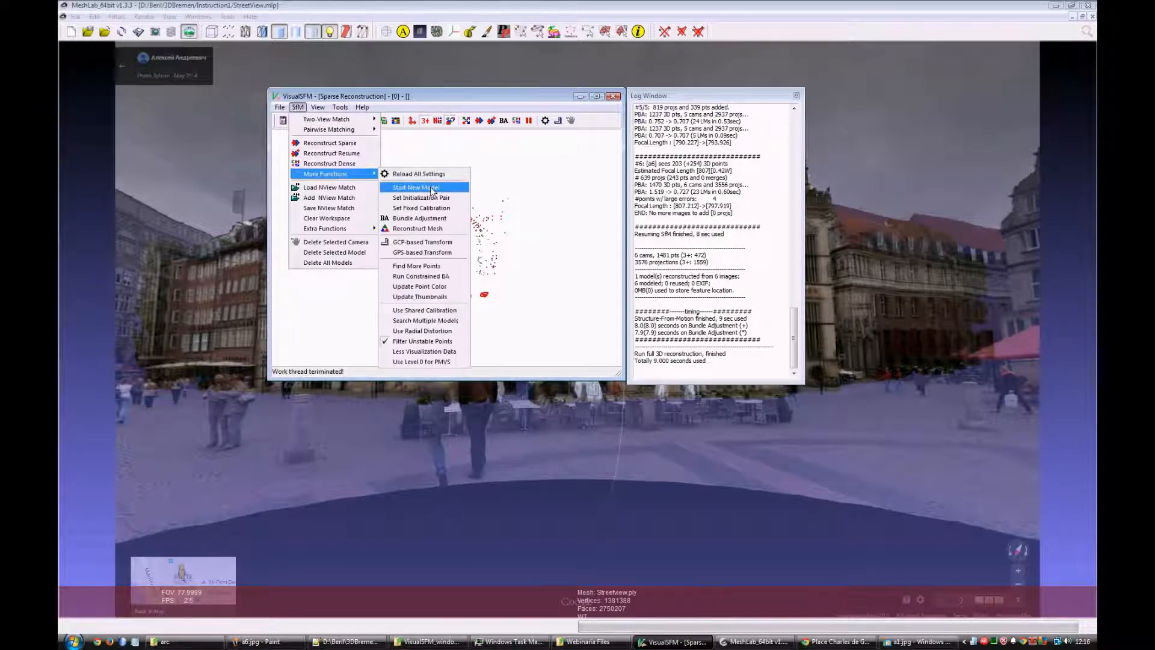
pyautogui.moveTo(425, 309)
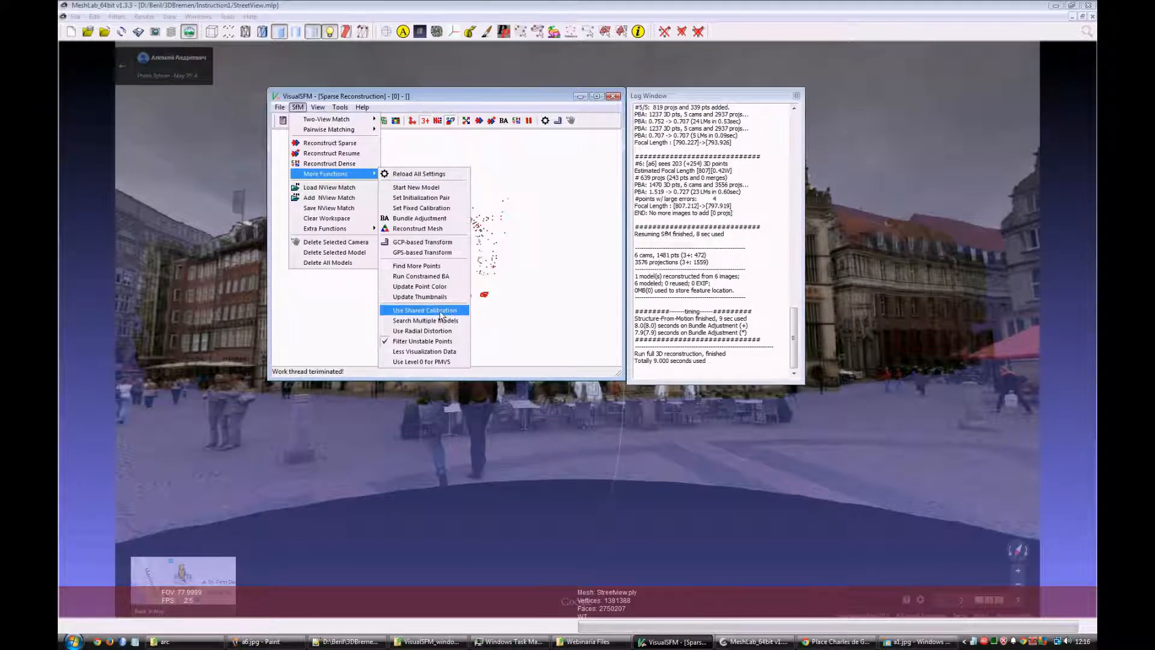
pyautogui.click(424, 309)
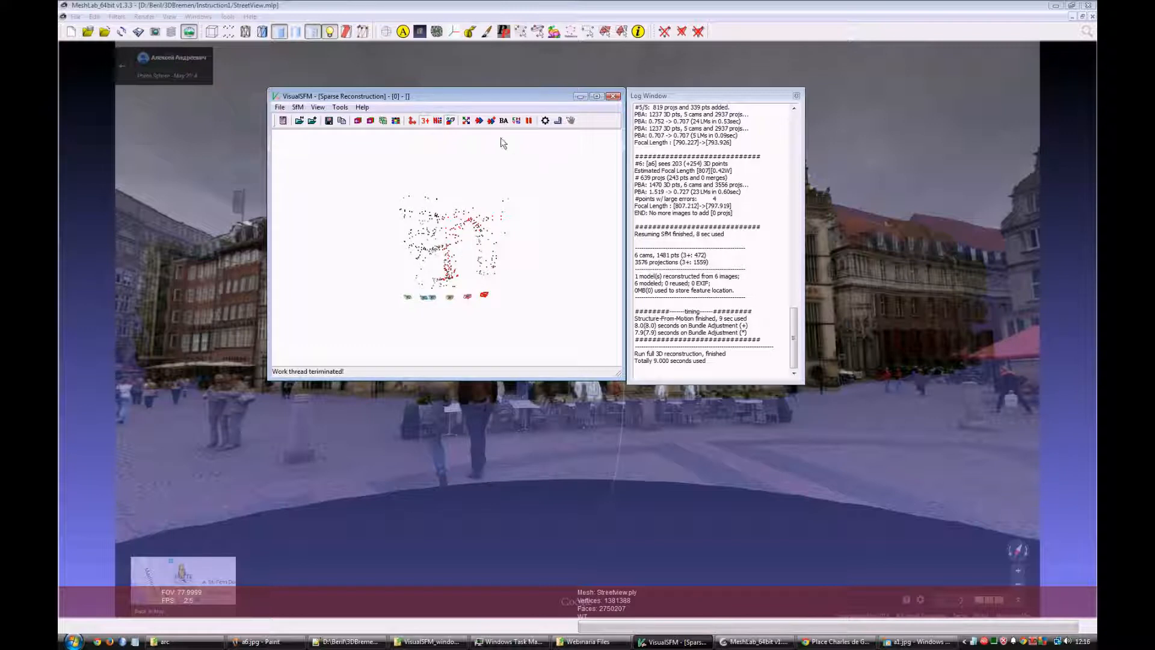
pyautogui.moveTo(503, 120)
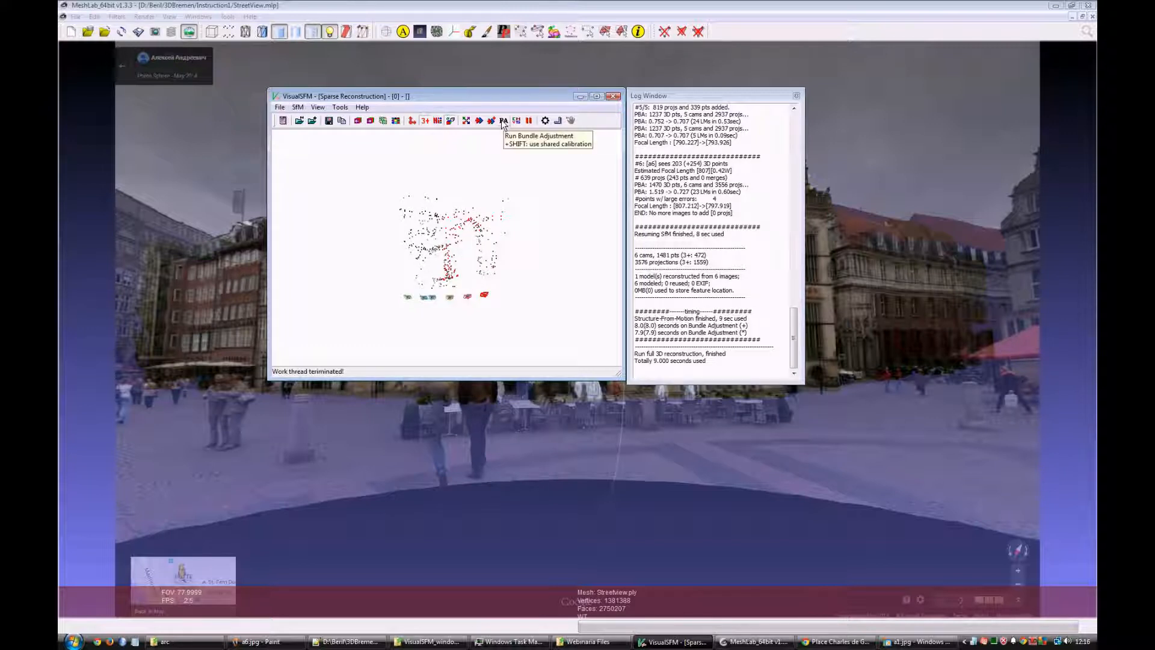
pyautogui.click(503, 121)
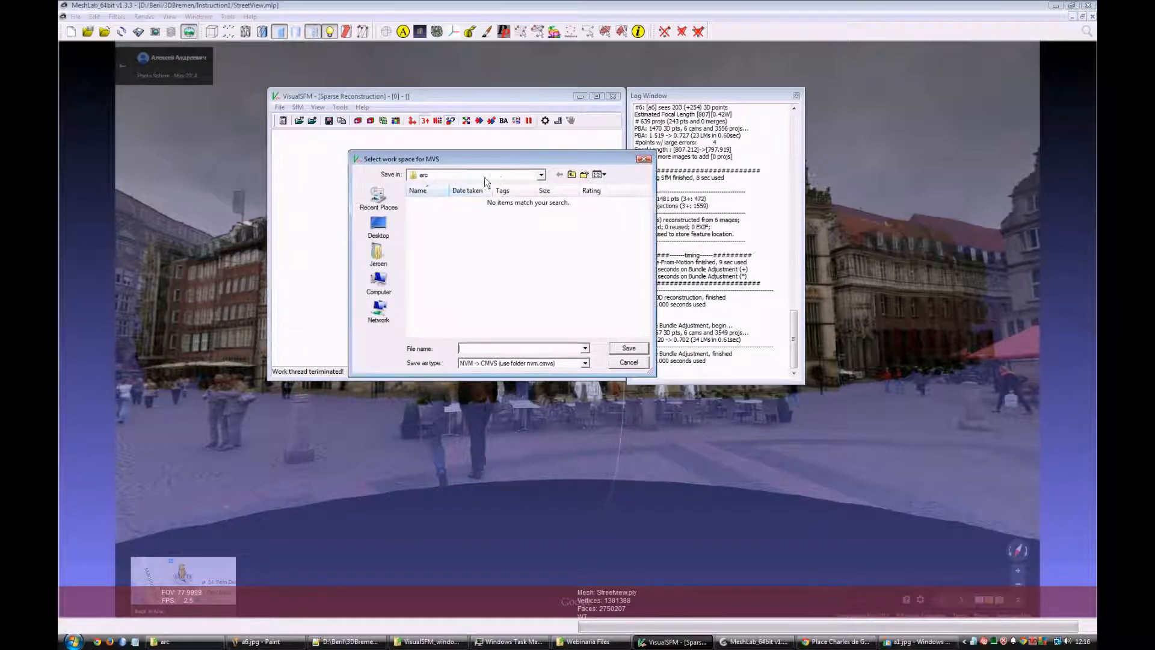
# Save the dense workspace as res in a new res folder inside arc, launching CMVS.
pyautogui.click(541, 175)
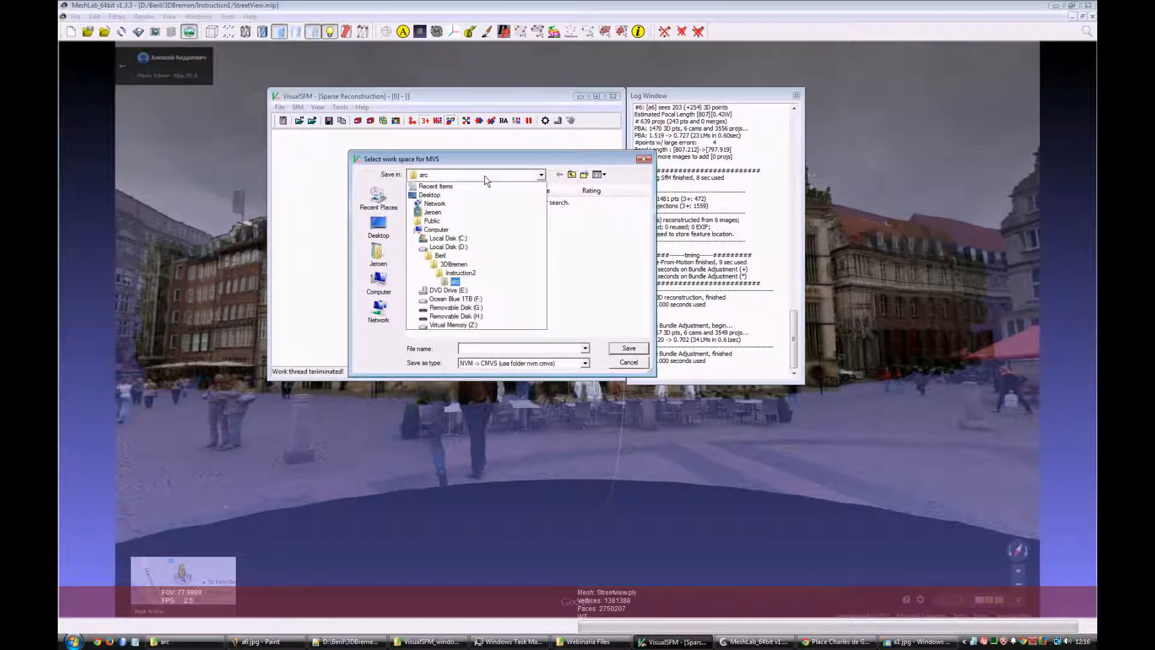
pyautogui.click(454, 281)
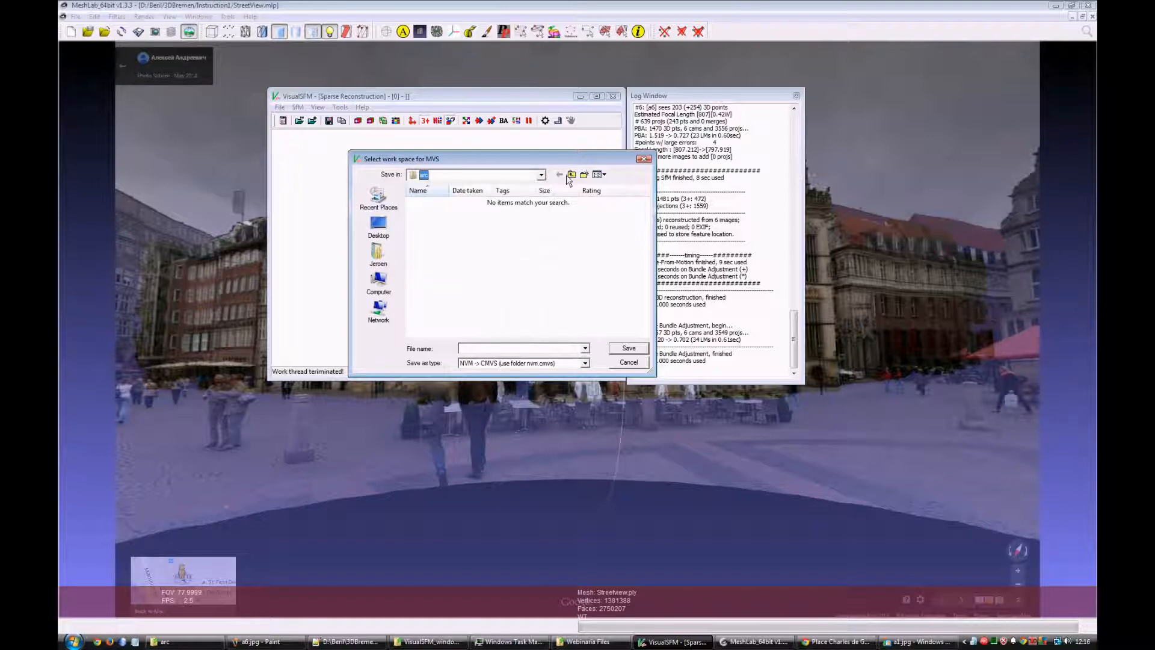
pyautogui.click(585, 174)
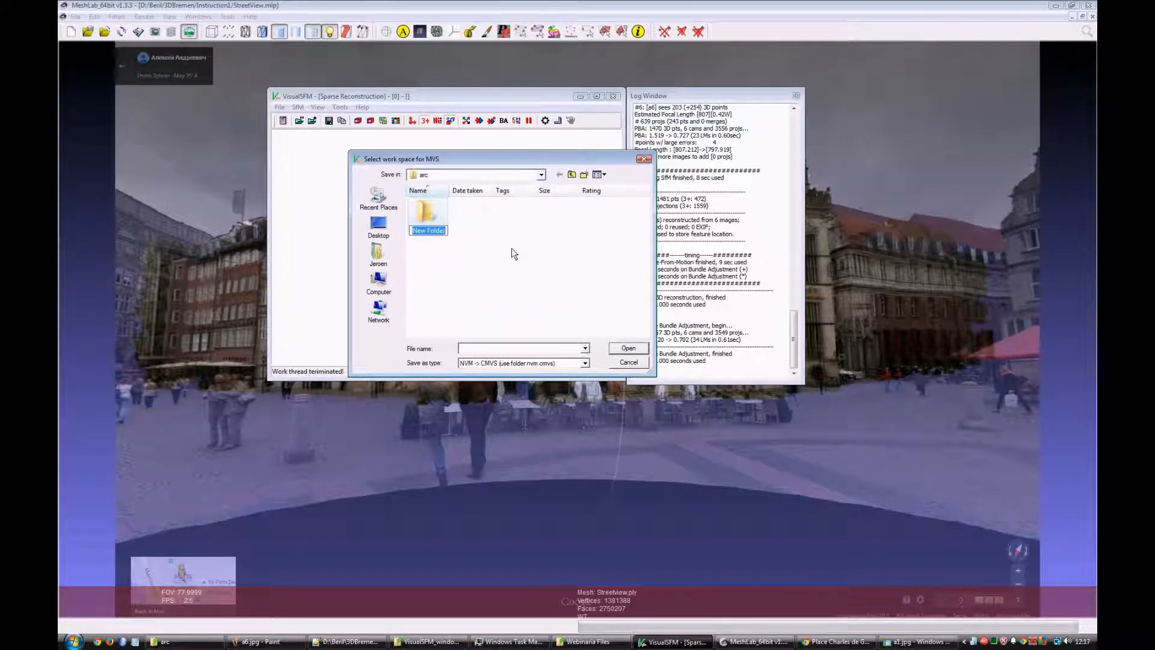
pyautogui.doubleClick(428, 214)
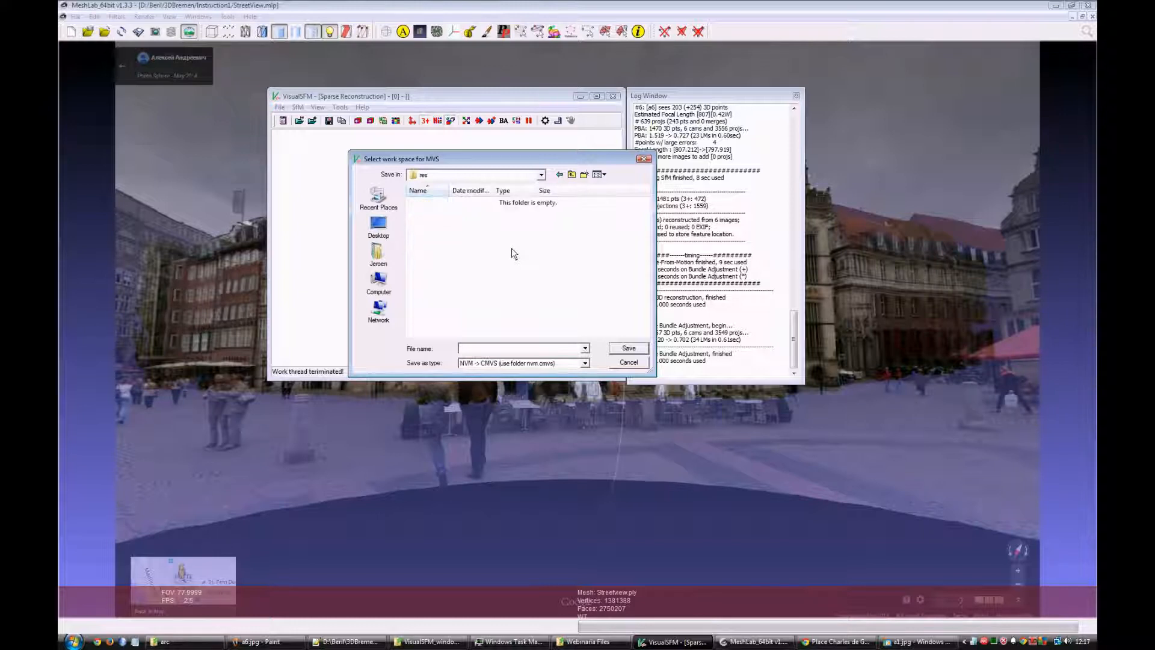
pyautogui.write('re')
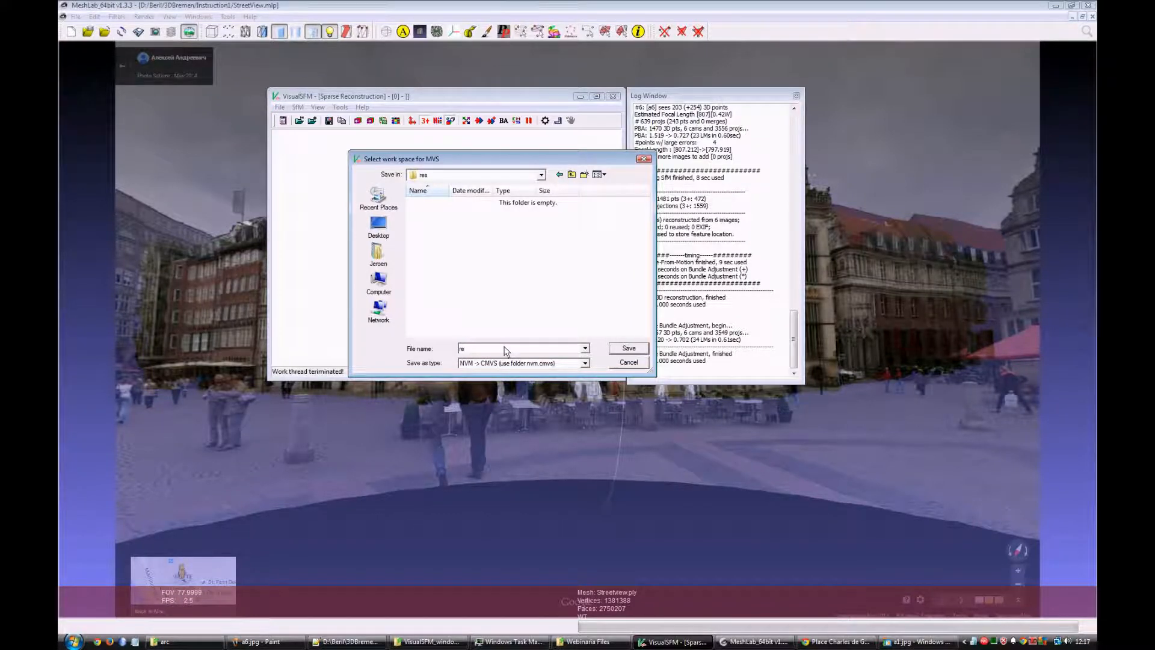
pyautogui.click(628, 348)
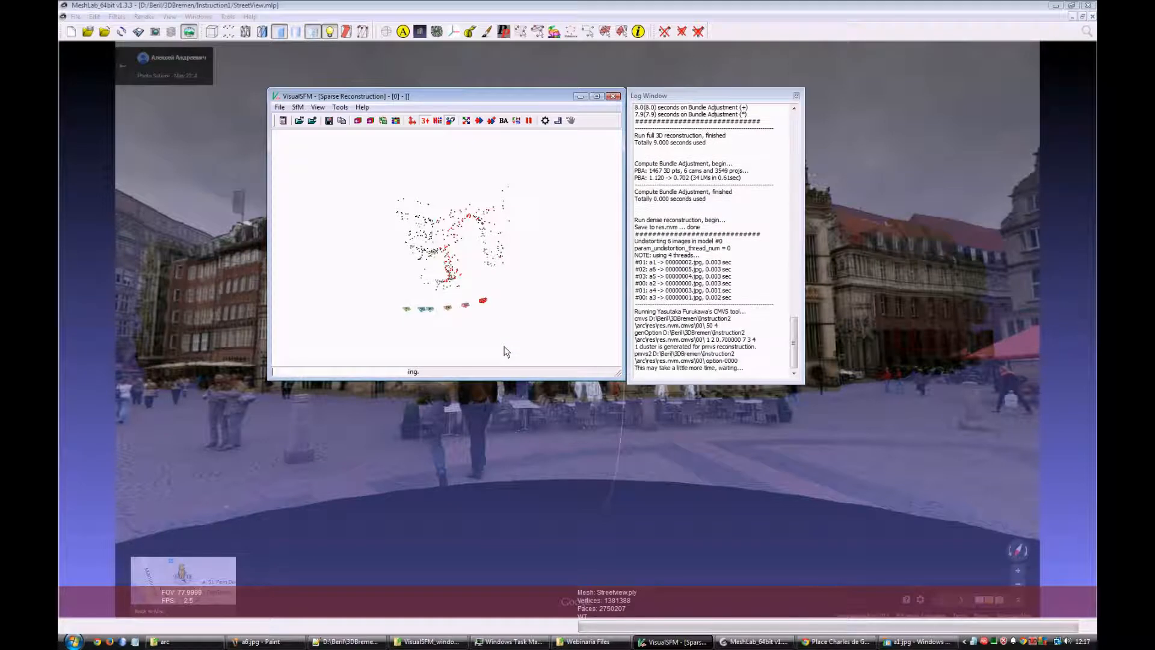
pyautogui.moveTo(490, 189)
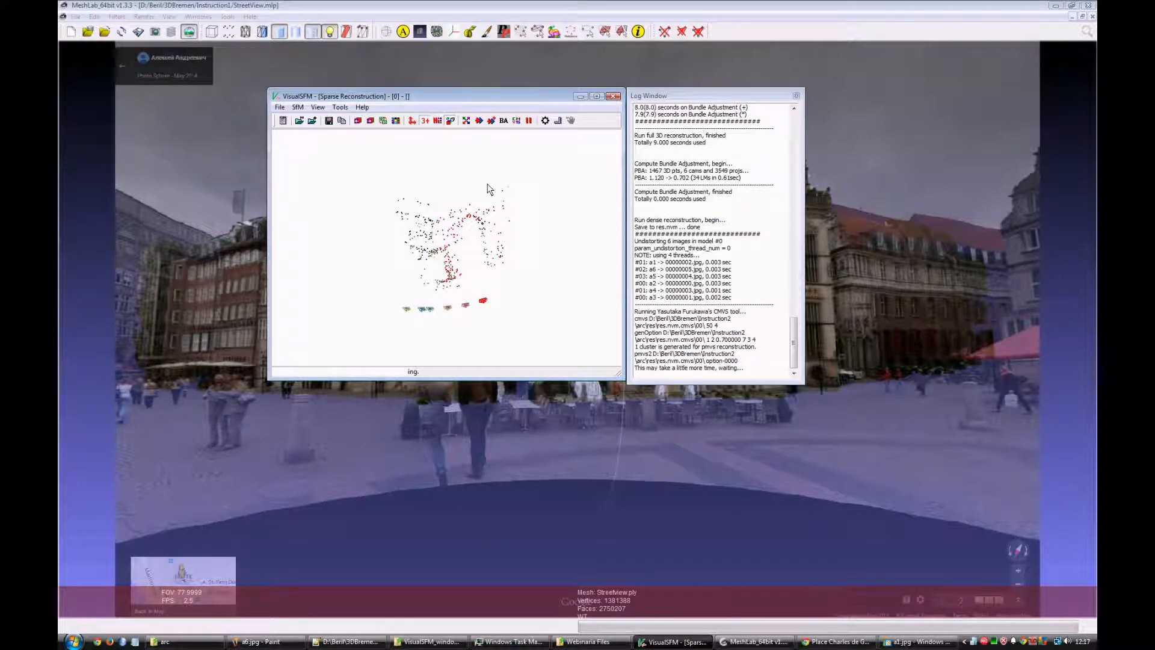
pyautogui.moveTo(430, 207)
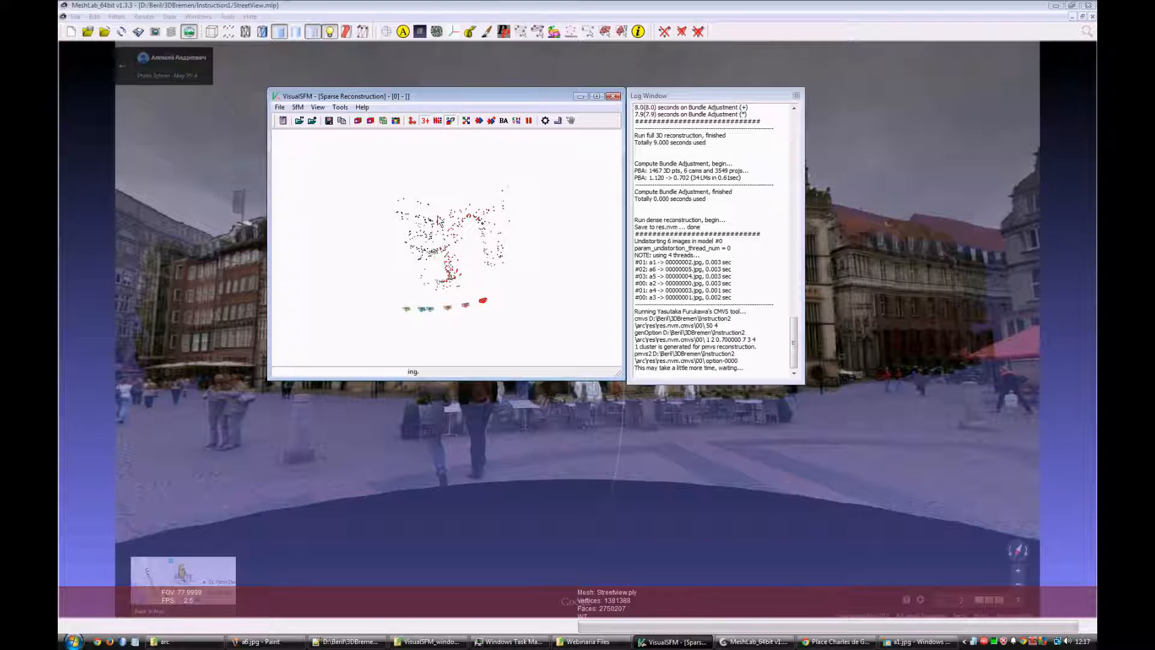
pyautogui.moveTo(471, 171)
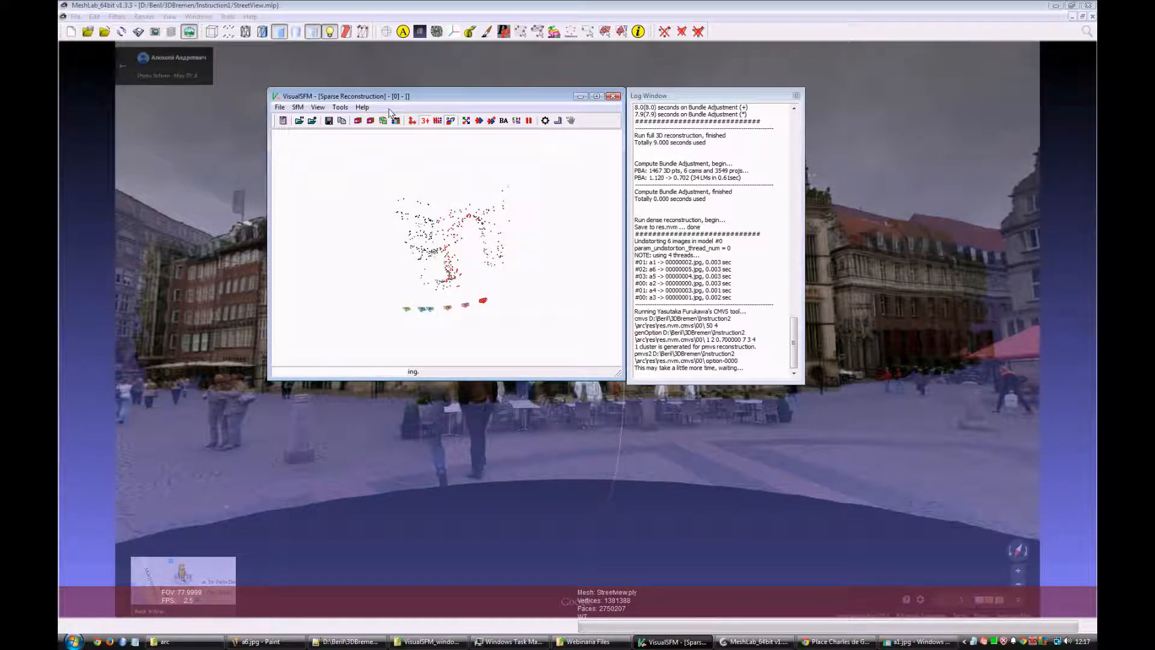
pyautogui.moveTo(395, 120)
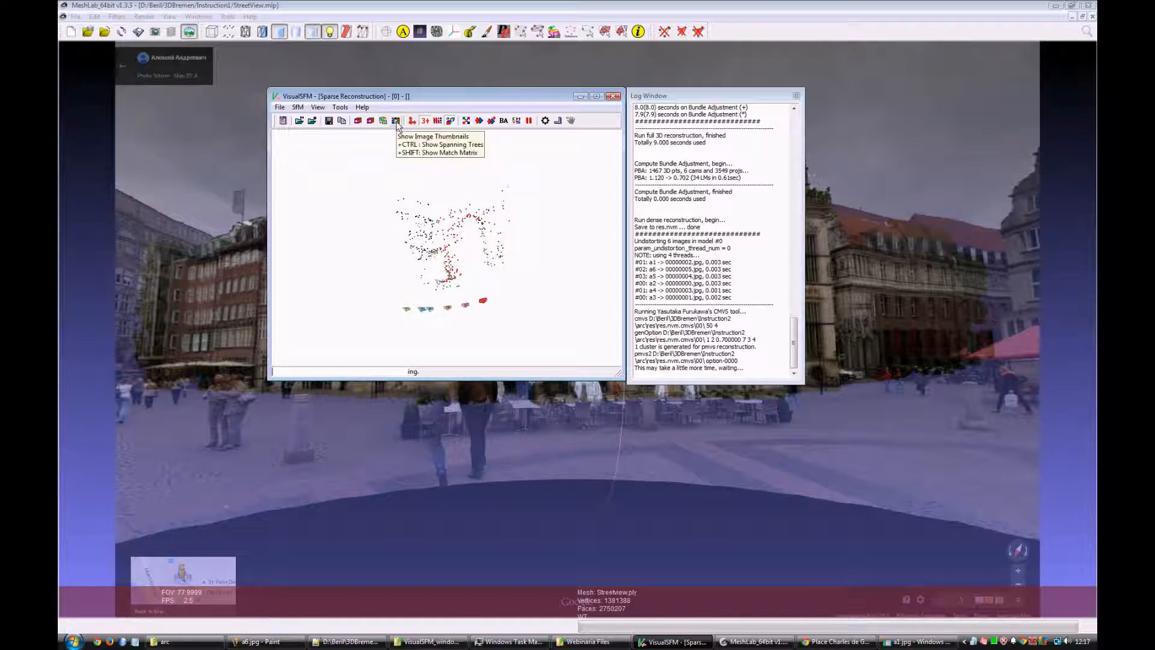
pyautogui.moveTo(434, 214)
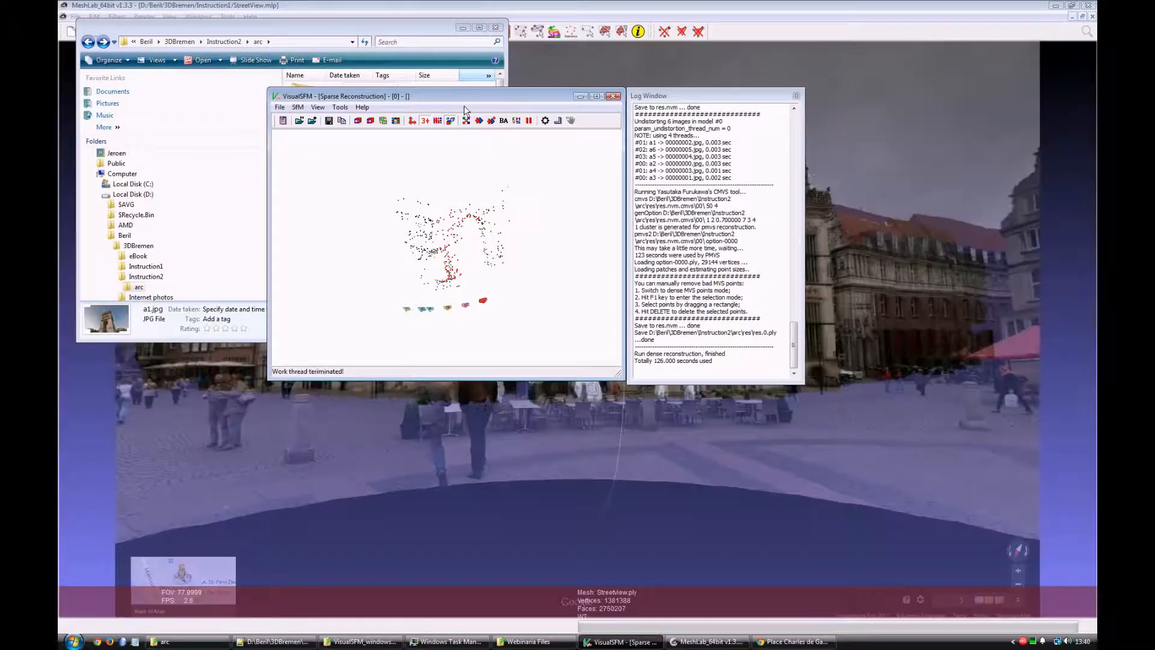
pyautogui.moveTo(596, 354)
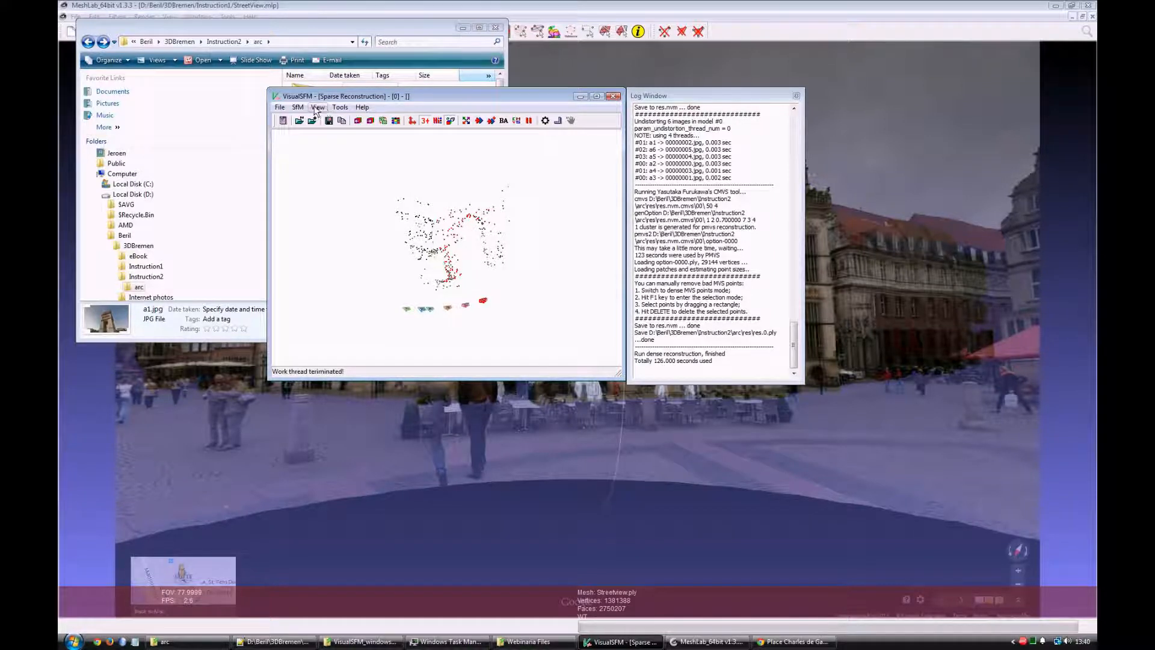
# Switch the View to Dense 3D Points to display the dense arch cloud.
pyautogui.click(317, 107)
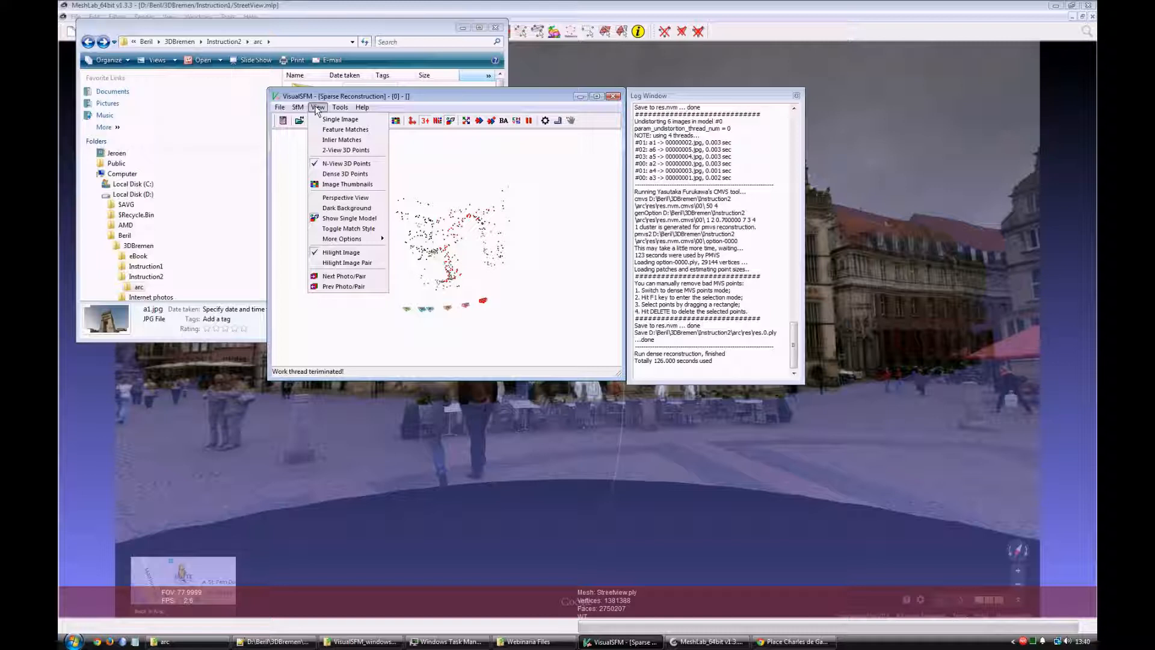
pyautogui.click(345, 173)
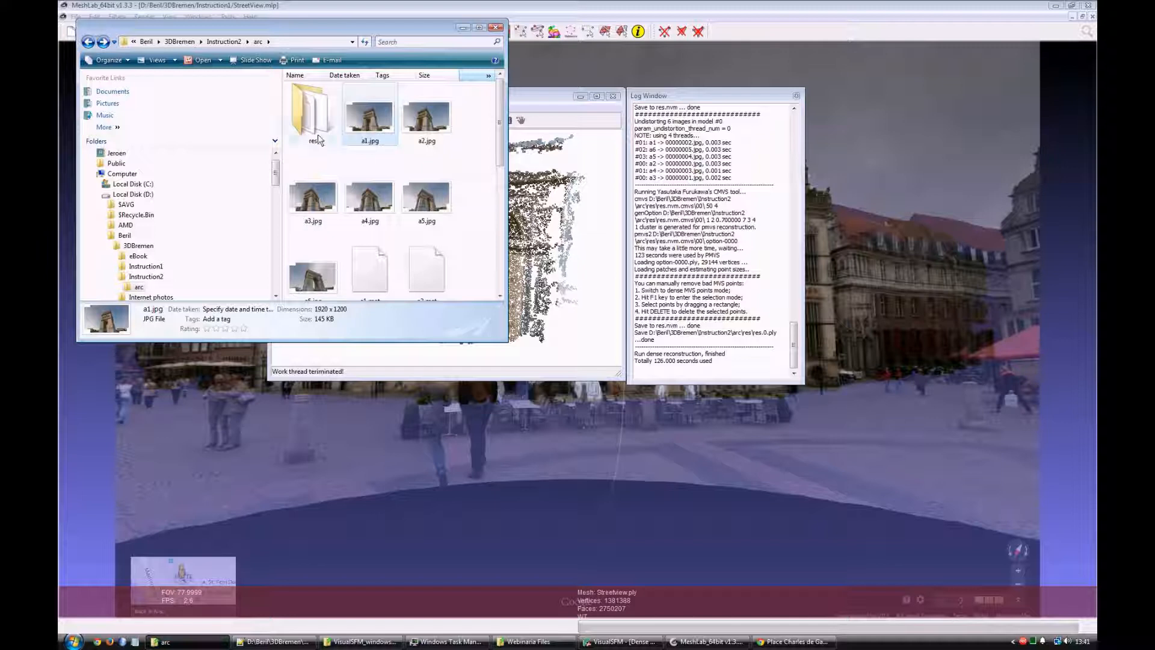
# Browse into arc\res\res.nvm.cmvs\00 holding the dense model files.
pyautogui.click(313, 115)
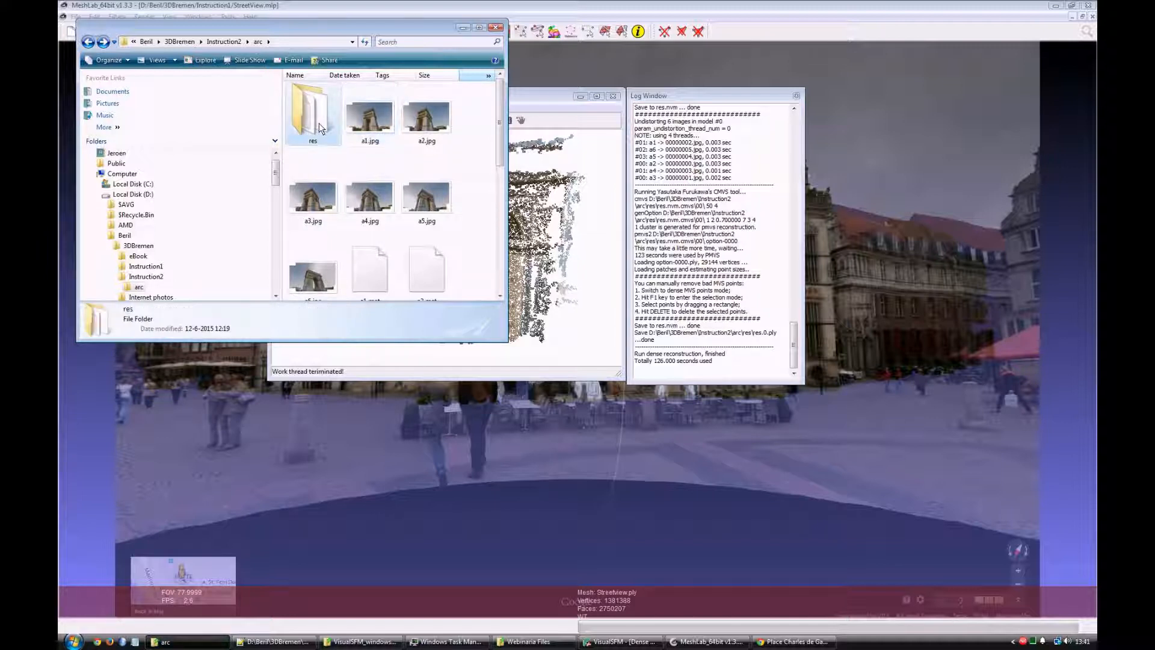
pyautogui.doubleClick(313, 115)
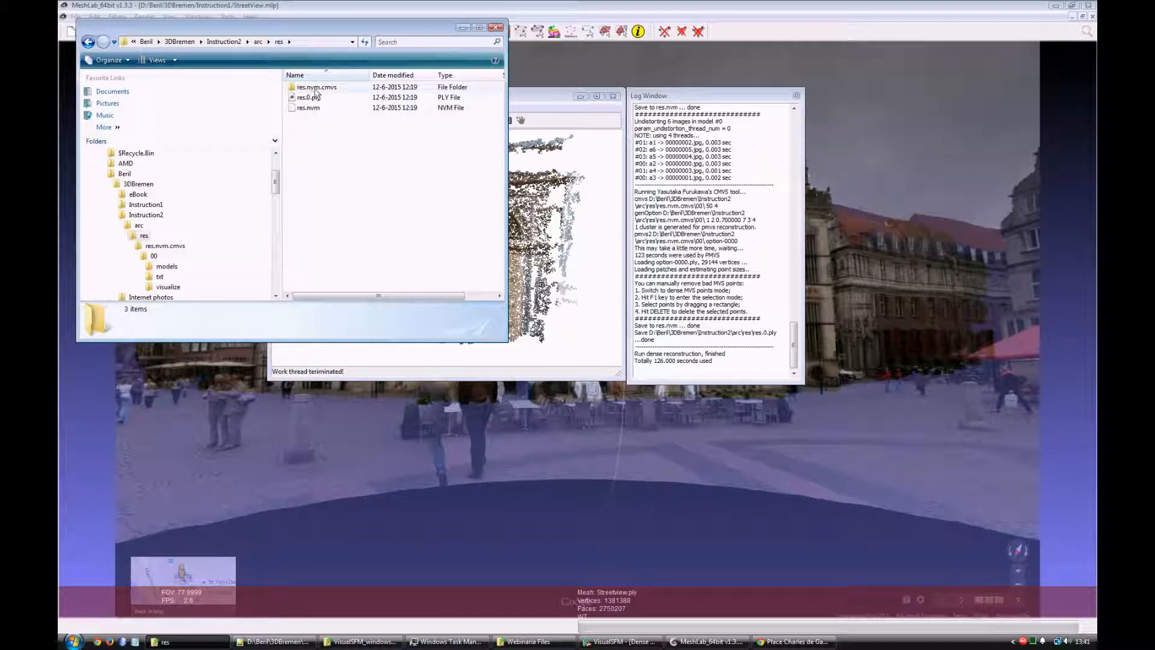
pyautogui.doubleClick(317, 87)
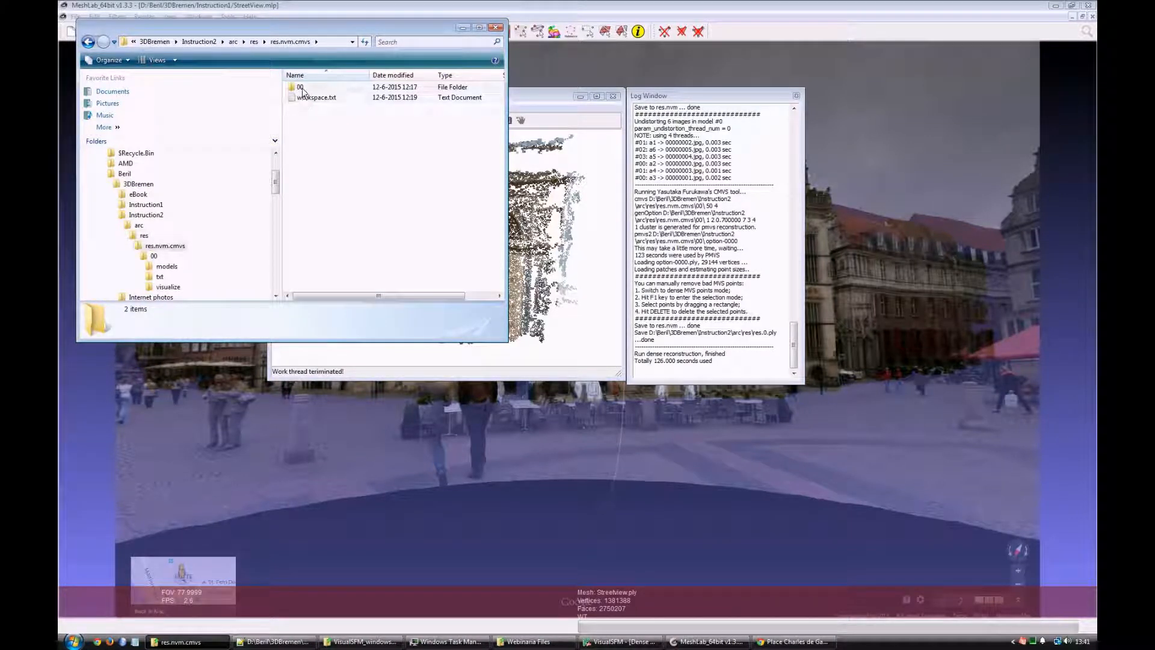
pyautogui.doubleClick(299, 86)
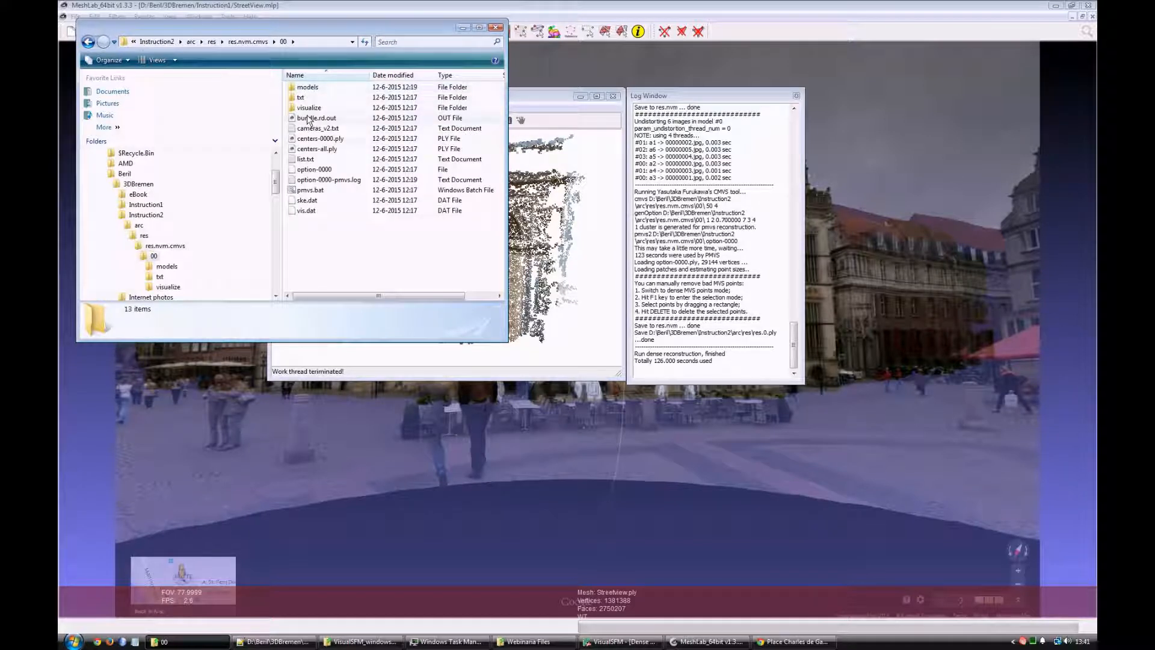
# Copy bundle.rd.out and list.txt from 00 into the Instruction2 folder.
pyautogui.click(315, 118)
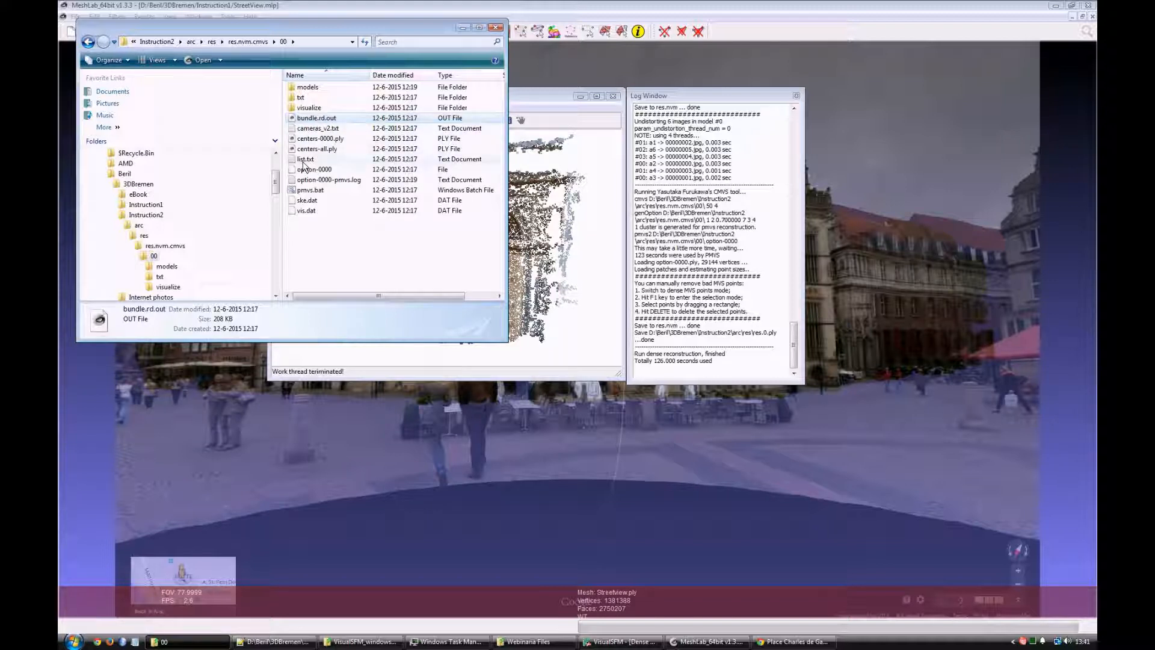
pyautogui.click(304, 159)
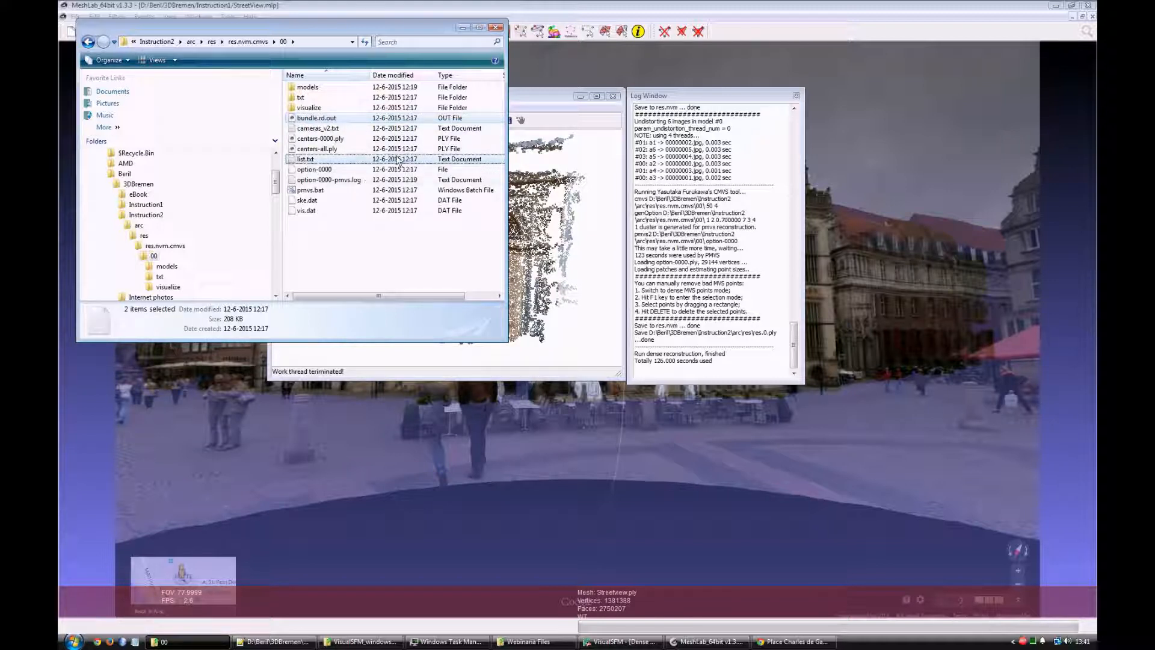
pyautogui.moveTo(332, 159)
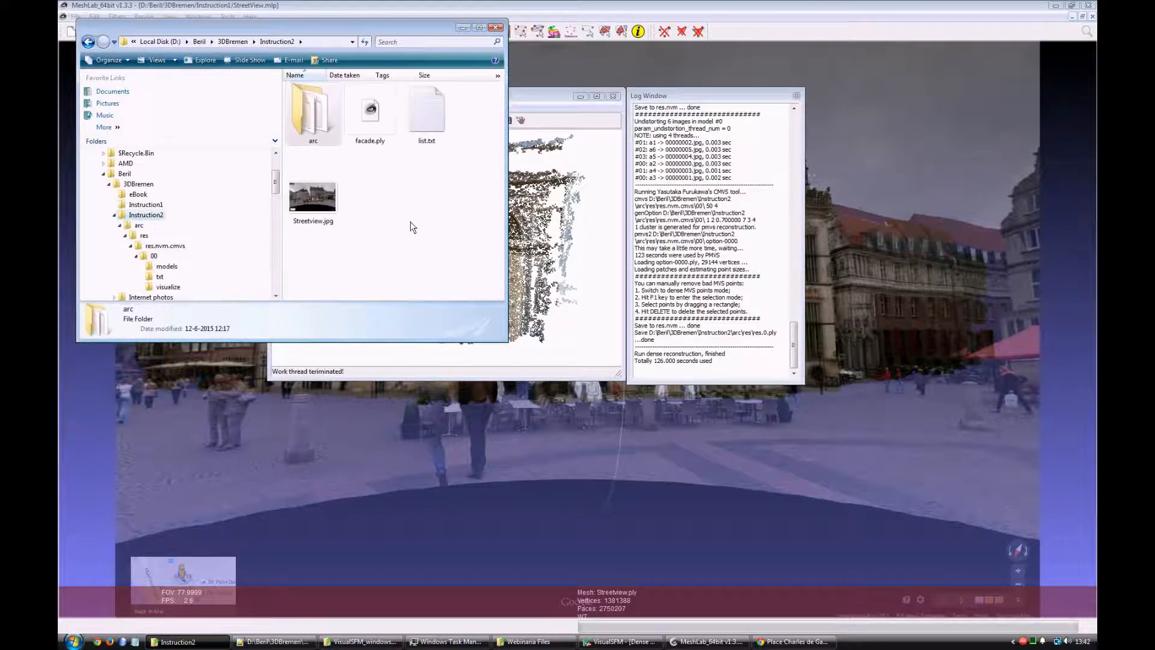
pyautogui.click(313, 111)
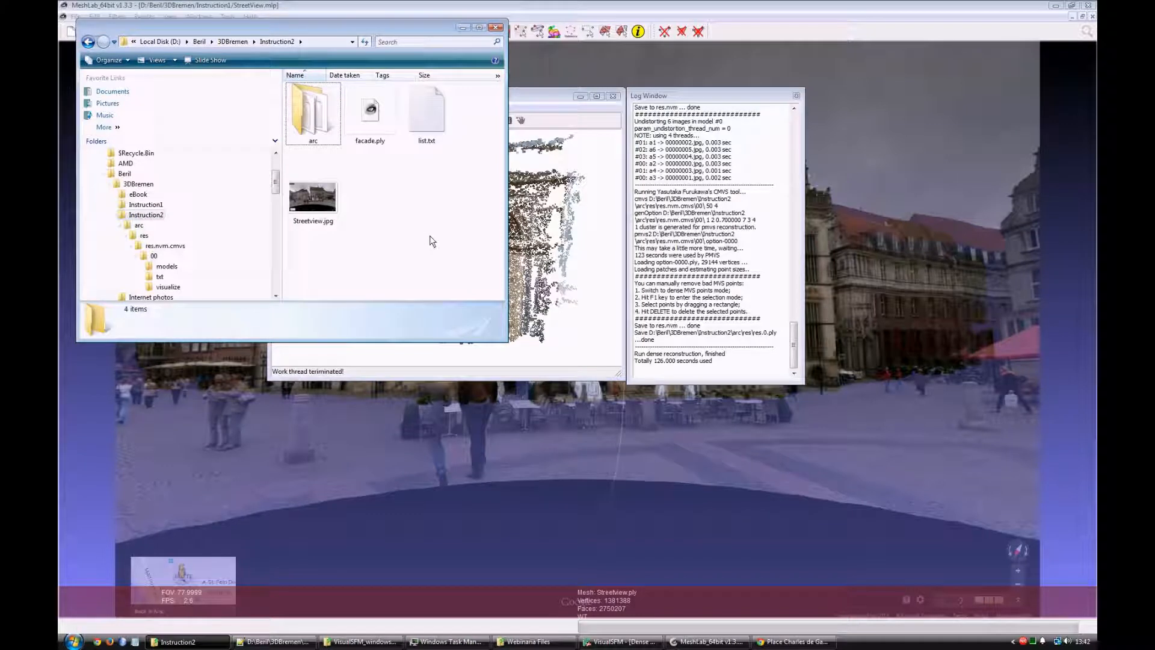
pyautogui.moveTo(414, 214)
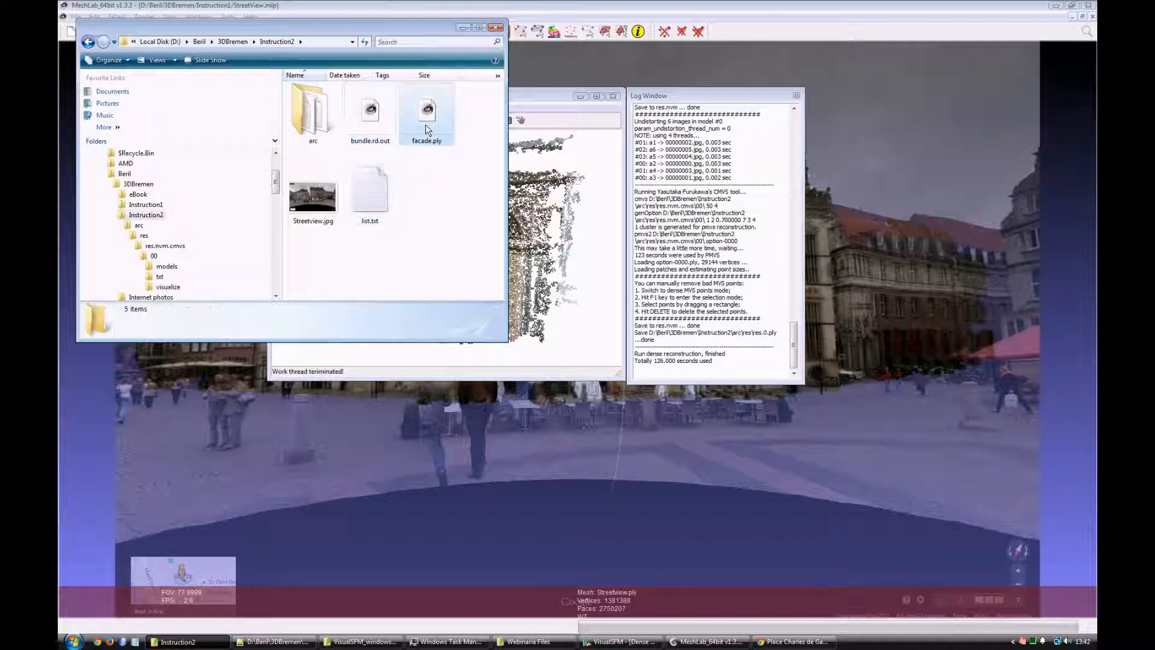
# View list.txt's visualize image paths in Notepad, close it, and select Streetview.jpg and bundle.rd.out.
pyautogui.click(369, 192)
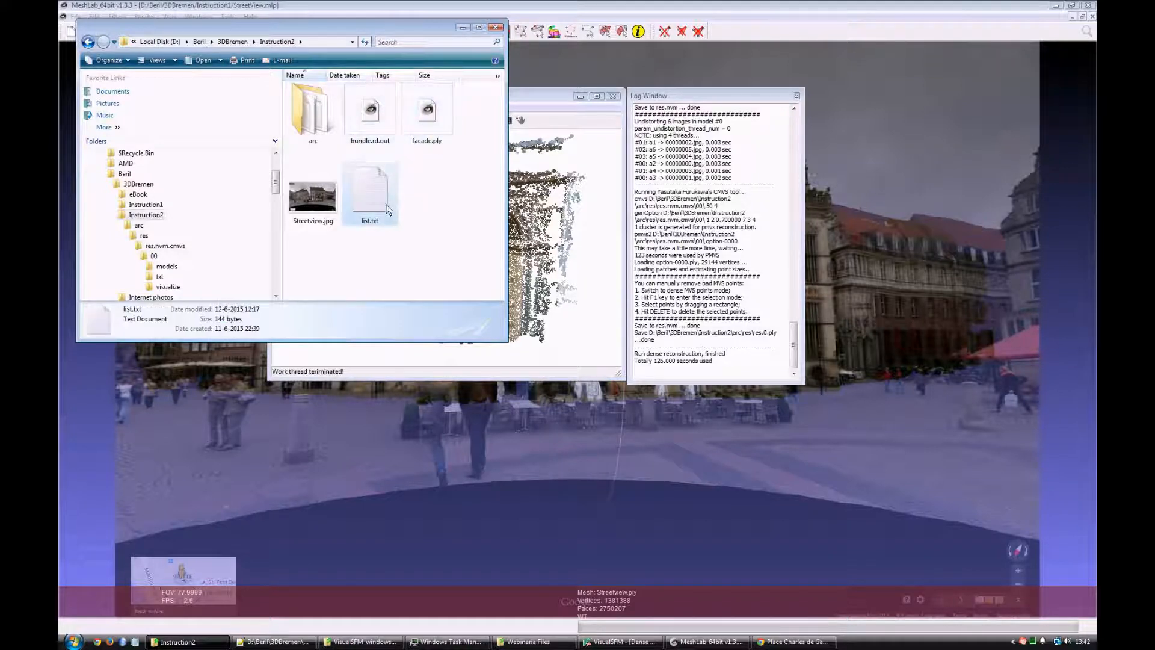
pyautogui.doubleClick(369, 191)
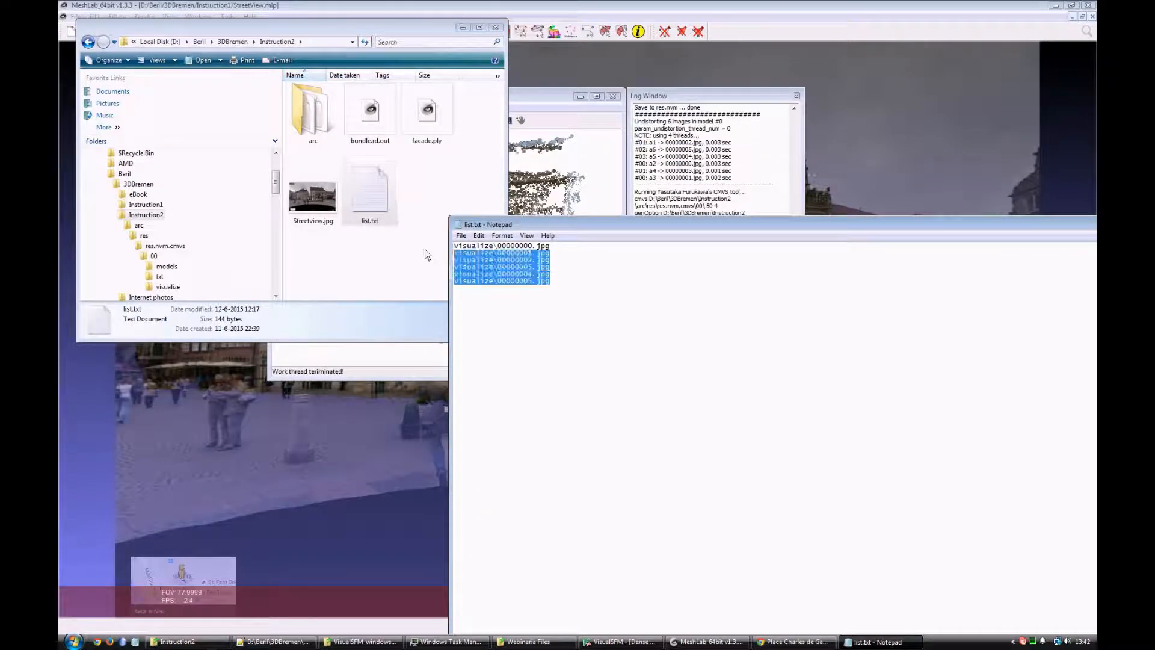
pyautogui.click(313, 197)
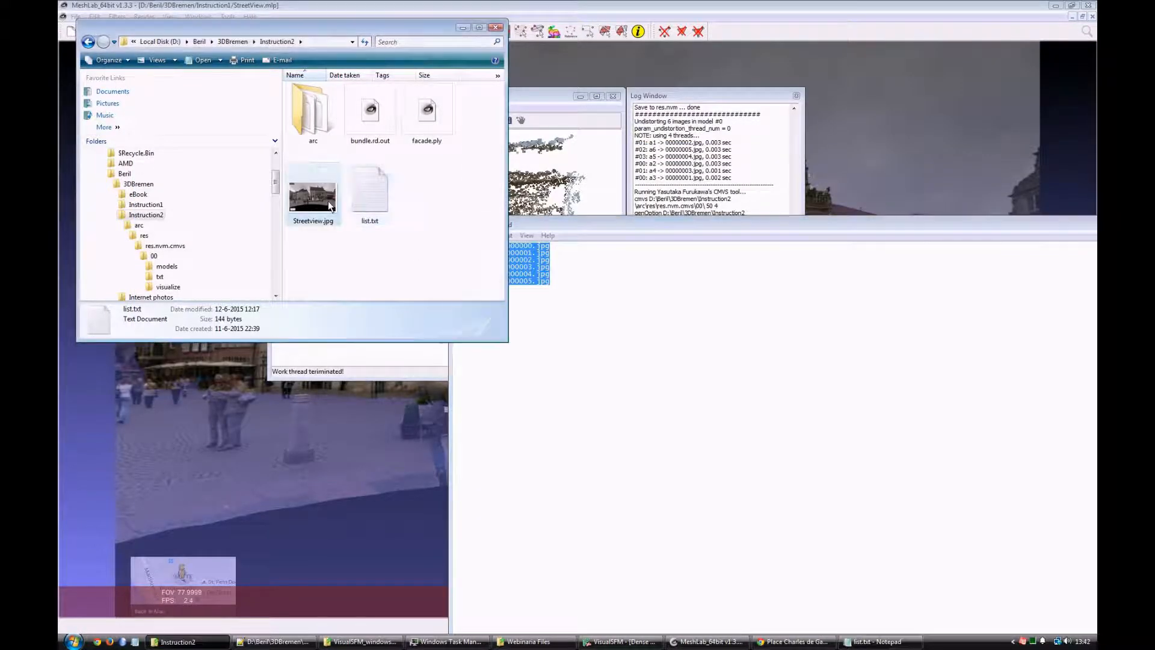
pyautogui.click(313, 195)
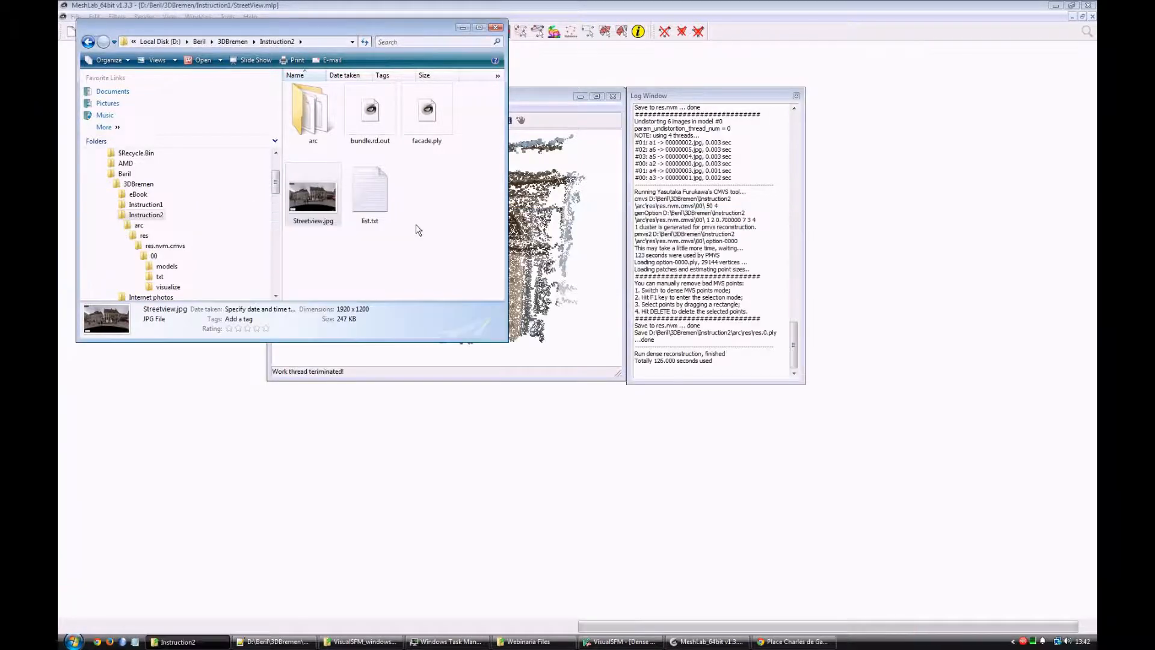
pyautogui.click(369, 111)
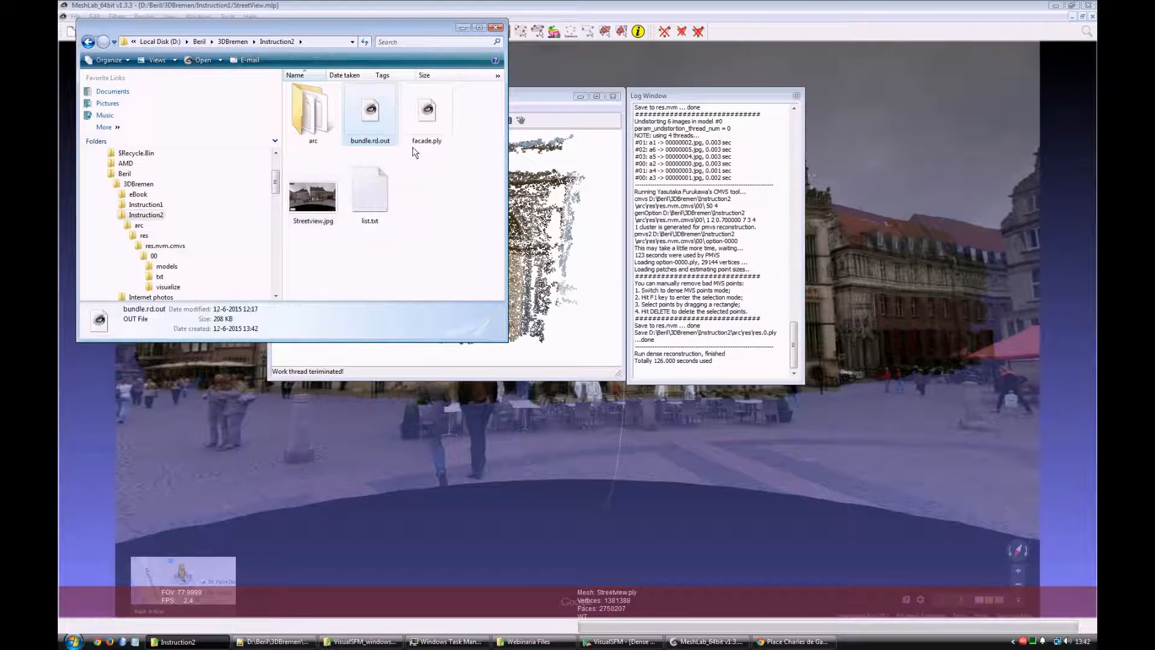
# Edit bundle.rd.out in Notepad++: header counts to '1 0', then select from the focal line to file end.
pyautogui.doubleClick(369, 110)
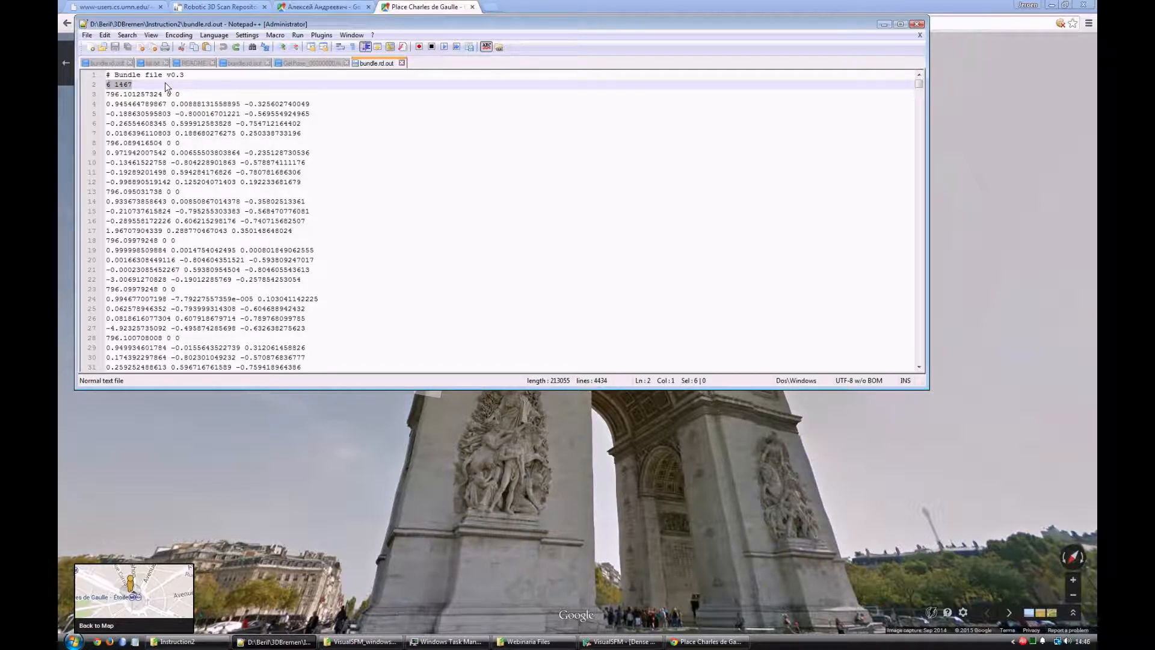
pyautogui.click(125, 84)
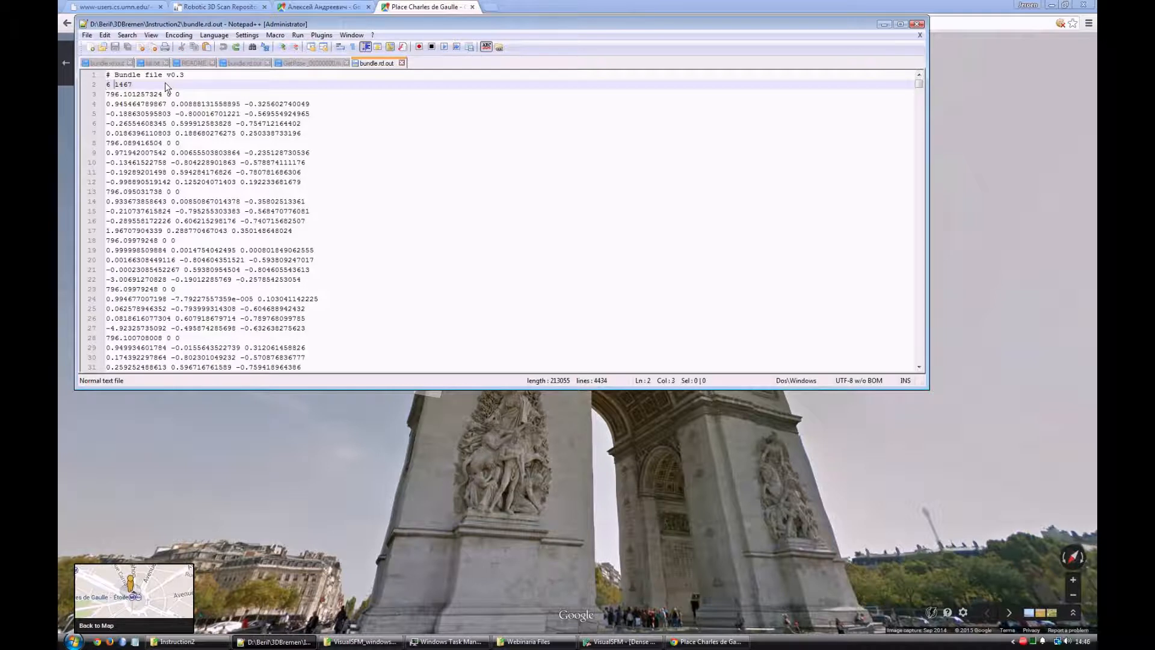
pyautogui.doubleClick(122, 85)
pyautogui.write('1 0')
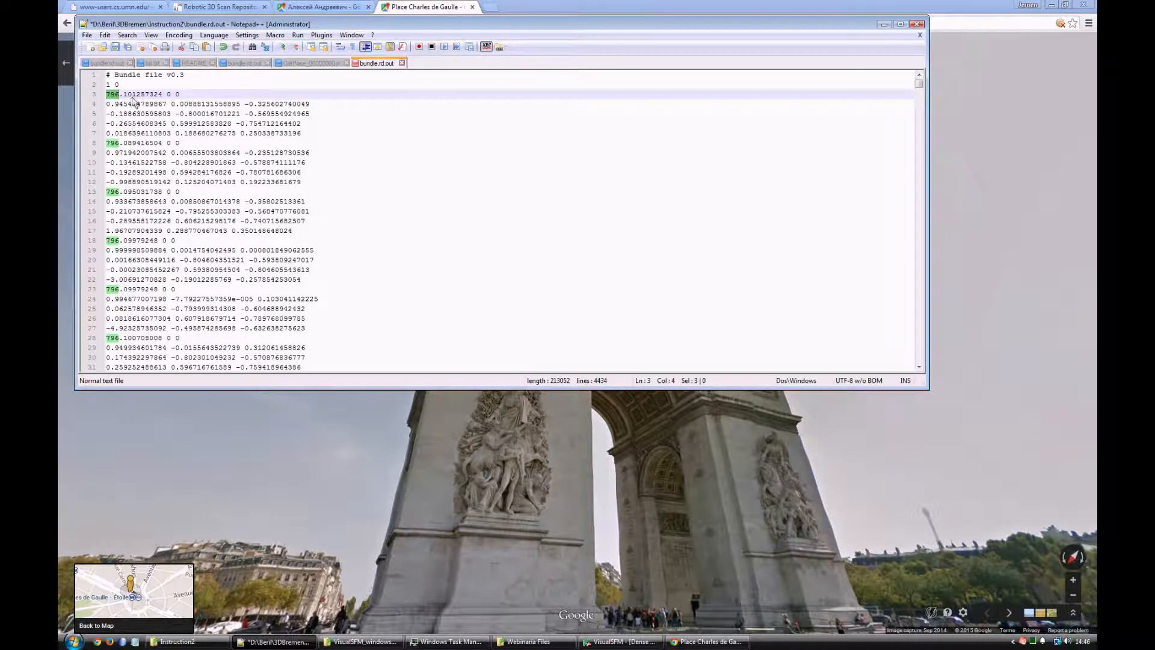
pyautogui.doubleClick(139, 94)
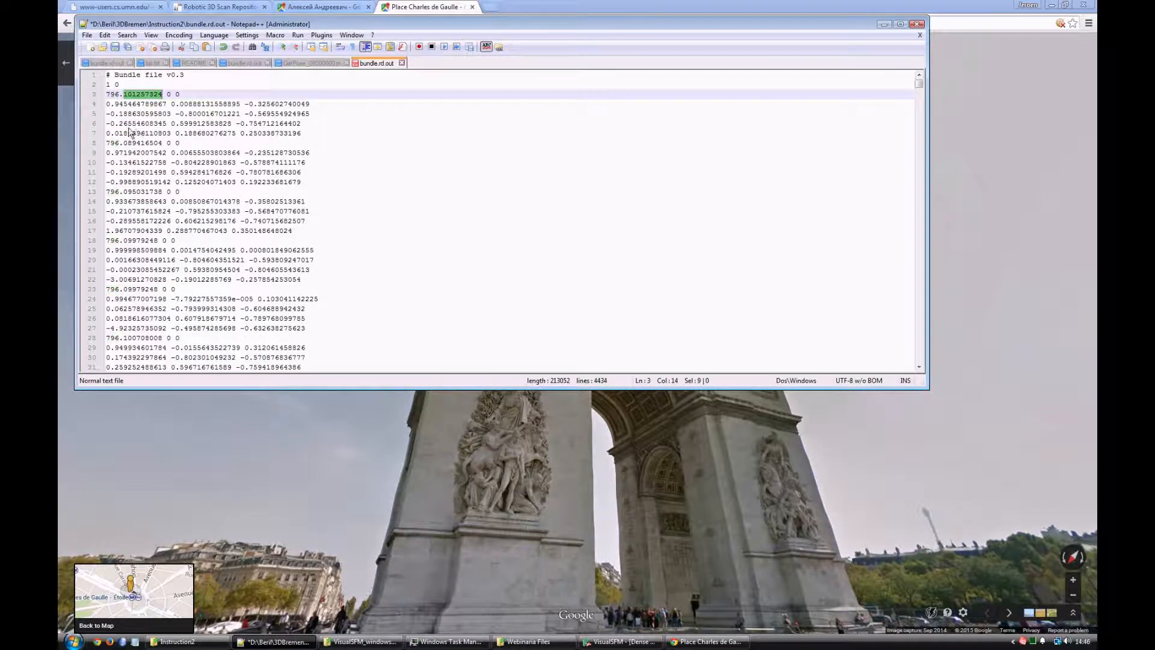
pyautogui.moveTo(196, 148)
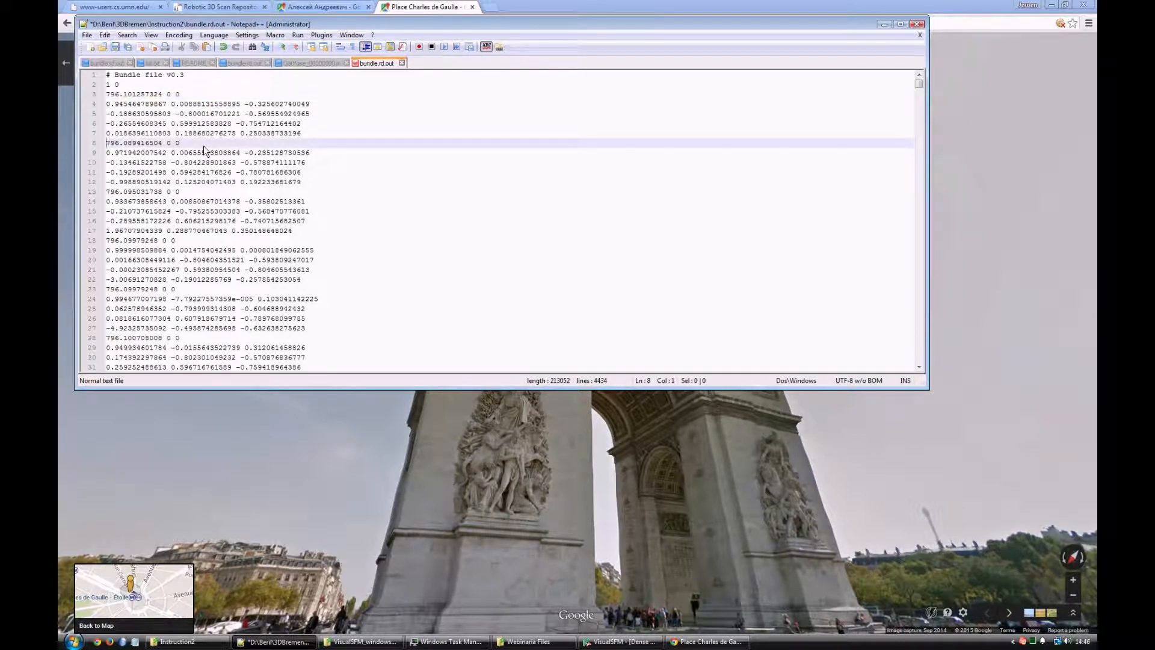
pyautogui.moveTo(210, 182)
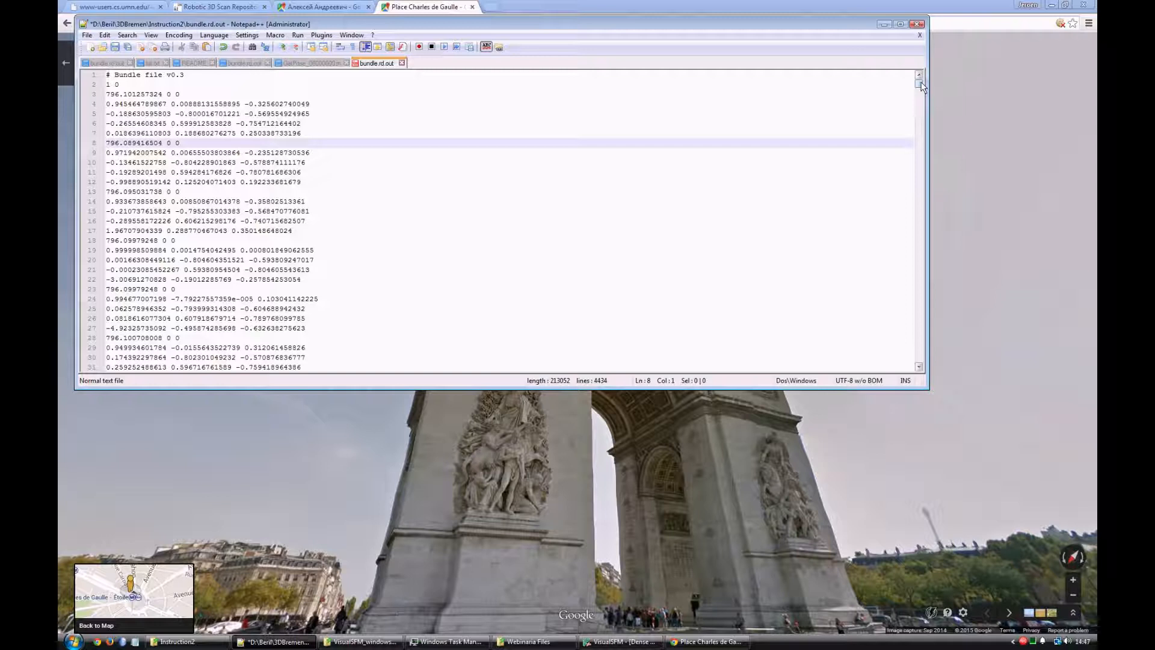
pyautogui.click(919, 361)
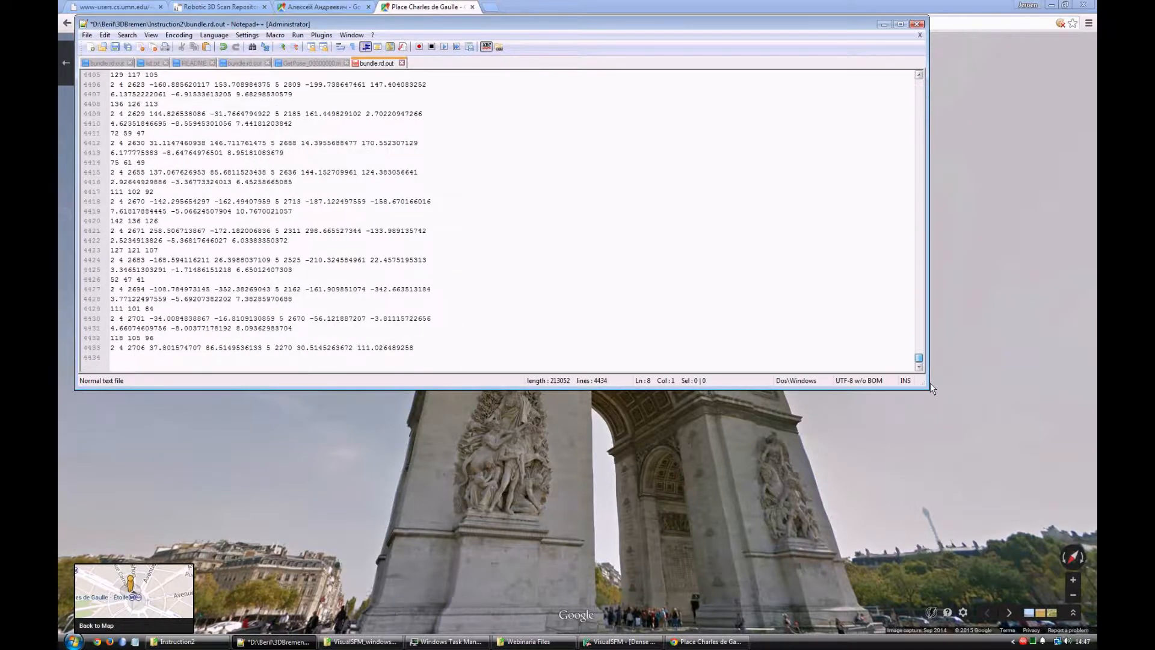
# Delete the remaining cameras and points and give the camera identity rotation rows.
pyautogui.press('ctrl+a')
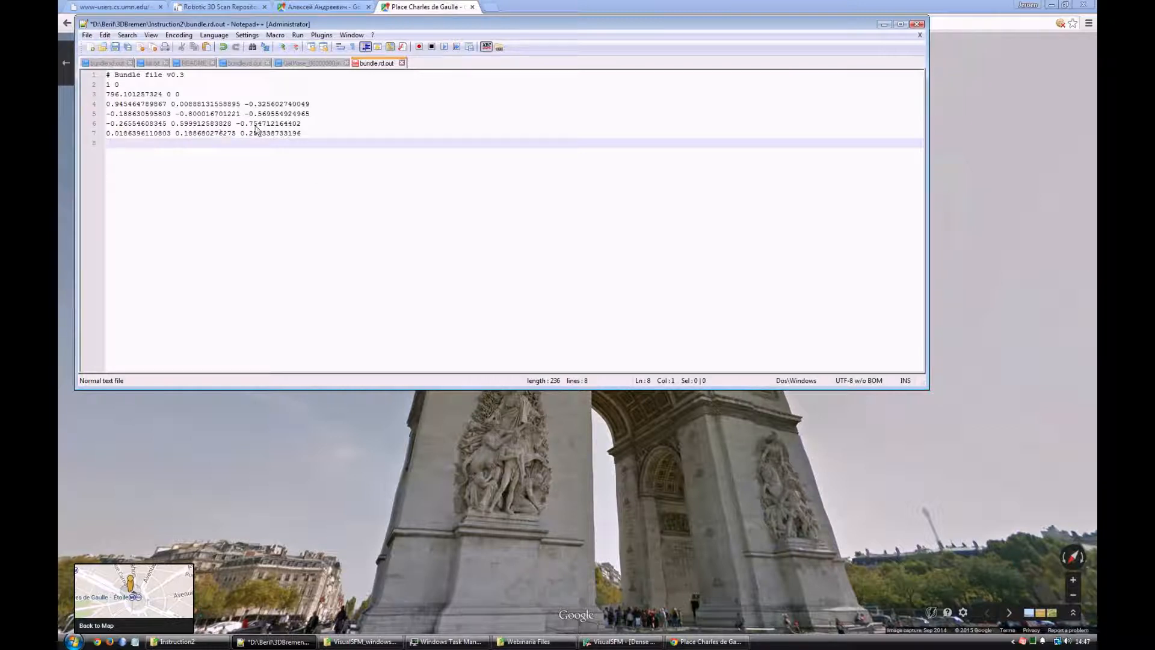
pyautogui.doubleClick(112, 94)
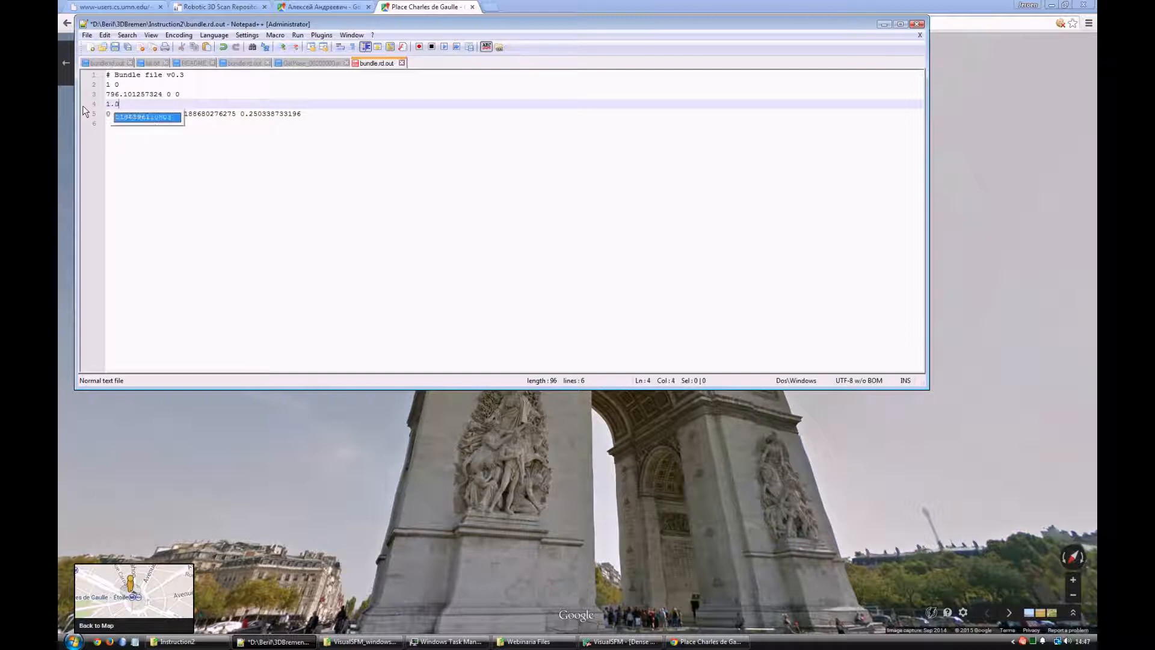
pyautogui.write('0.0 0.')
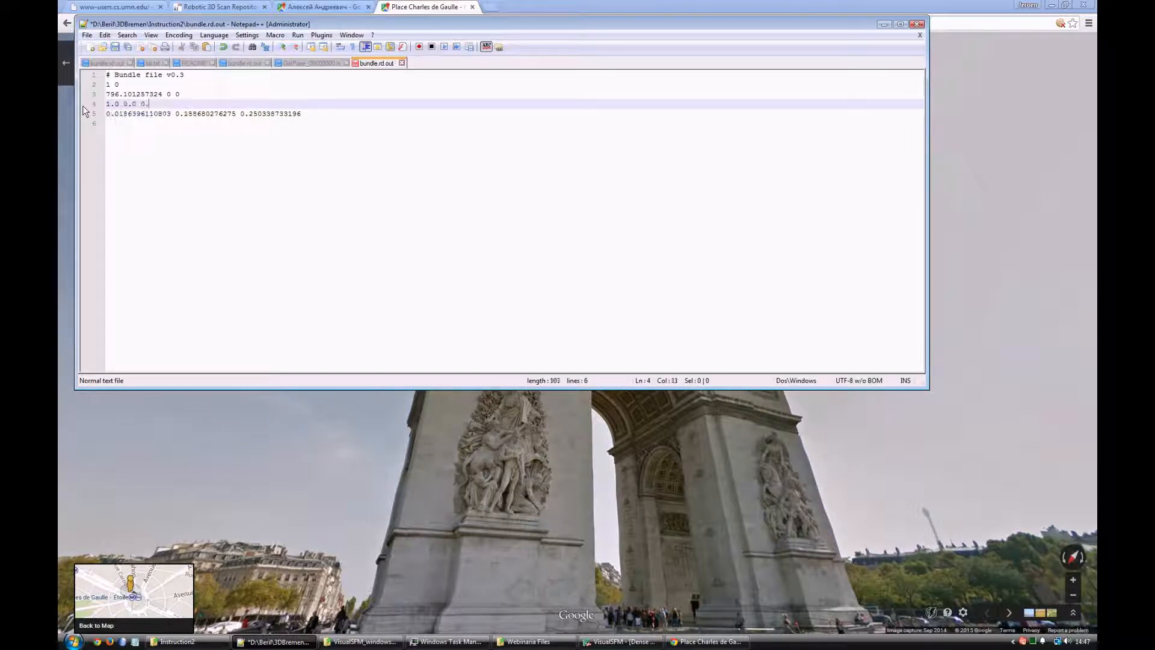
pyautogui.write('0')
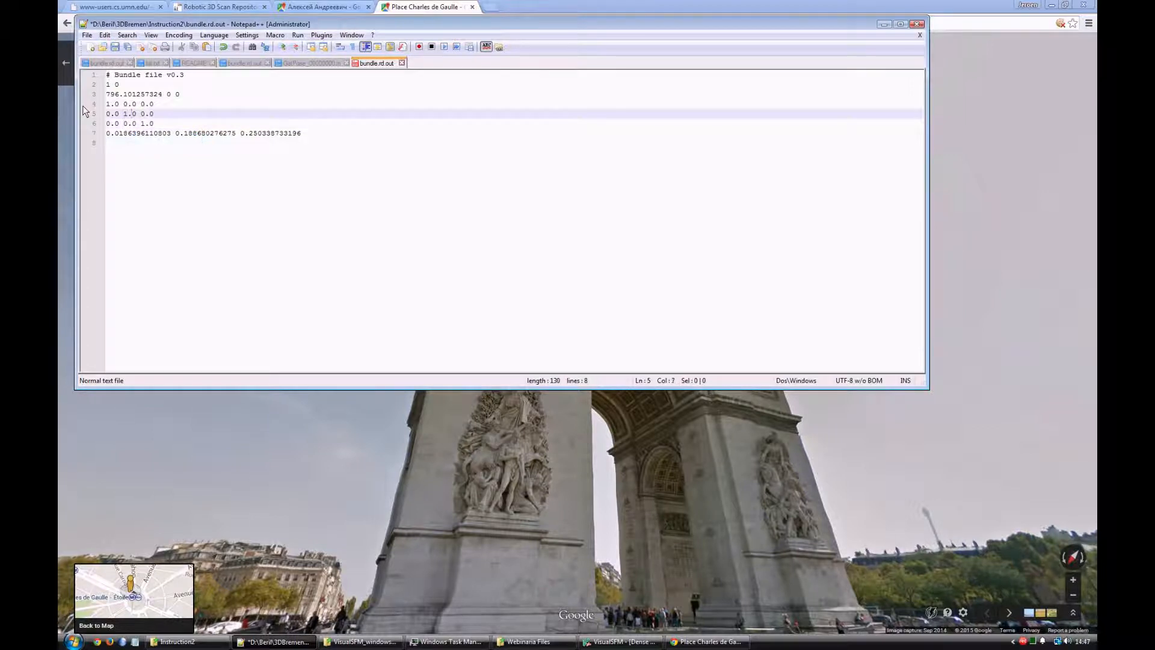
# Set the translation to 0.0 0.0 -10000, keep focal 796.10, and save bundle.rd.out.
pyautogui.click(151, 122)
pyautogui.write('0.0 0.0')
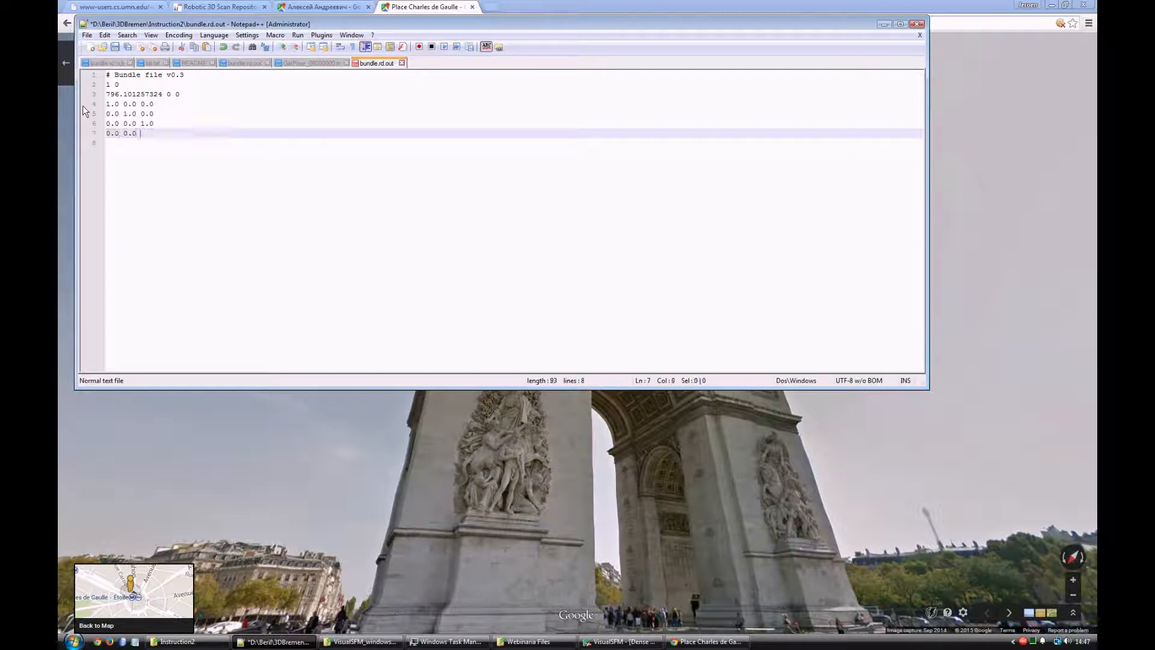
pyautogui.write('-10000')
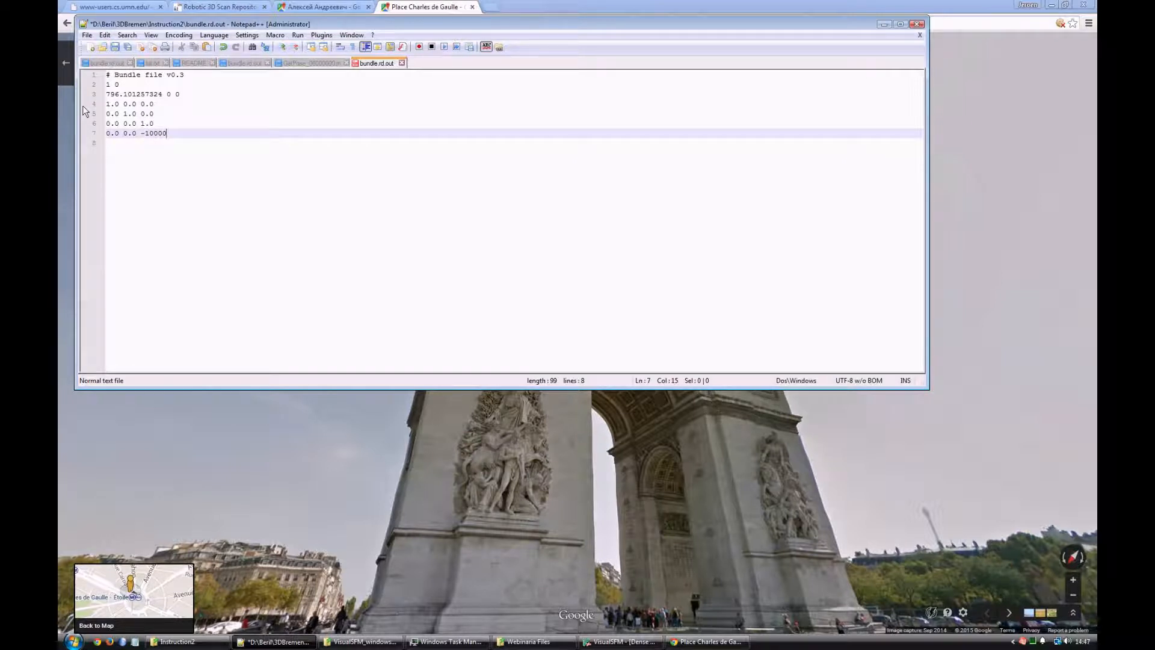
pyautogui.click(180, 94)
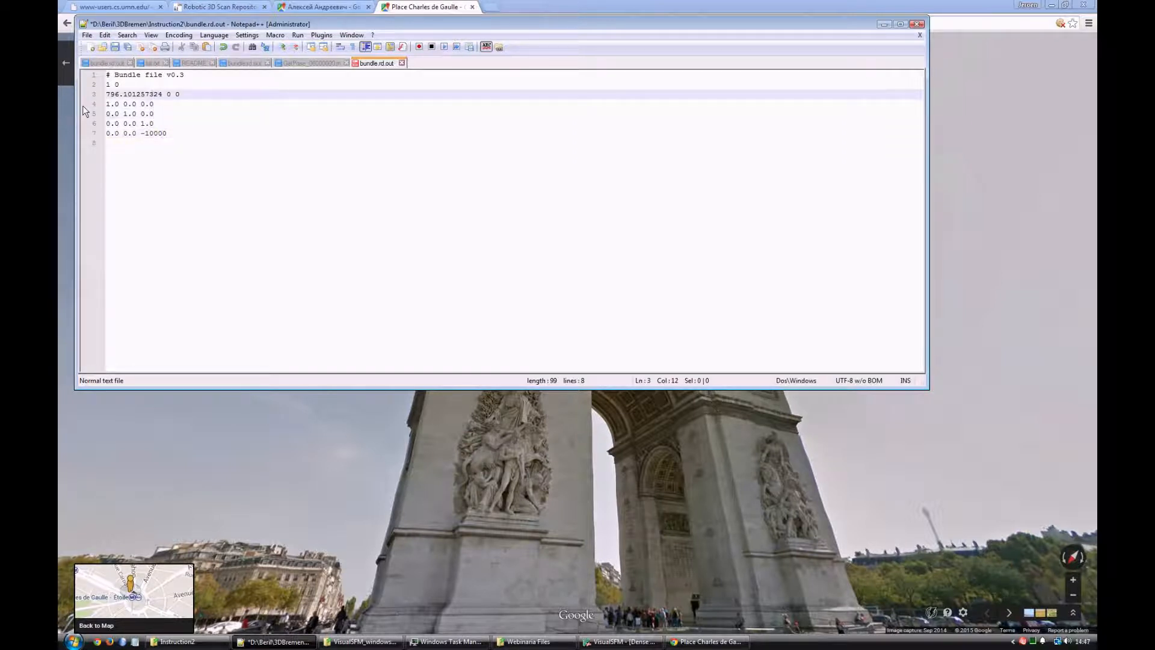
pyautogui.doubleClick(155, 134)
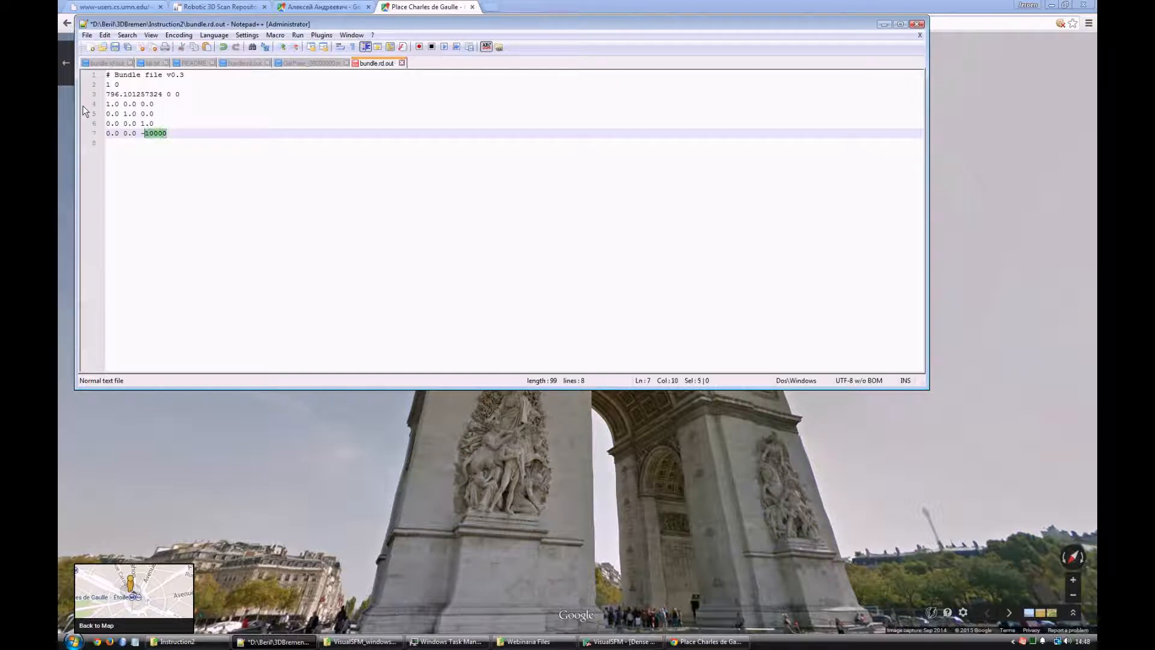
pyautogui.click(185, 103)
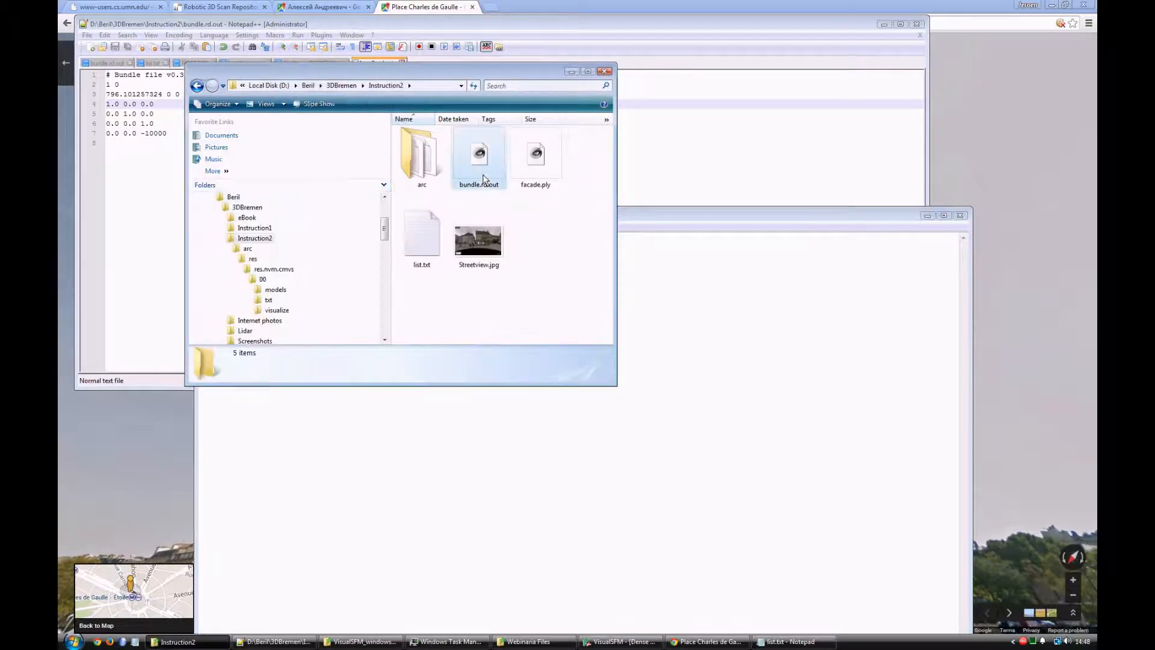
# Load bundle.rd.out in MeshLab and show the Streetview.jpg raster with the Layer dialog.
pyautogui.doubleClick(477, 155)
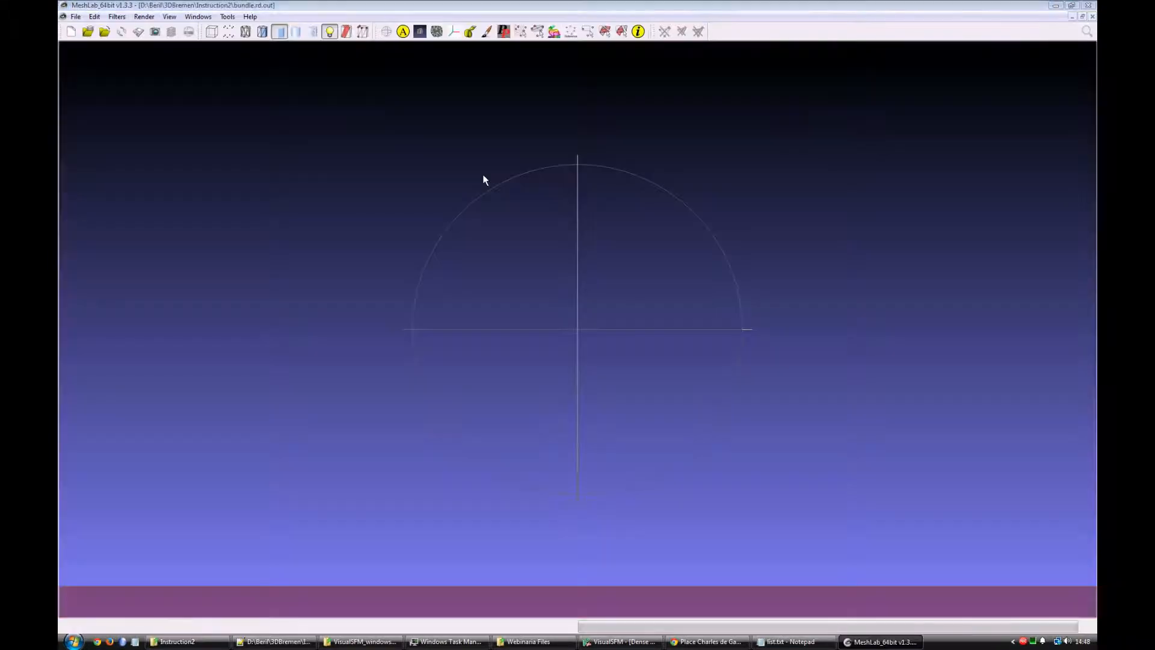
pyautogui.click(88, 31)
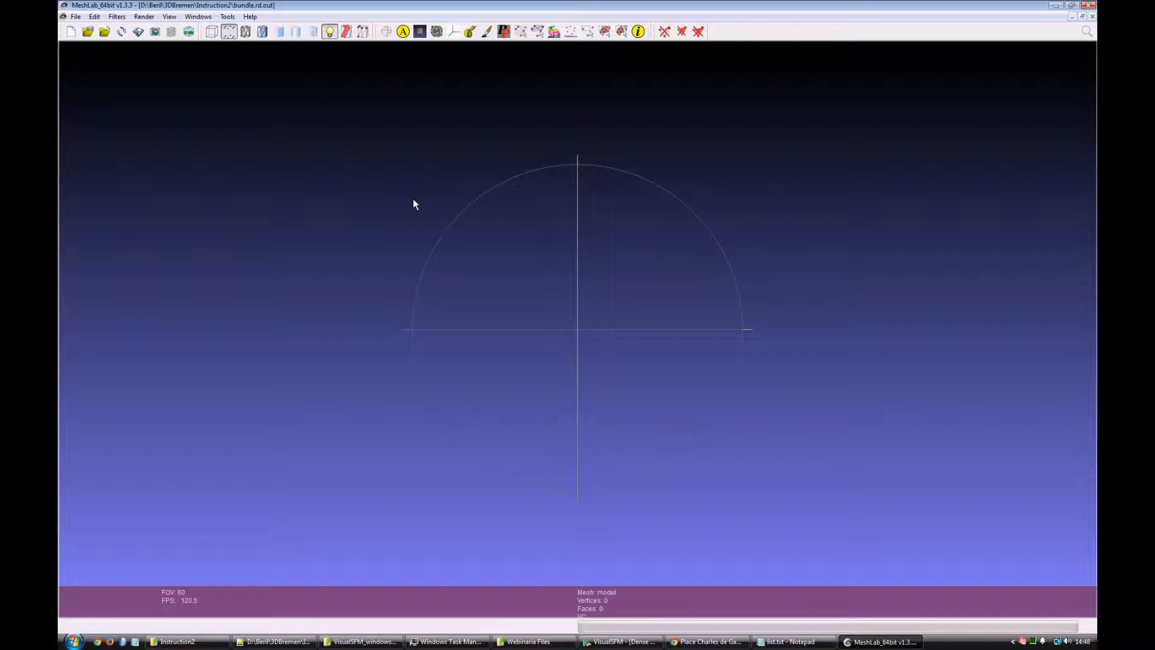
pyautogui.click(189, 31)
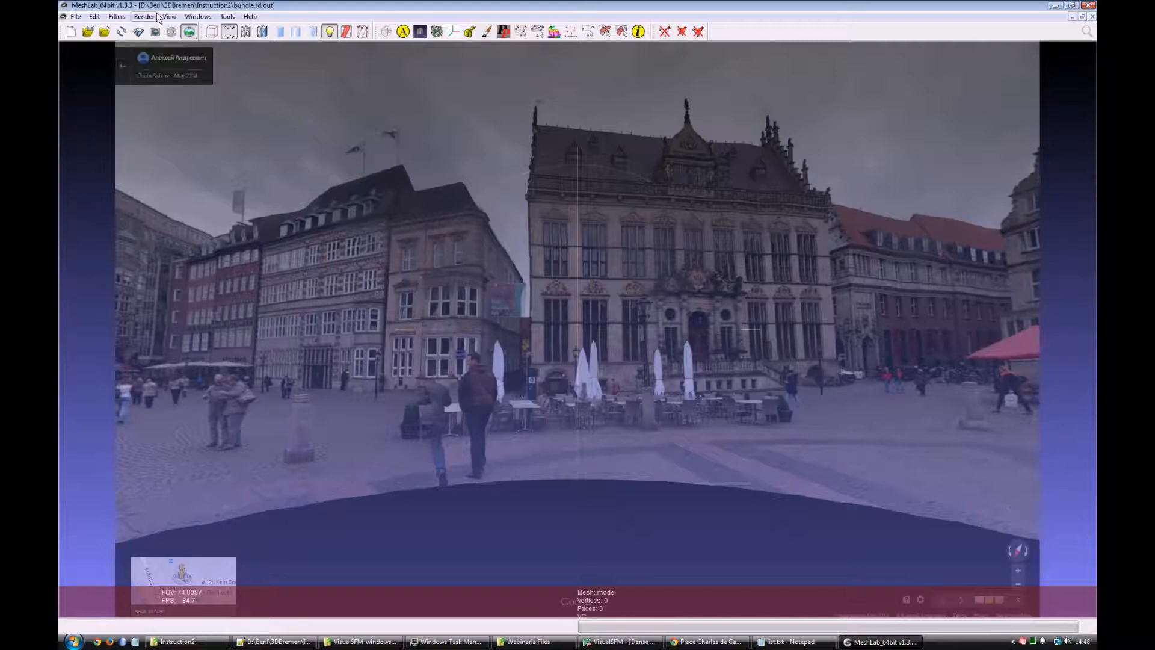
pyautogui.click(155, 32)
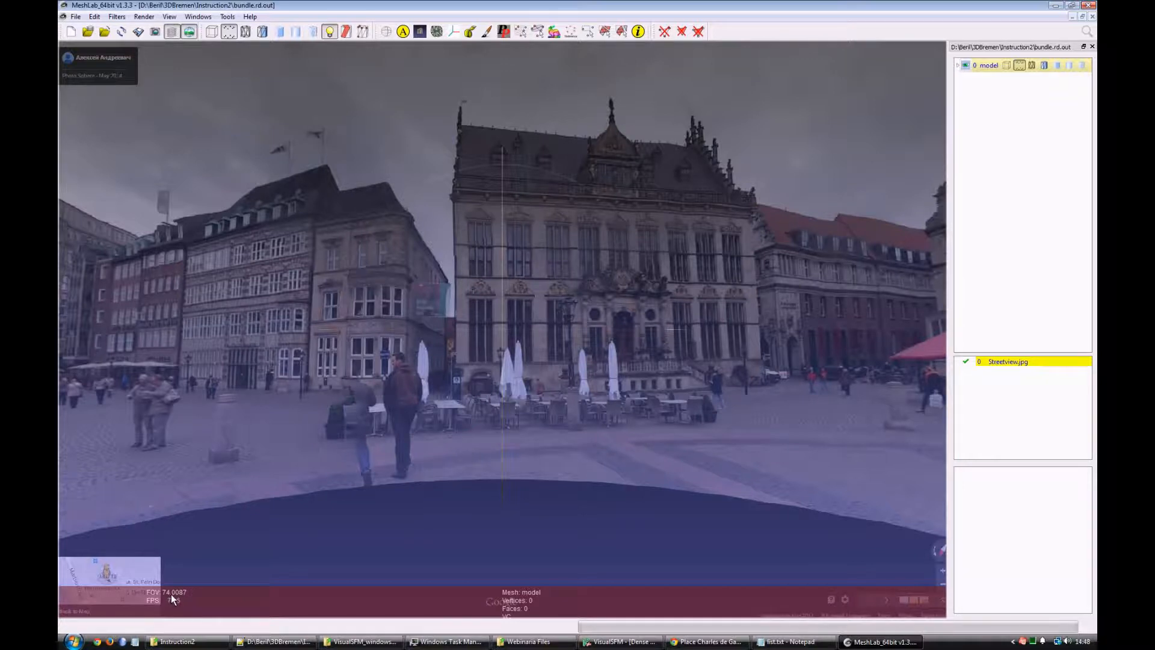
pyautogui.moveTo(205, 593)
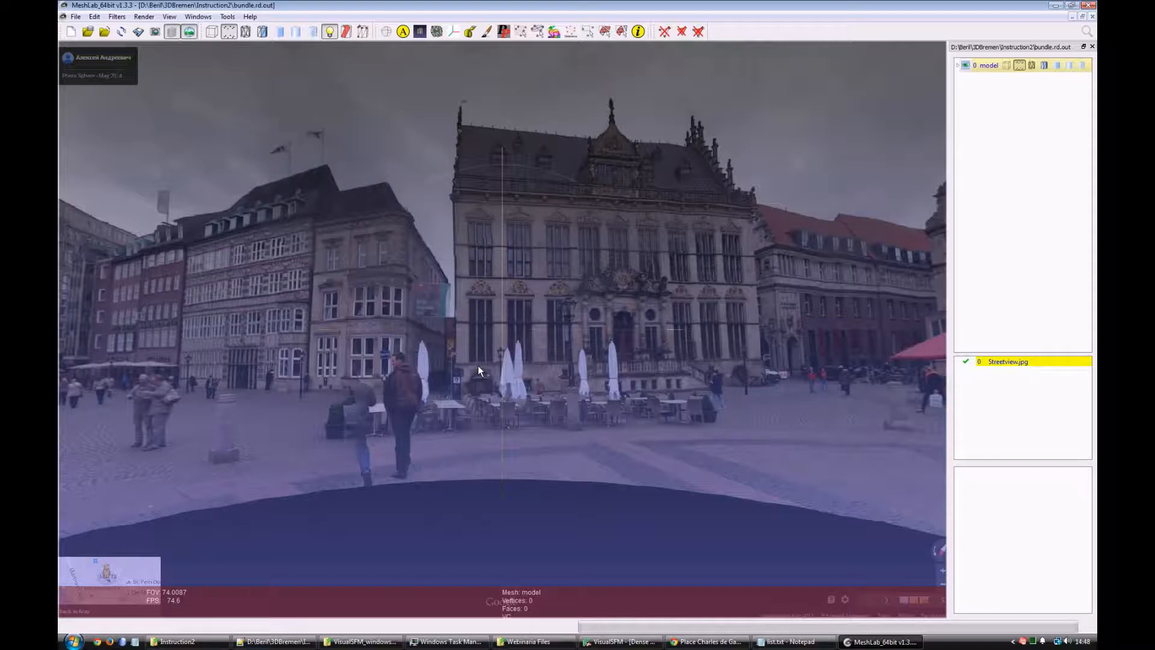
pyautogui.moveTo(986, 160)
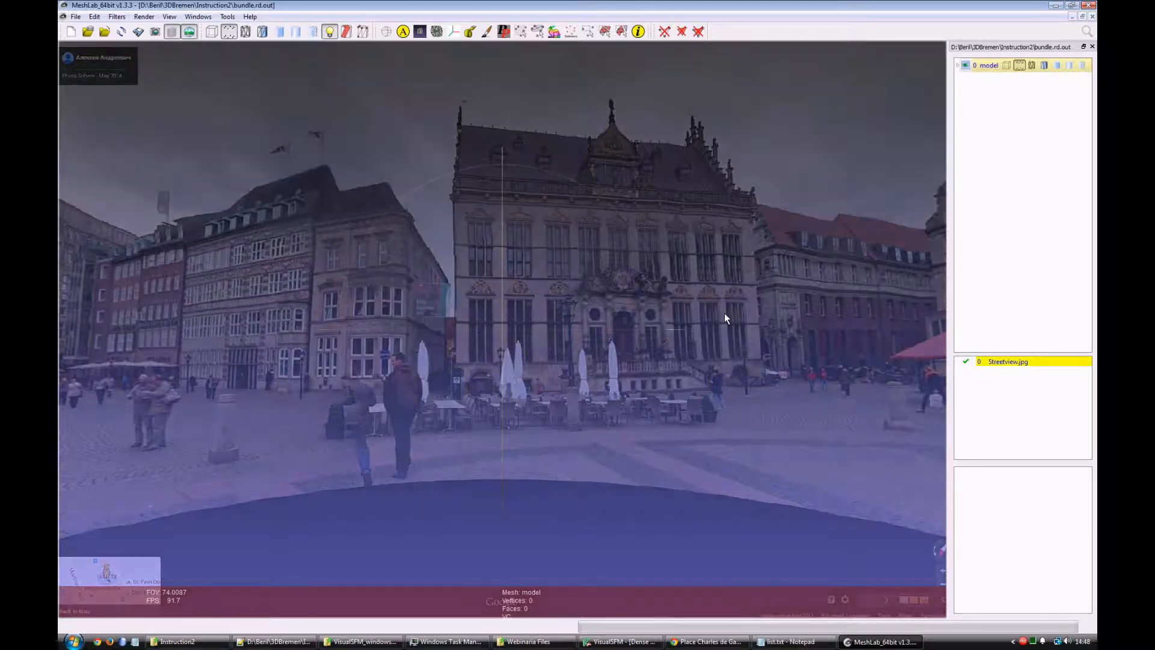
# Delete the empty model layer and import the facade.ply laser-scan mesh.
pyautogui.click(965, 65)
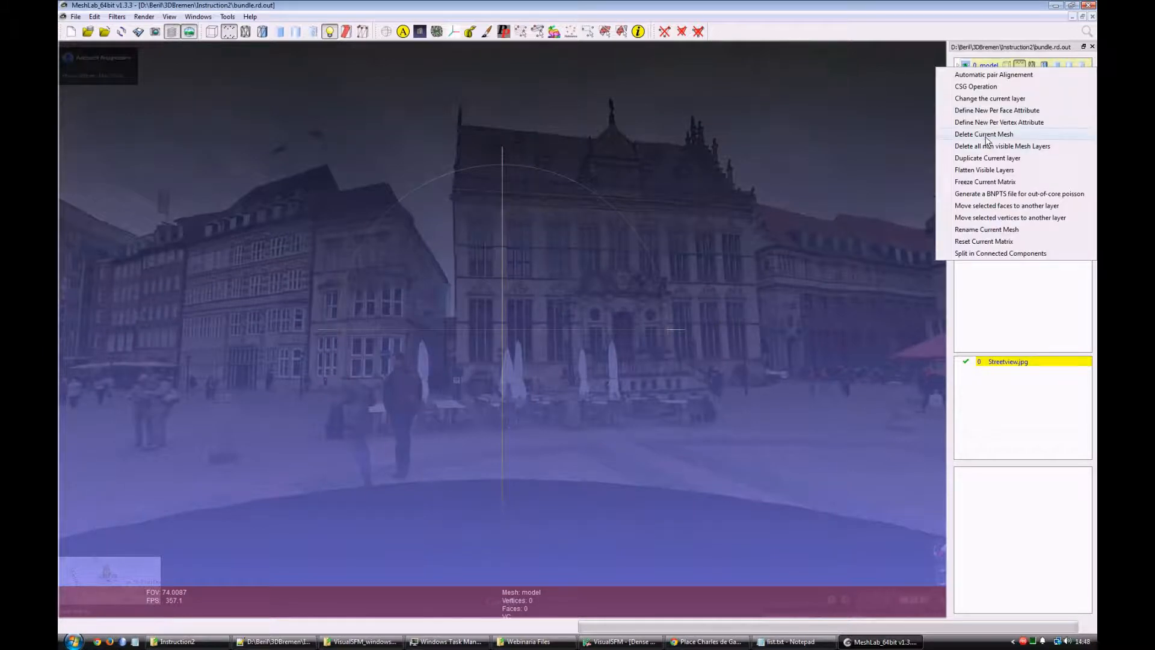
pyautogui.click(74, 15)
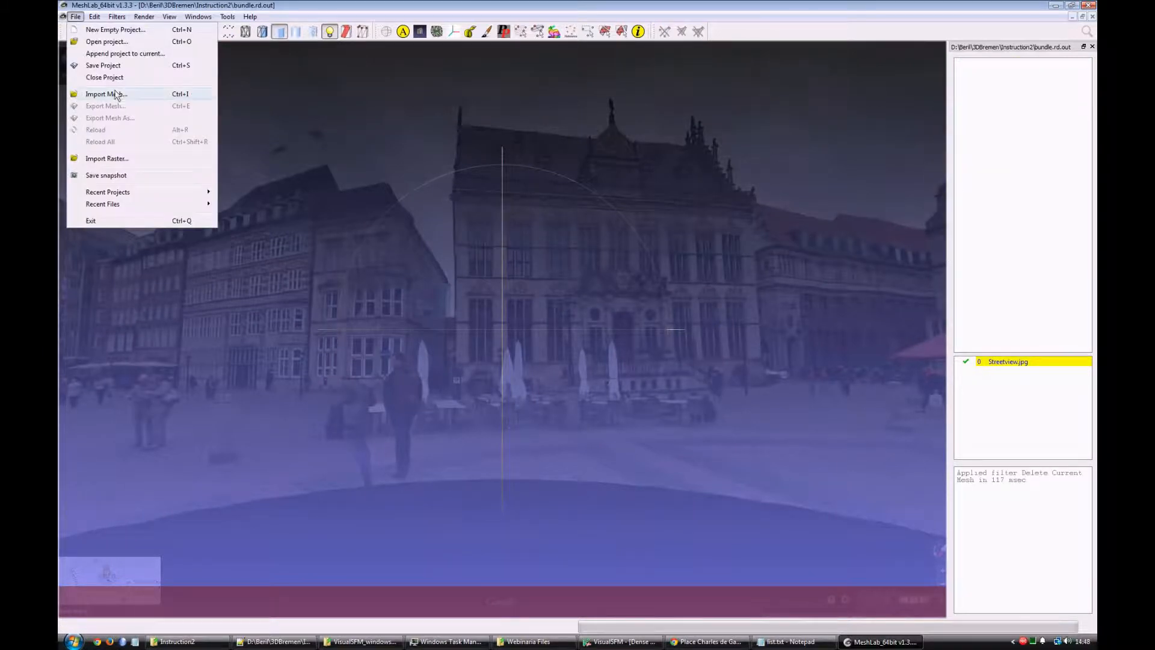
pyautogui.click(106, 94)
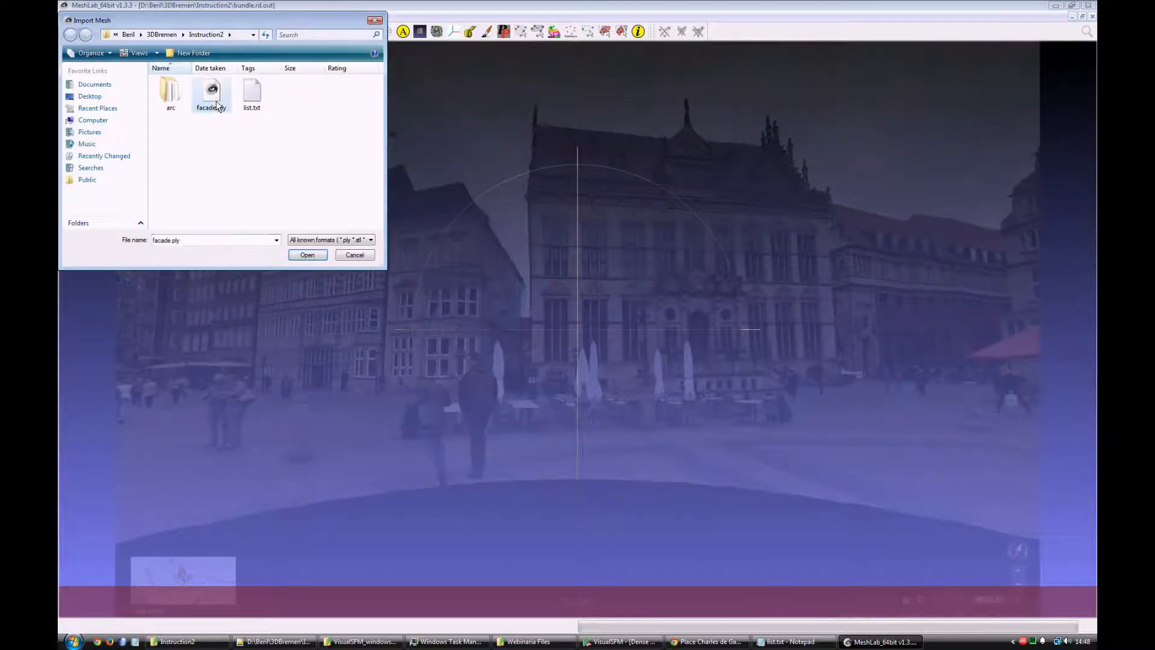
pyautogui.click(306, 254)
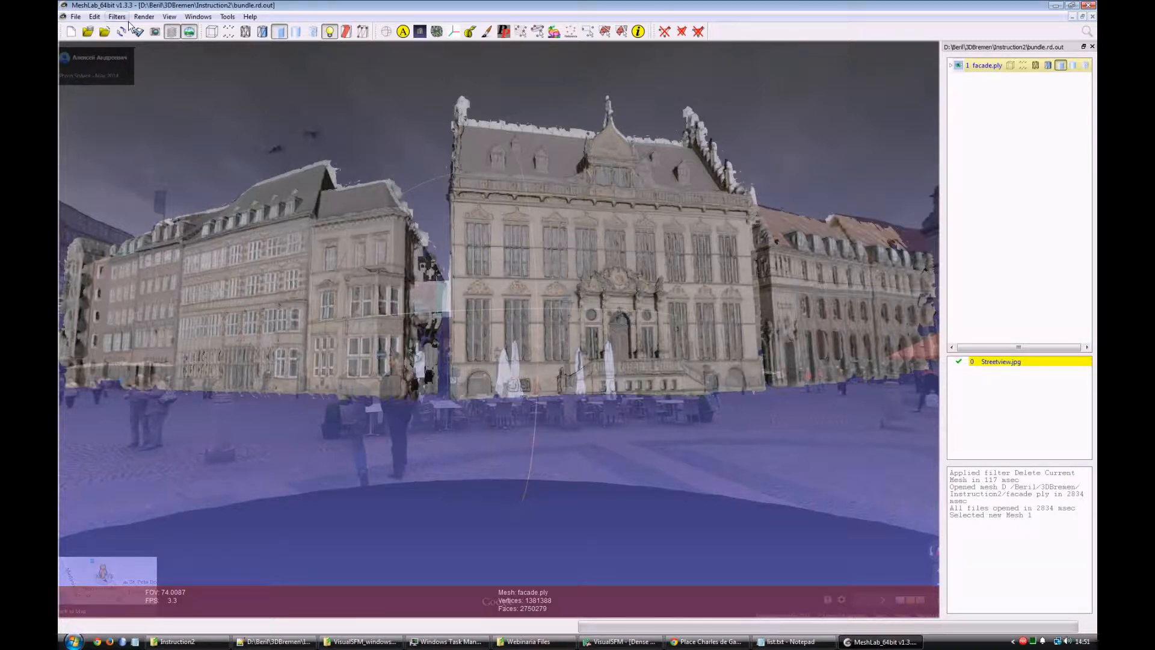
# Run the Set Raster Camera filter so the facade mesh takes the current photo's shot.
pyautogui.click(117, 15)
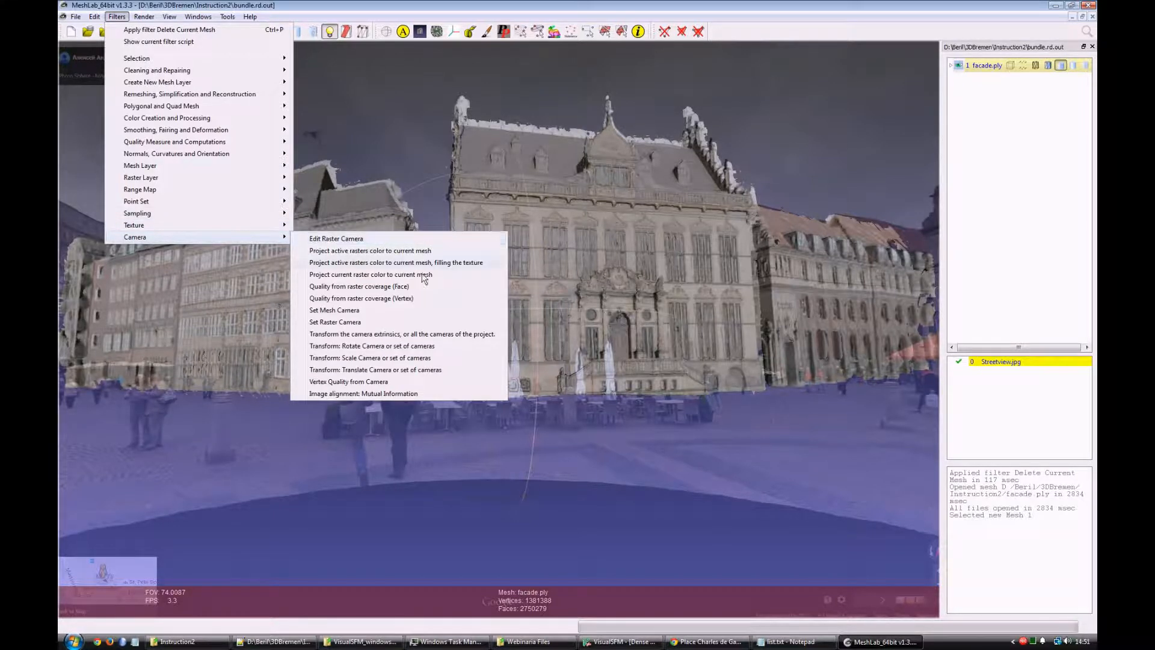
pyautogui.click(334, 323)
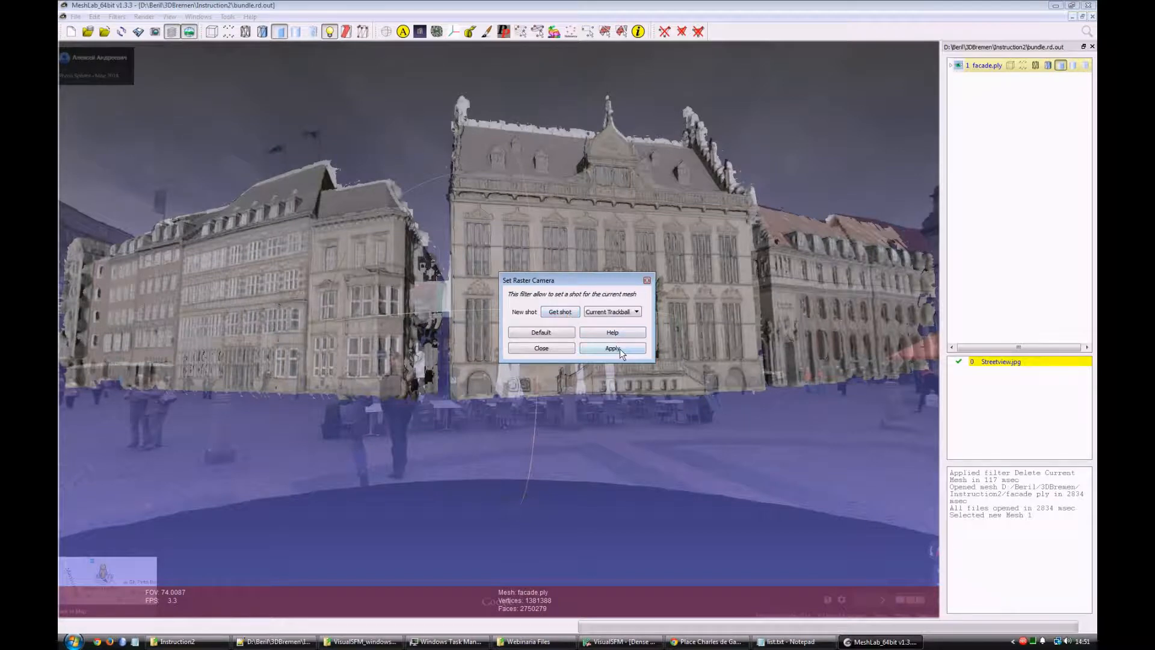
pyautogui.click(611, 348)
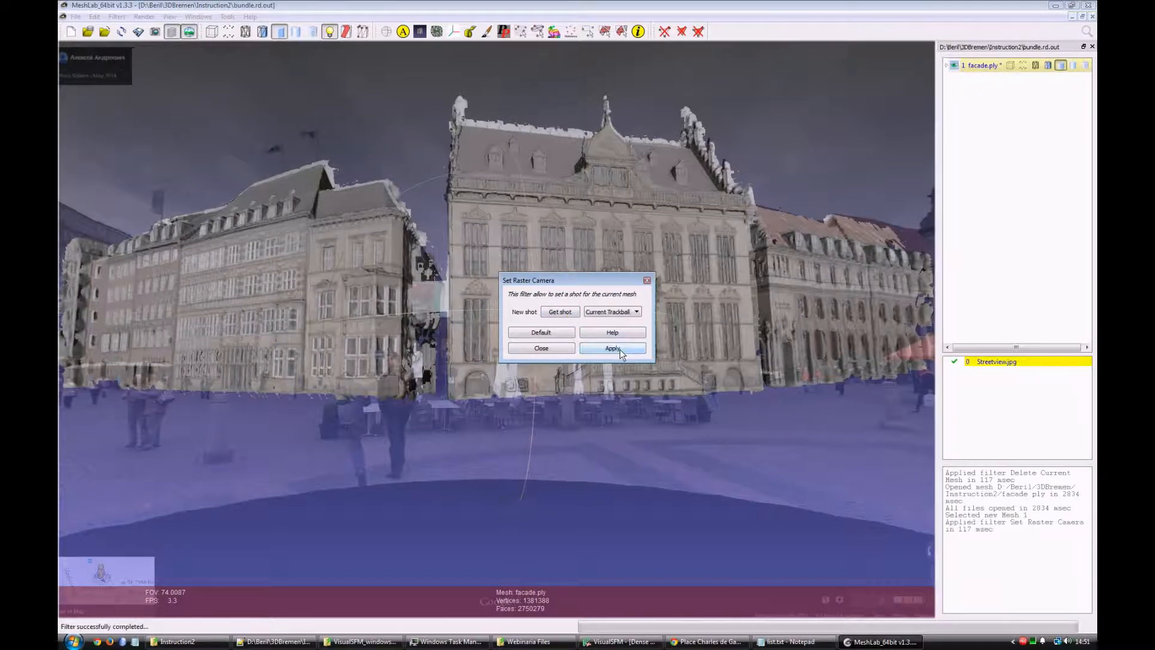
pyautogui.click(613, 348)
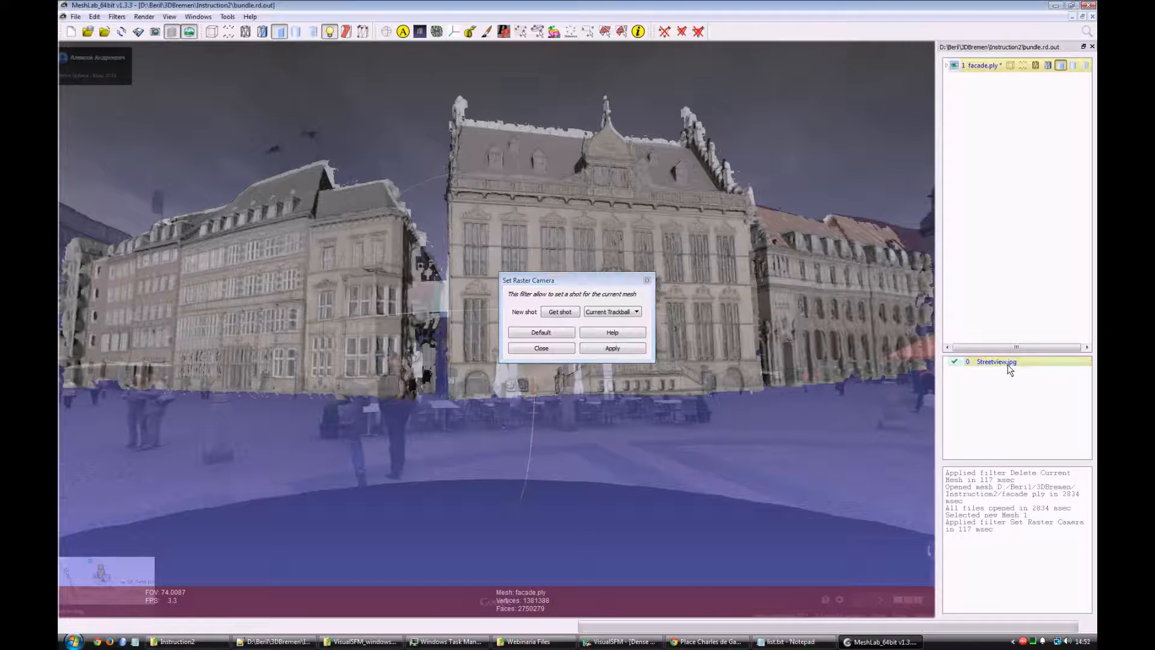
pyautogui.click(540, 348)
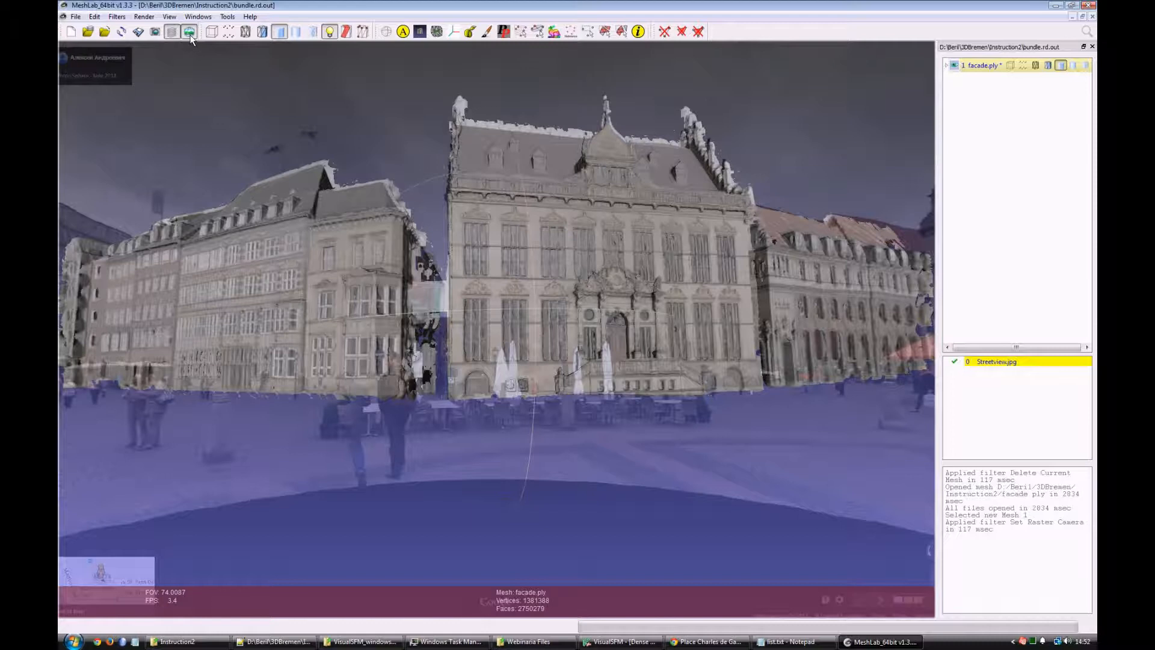
pyautogui.moveTo(190, 34)
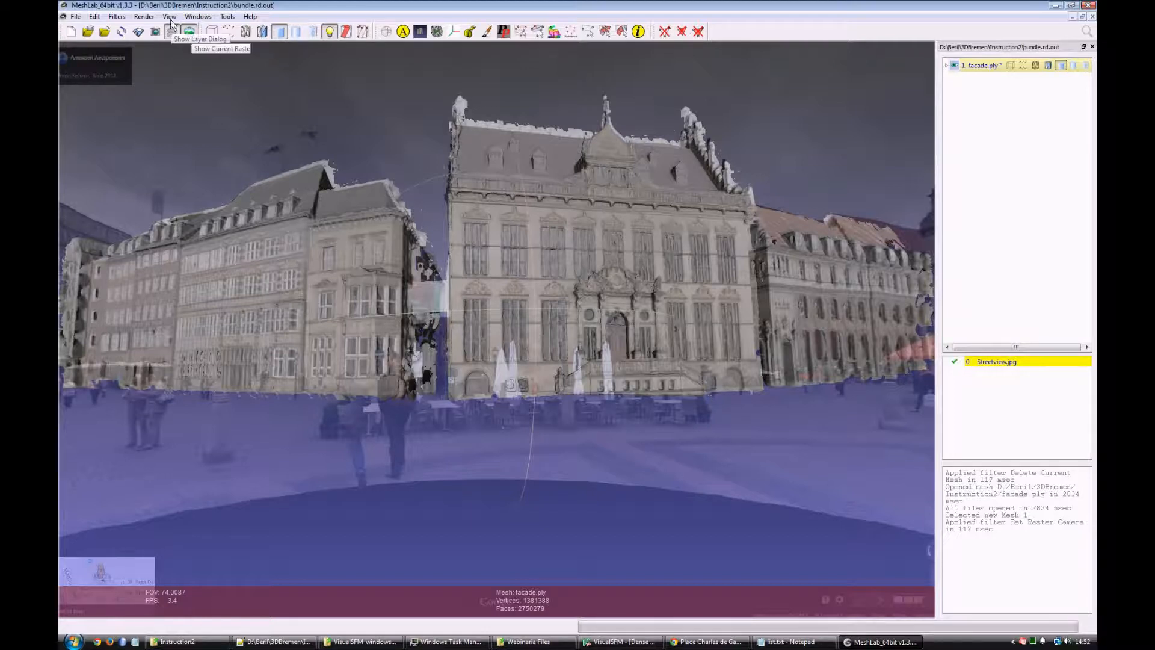
# Select non-manifold edges on facade.ply and delete the selected faces.
pyautogui.click(116, 16)
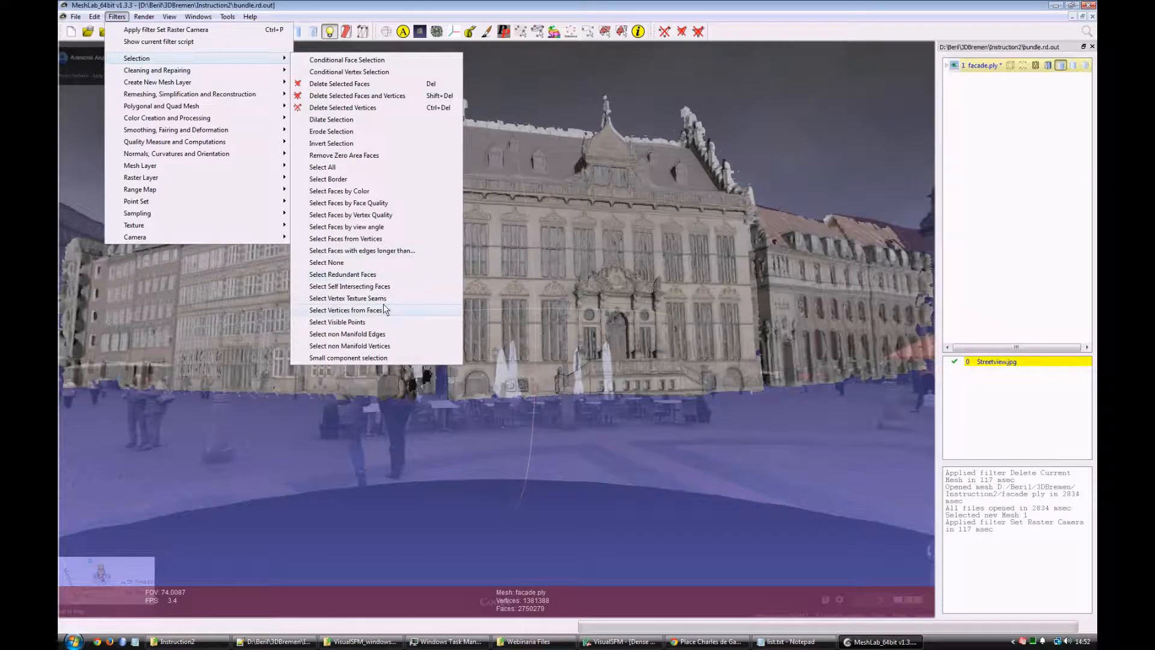
pyautogui.click(347, 333)
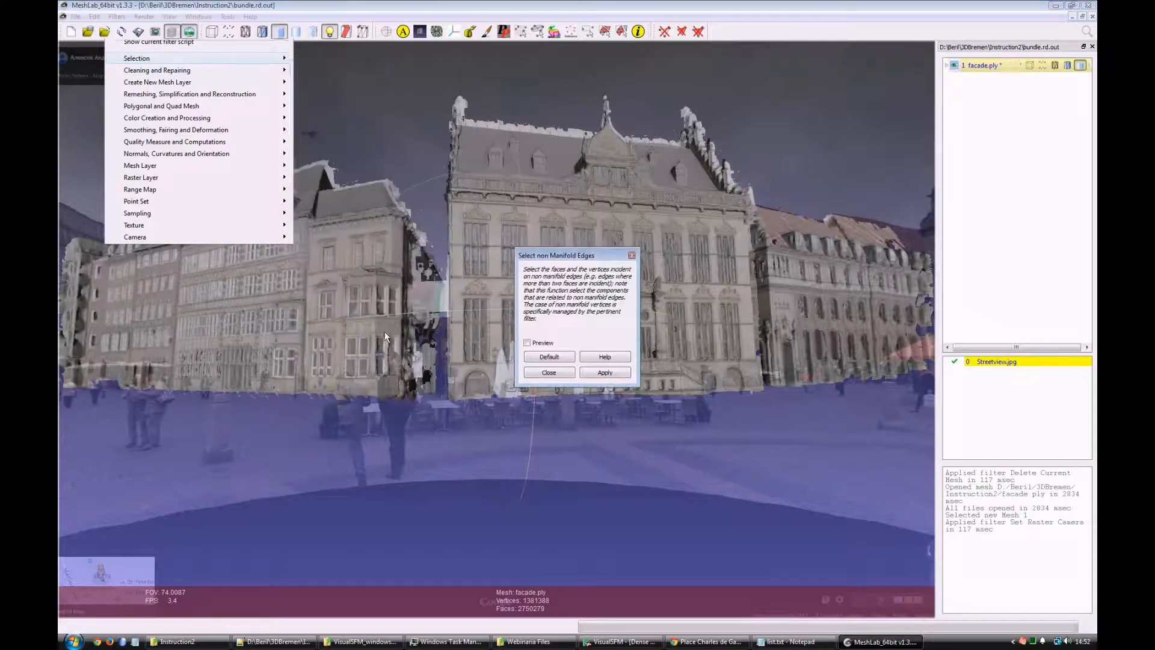
pyautogui.click(604, 372)
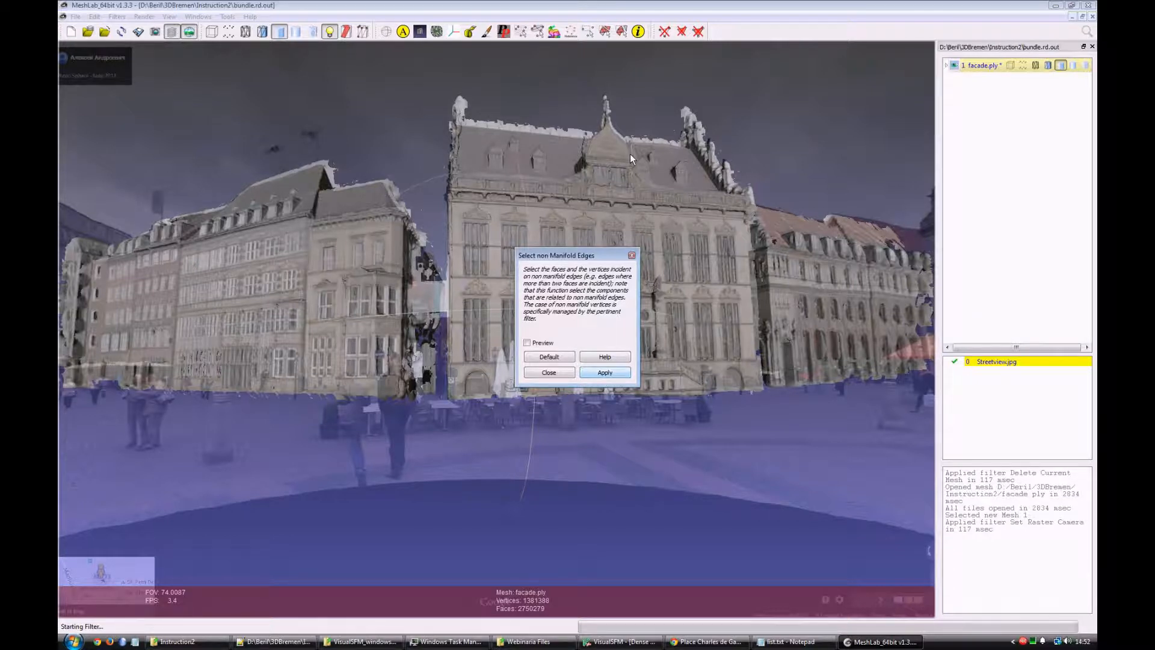
pyautogui.click(604, 372)
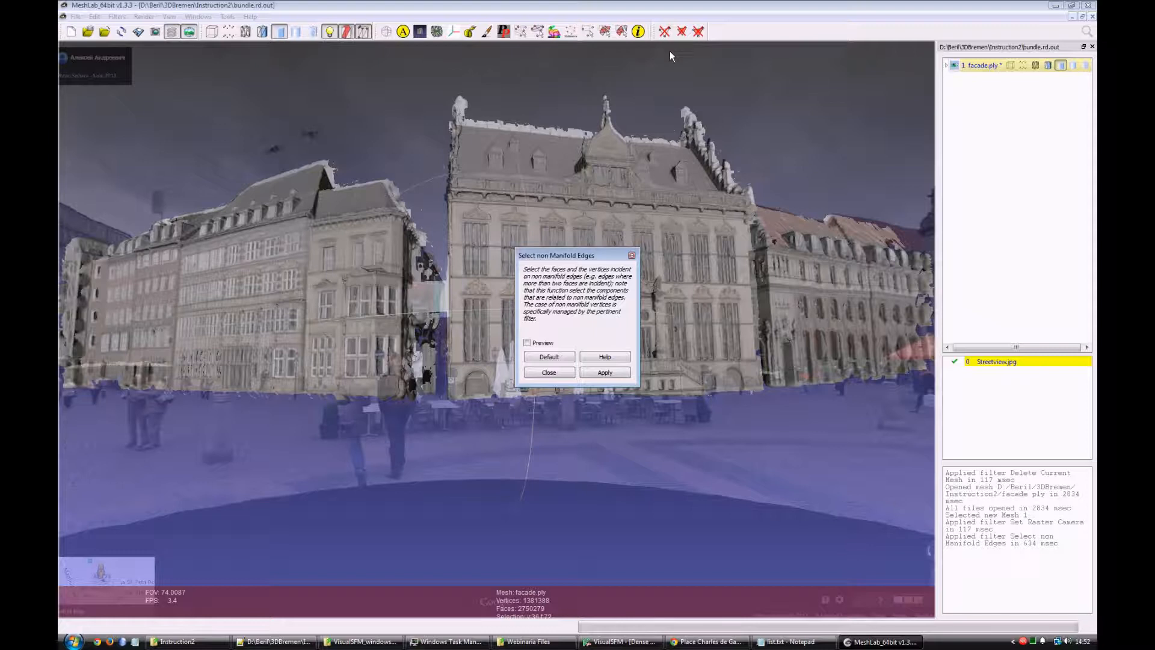
pyautogui.click(681, 31)
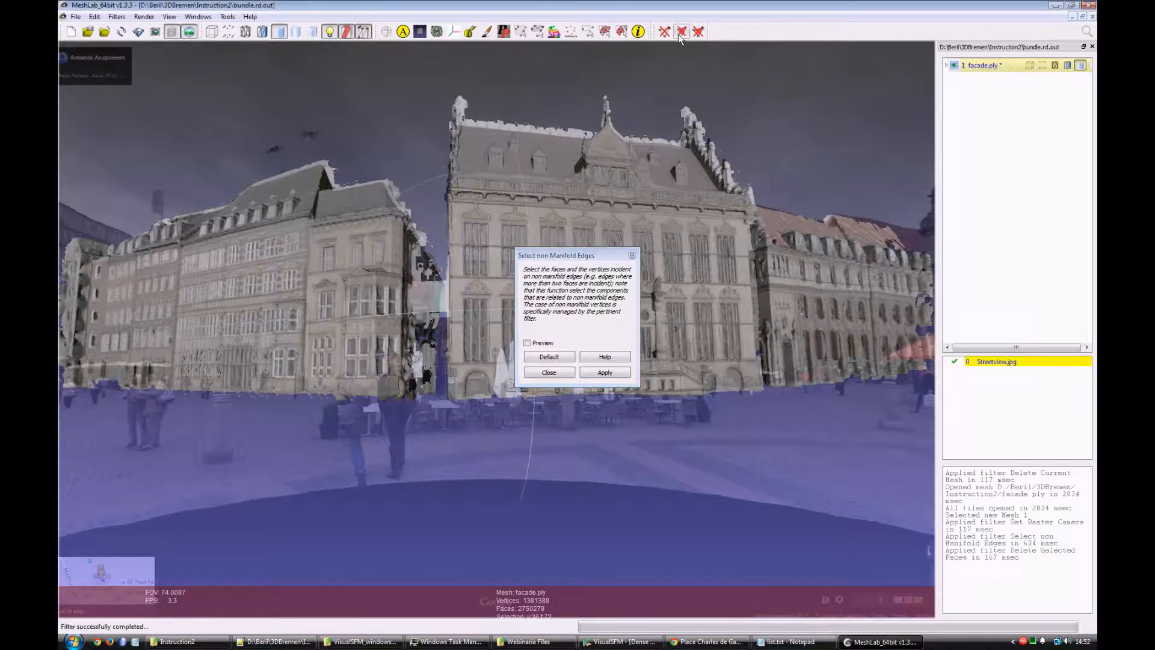
pyautogui.click(549, 371)
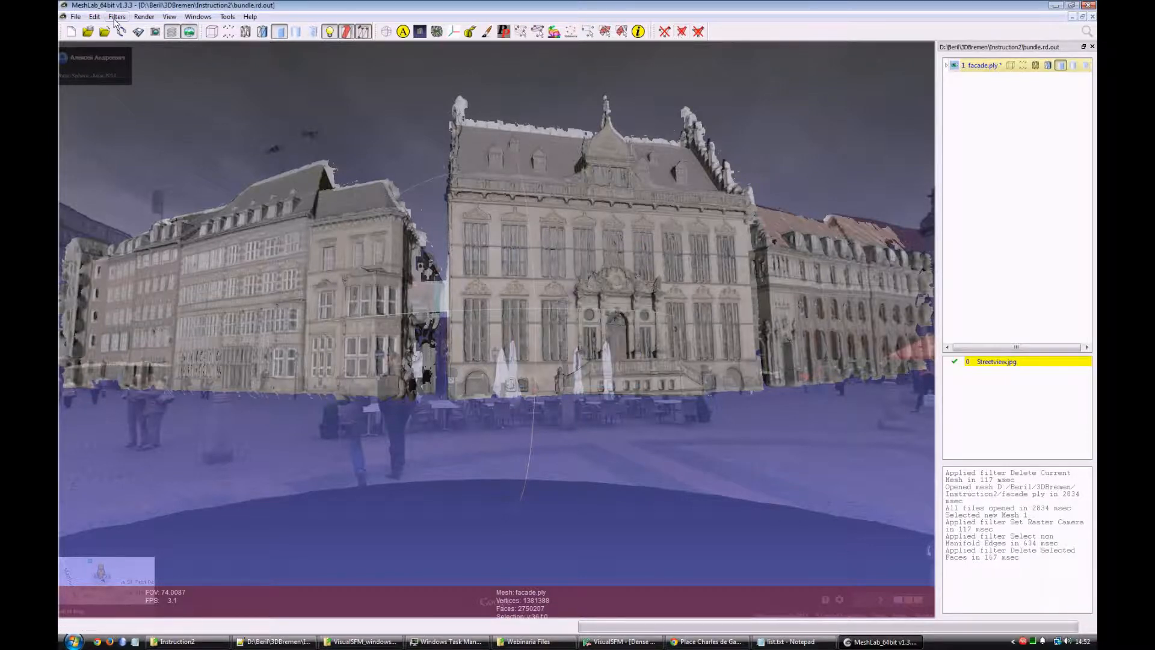
# Run texturing from registered rasters at size 2048 into texture.png and inspect the file.
pyautogui.click(117, 15)
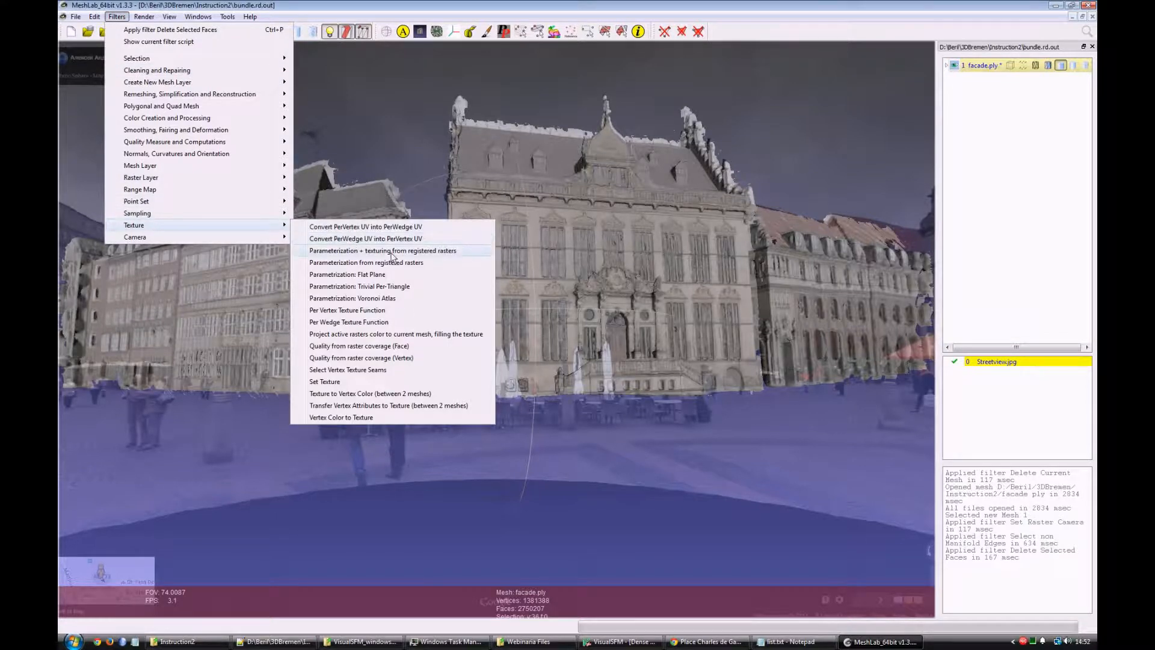
pyautogui.click(383, 250)
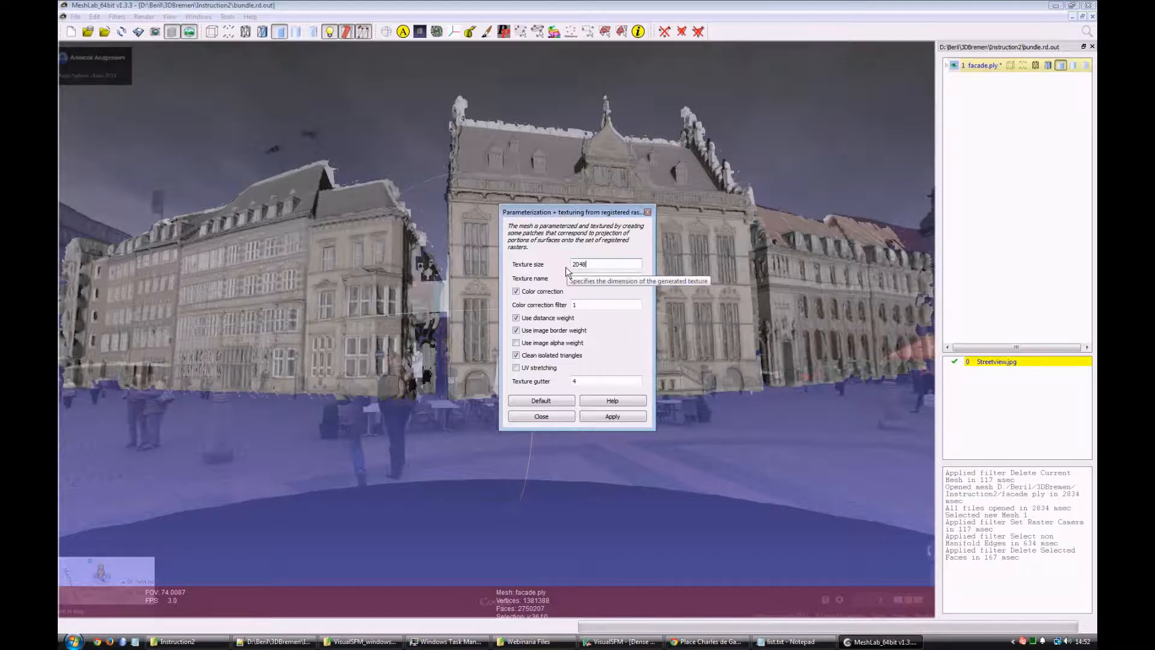
pyautogui.click(611, 415)
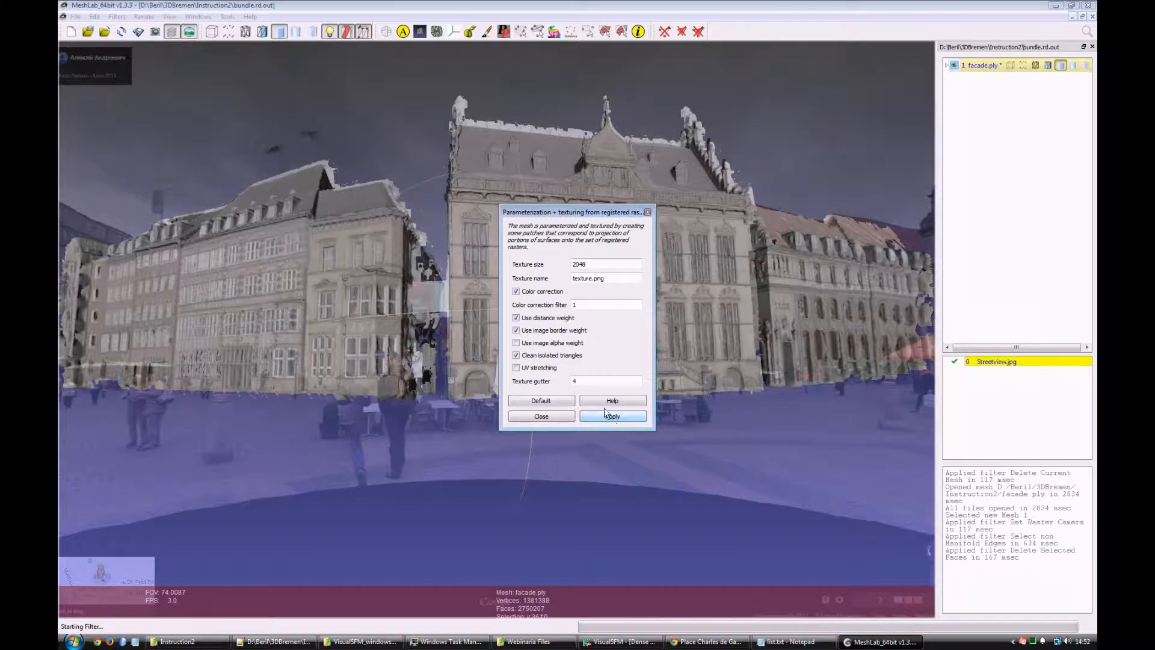
pyautogui.moveTo(610, 350)
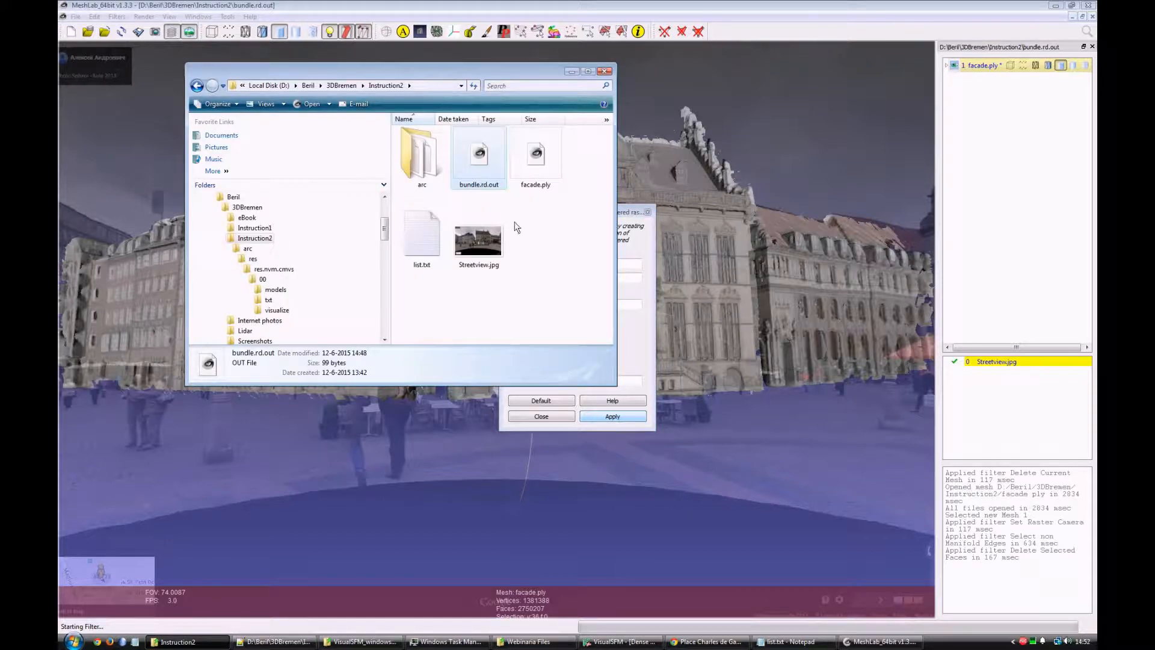
pyautogui.moveTo(525, 231)
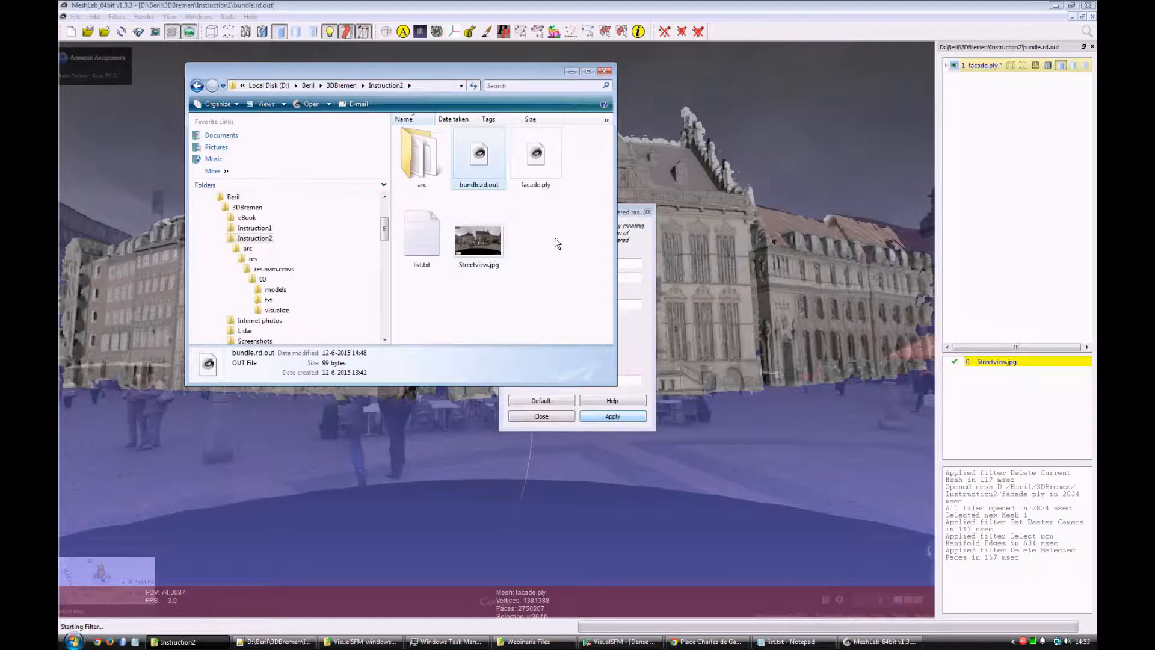
pyautogui.moveTo(700, 236)
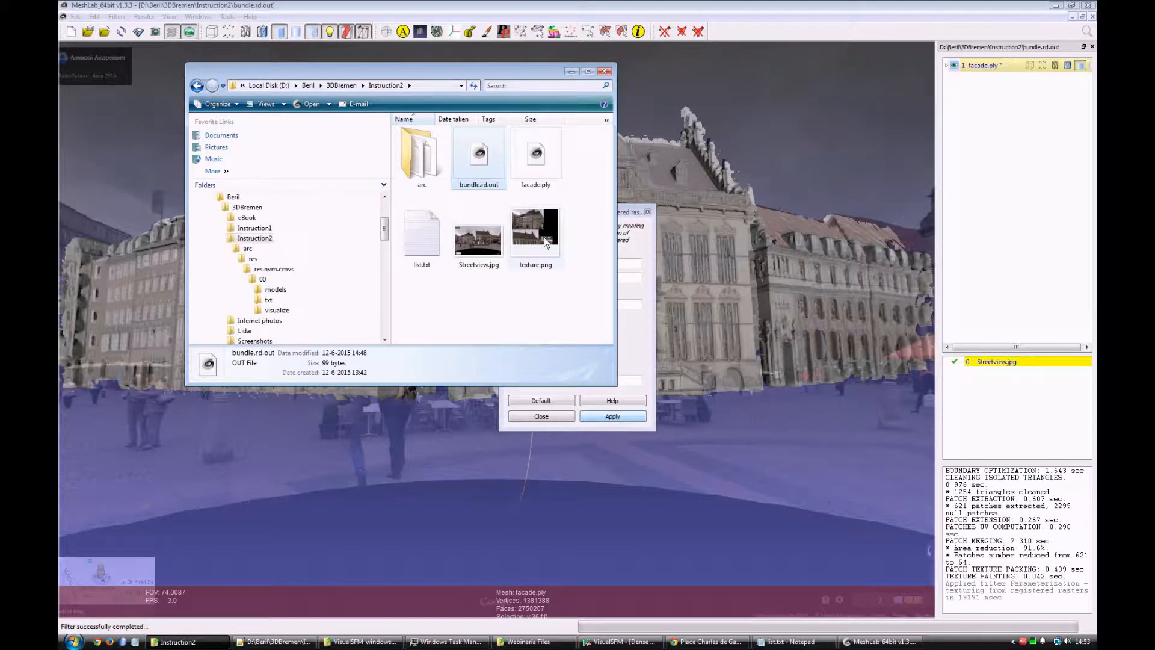
pyautogui.doubleClick(535, 234)
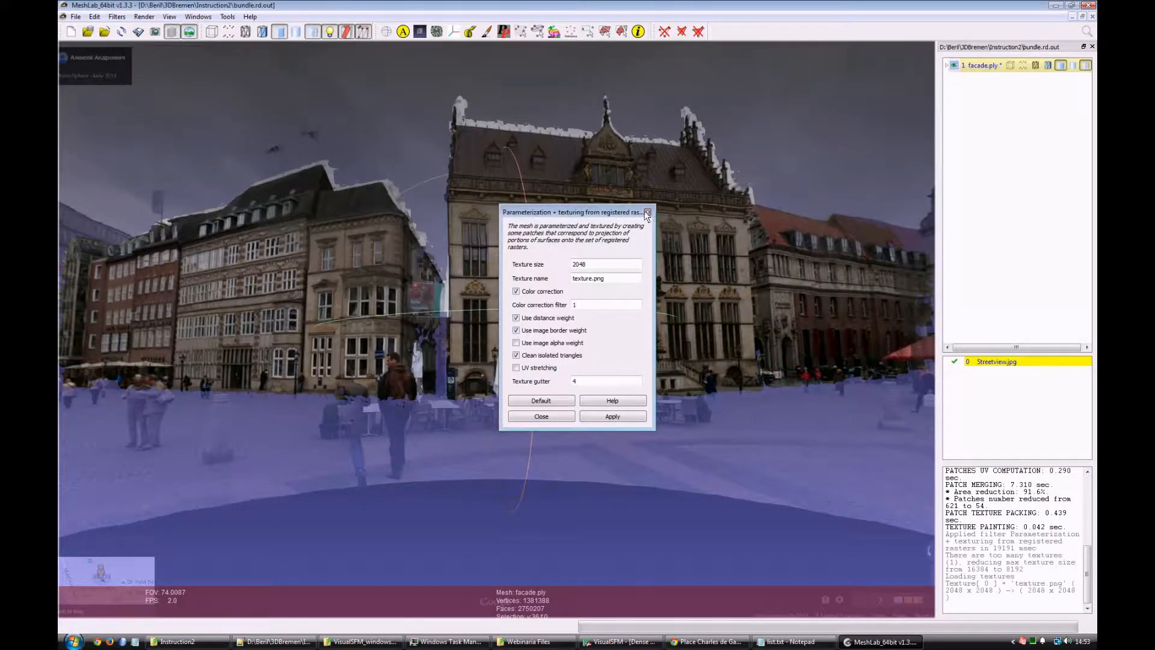
# Close the texturing dialog and view the textured facade mesh on its own.
pyautogui.click(646, 212)
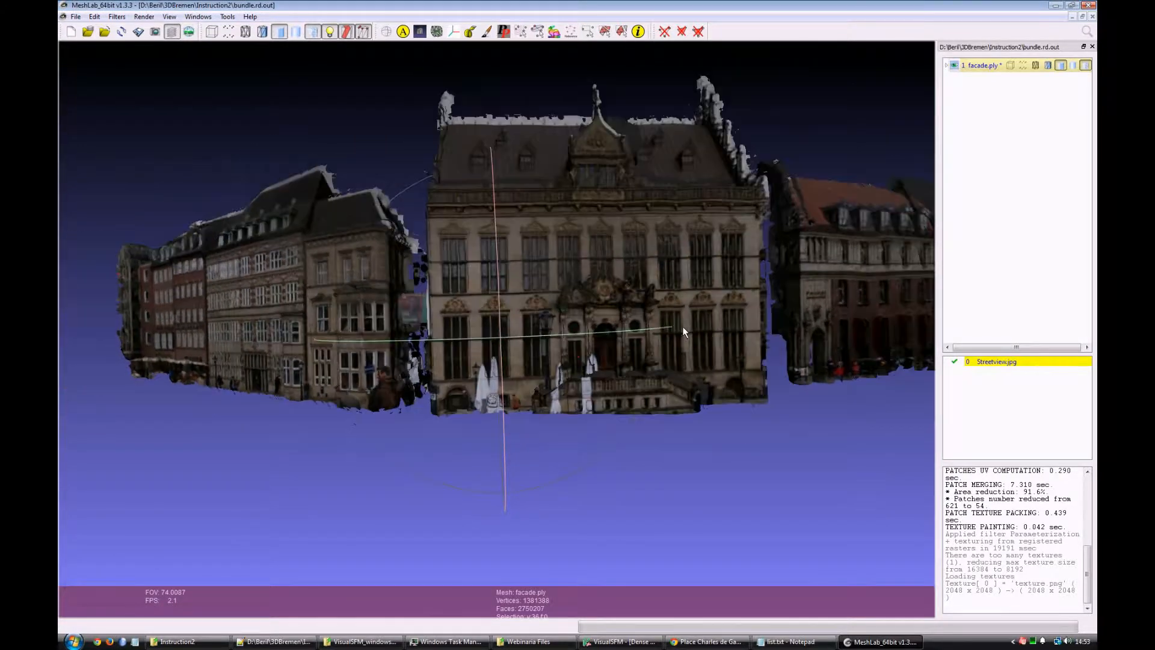
pyautogui.scroll(-3)
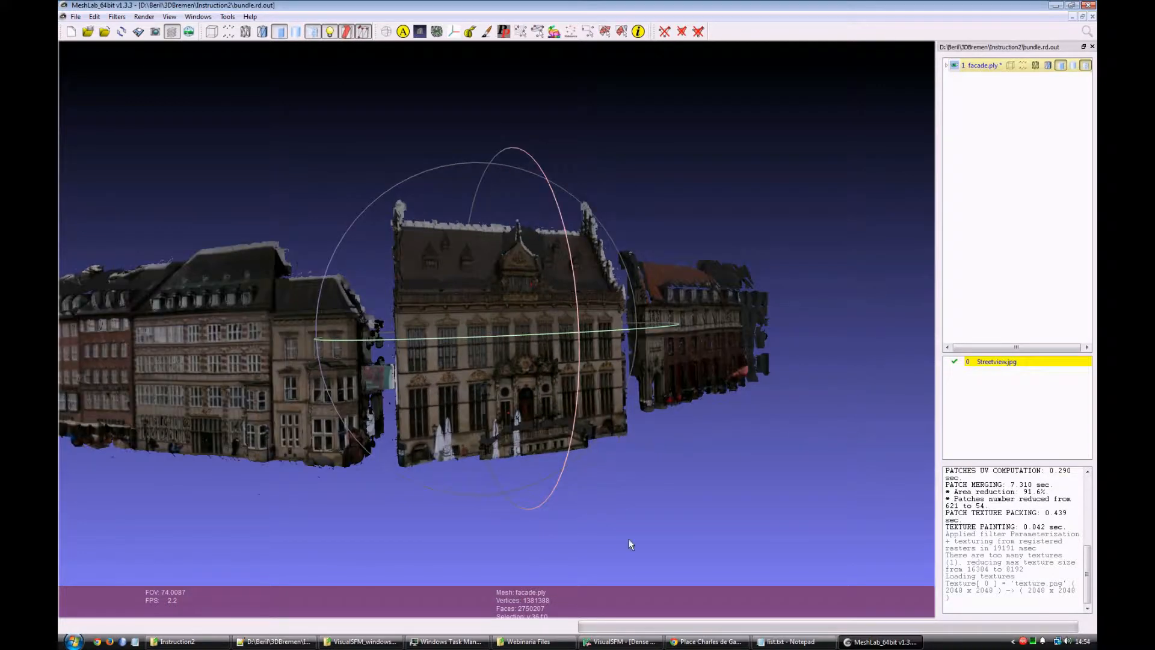
# Switch to the Arc de Triomphe Street View tab and toggle full screen with F11.
pyautogui.click(704, 642)
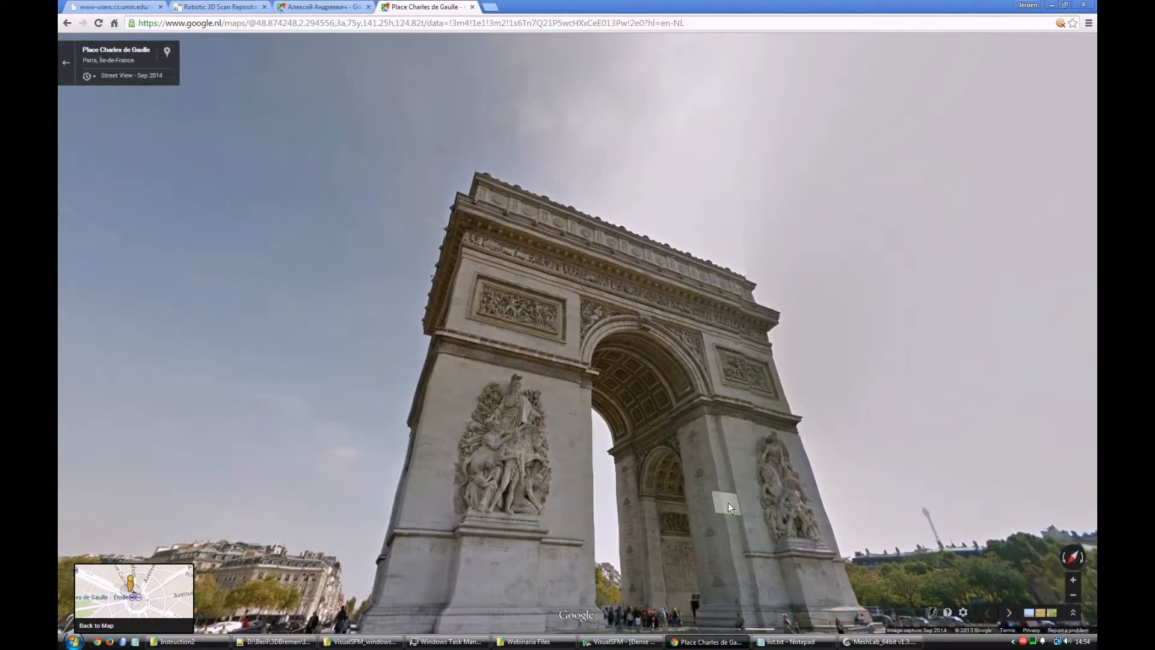
pyautogui.moveTo(654, 273)
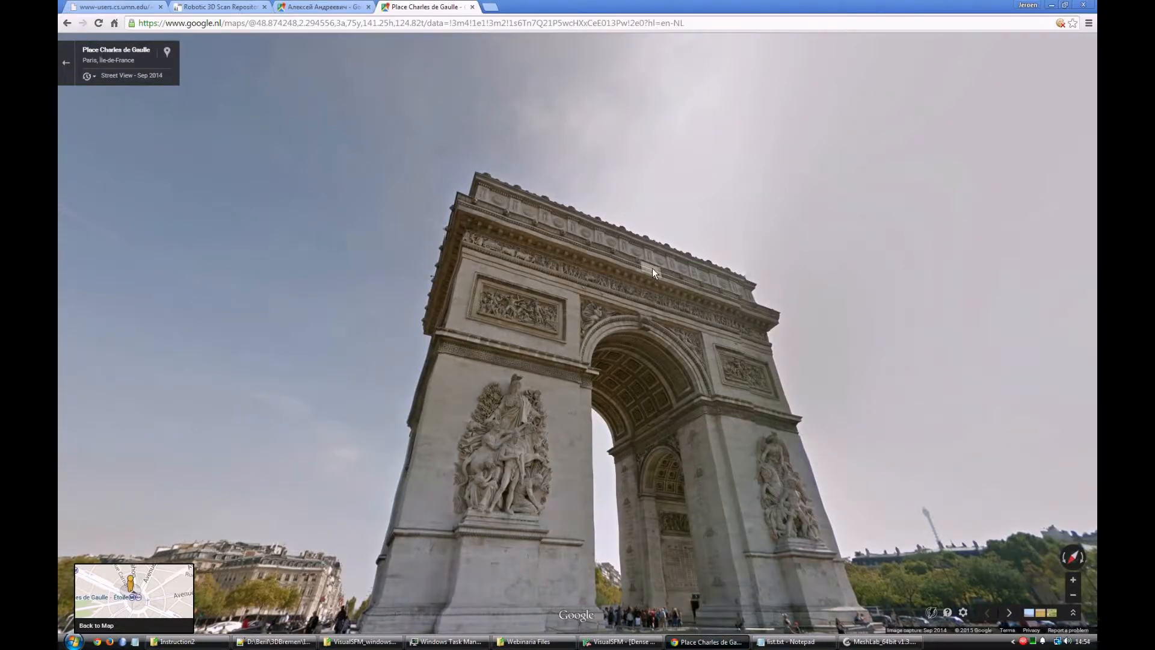
pyautogui.press('F11')
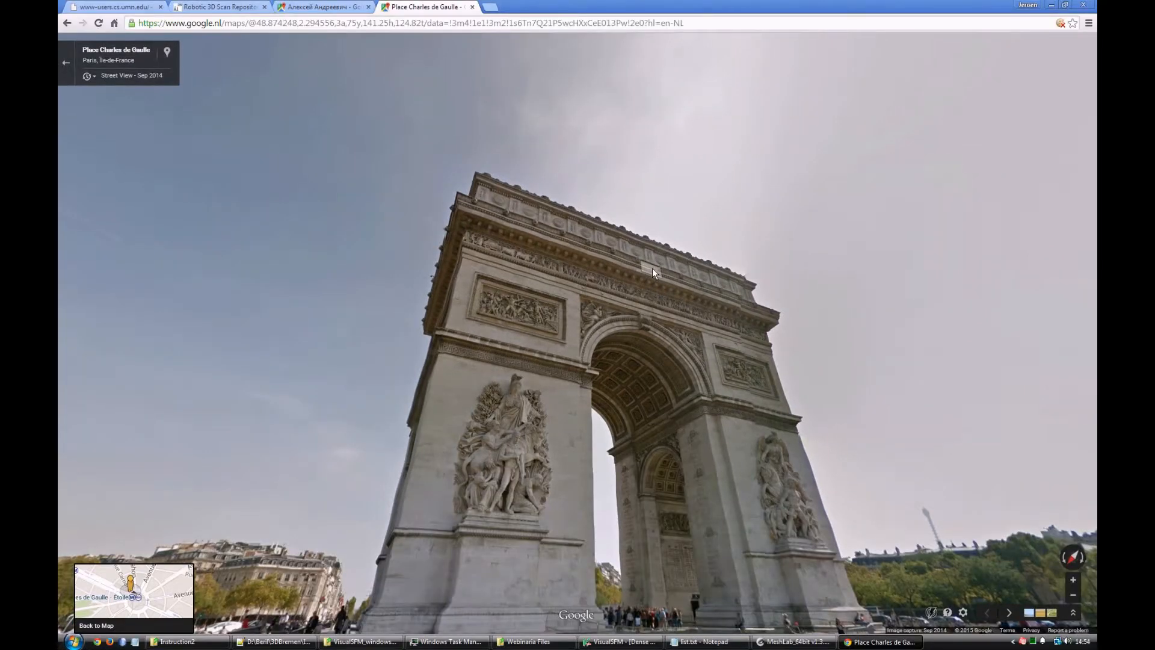
pyautogui.press('F11')
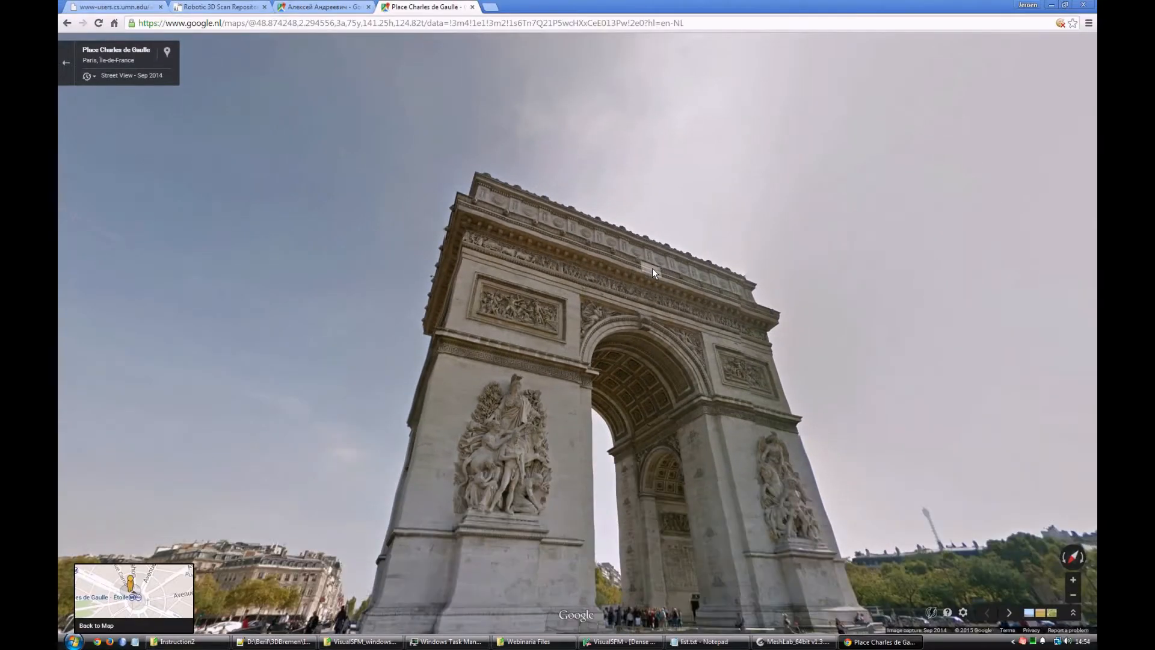
pyautogui.press('F11')
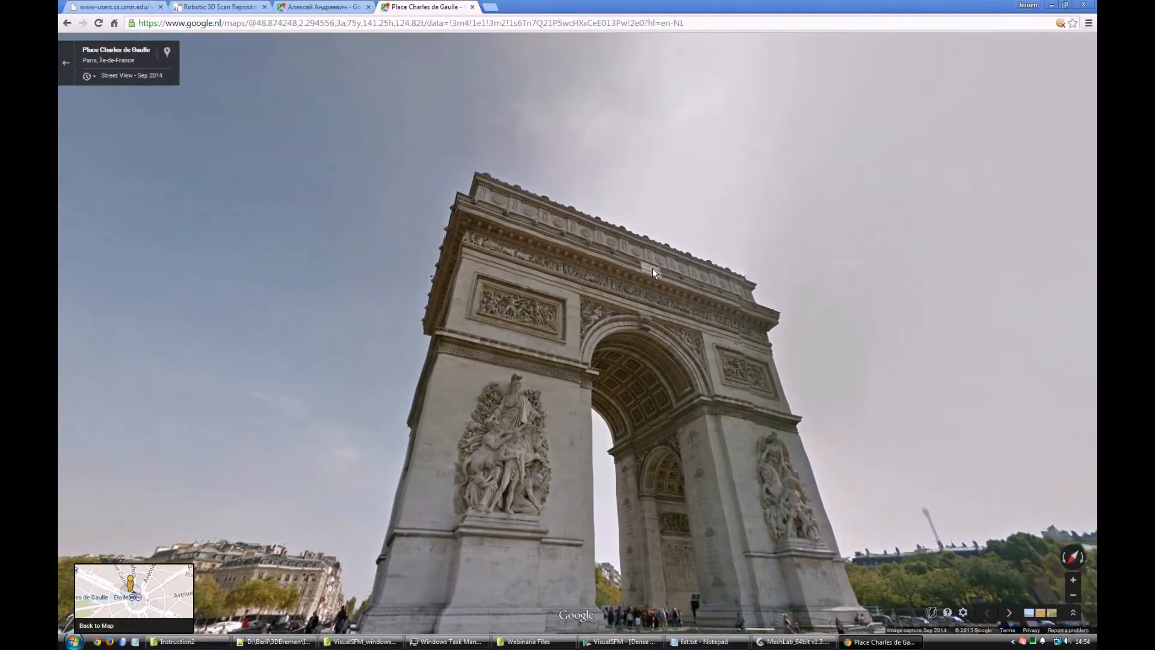
pyautogui.press('F11')
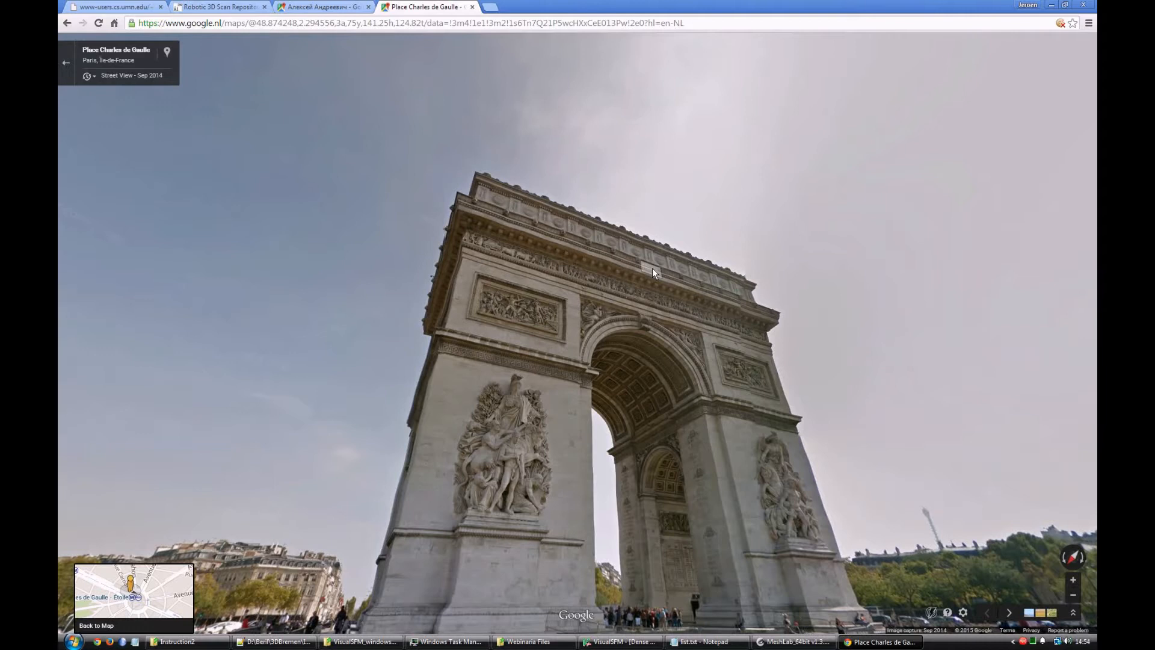
pyautogui.press('f11')
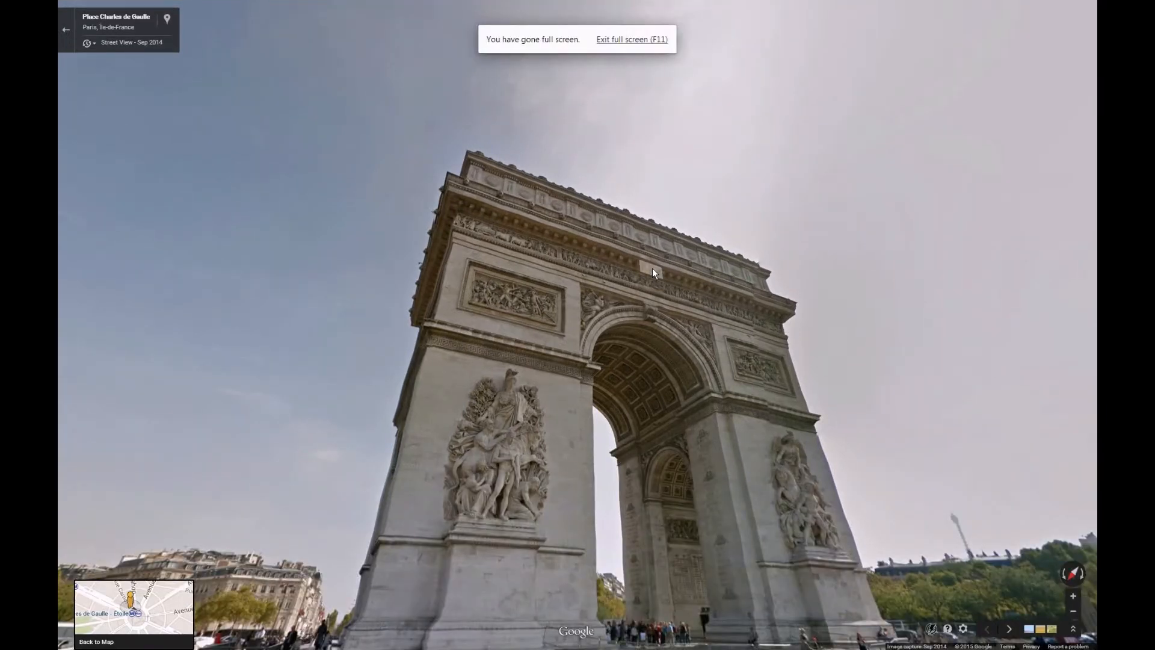
pyautogui.press('F11')
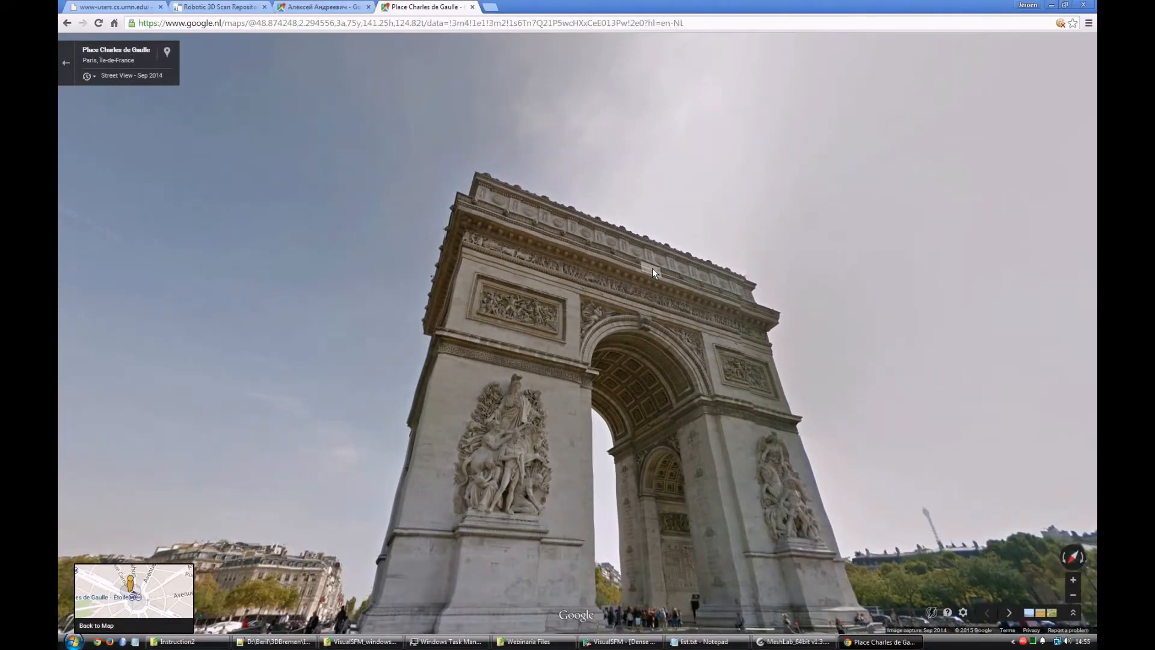
# Bring MeshLab back to the front showing the textured facade mesh.
pyautogui.click(794, 641)
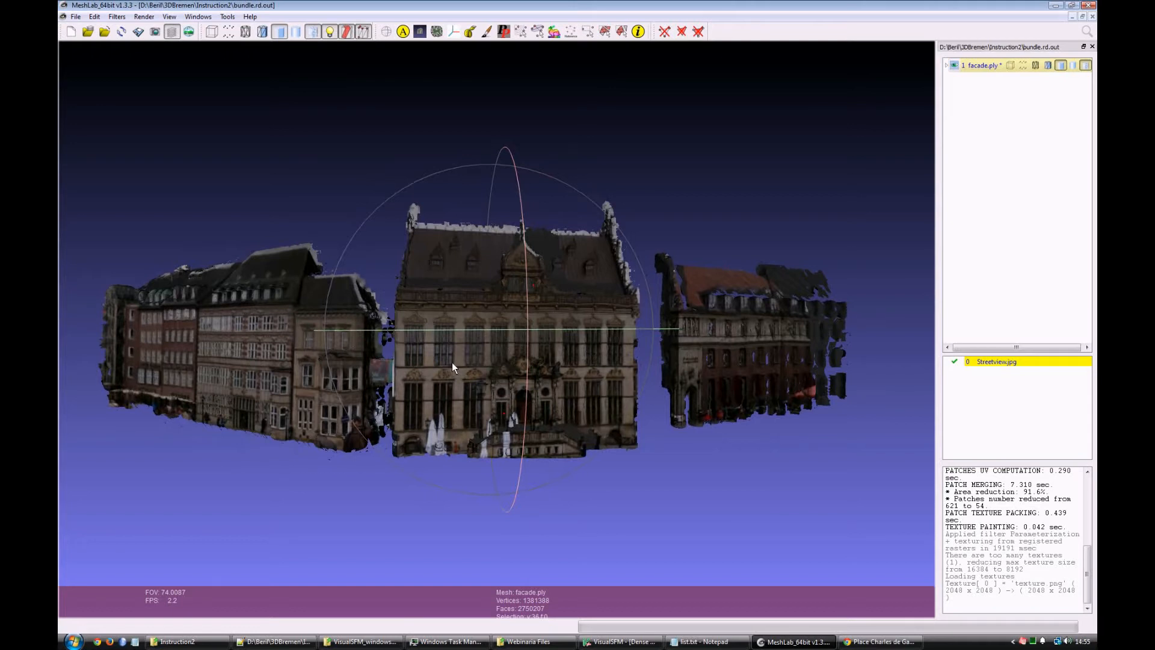
pyautogui.moveTo(495, 346)
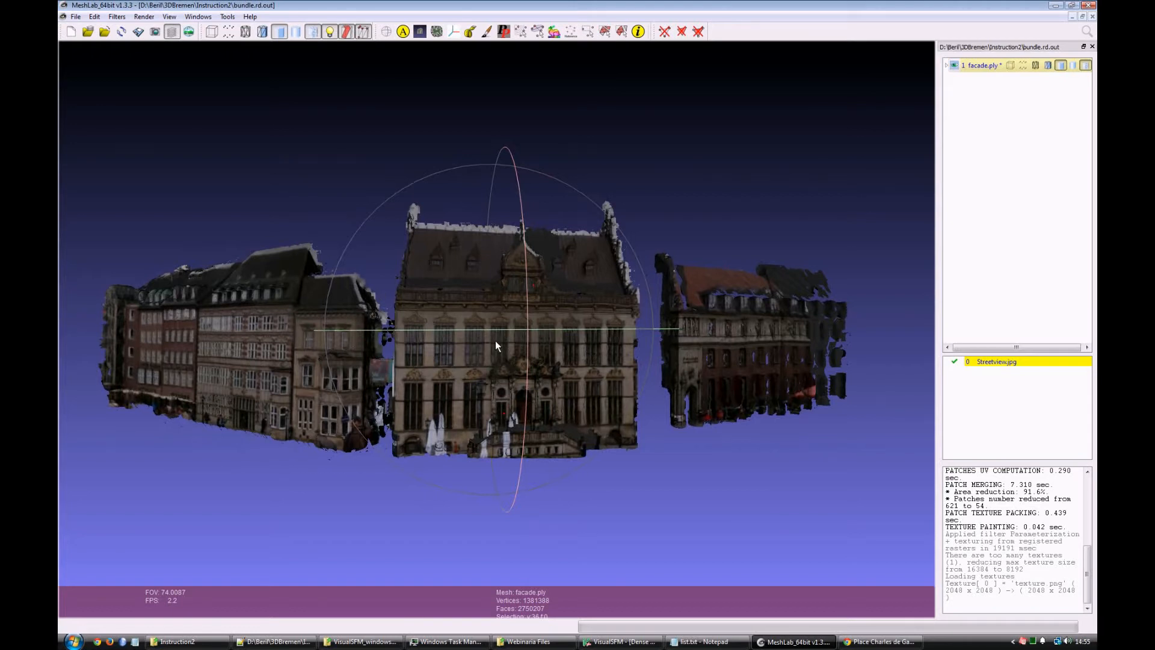
pyautogui.moveTo(386, 340)
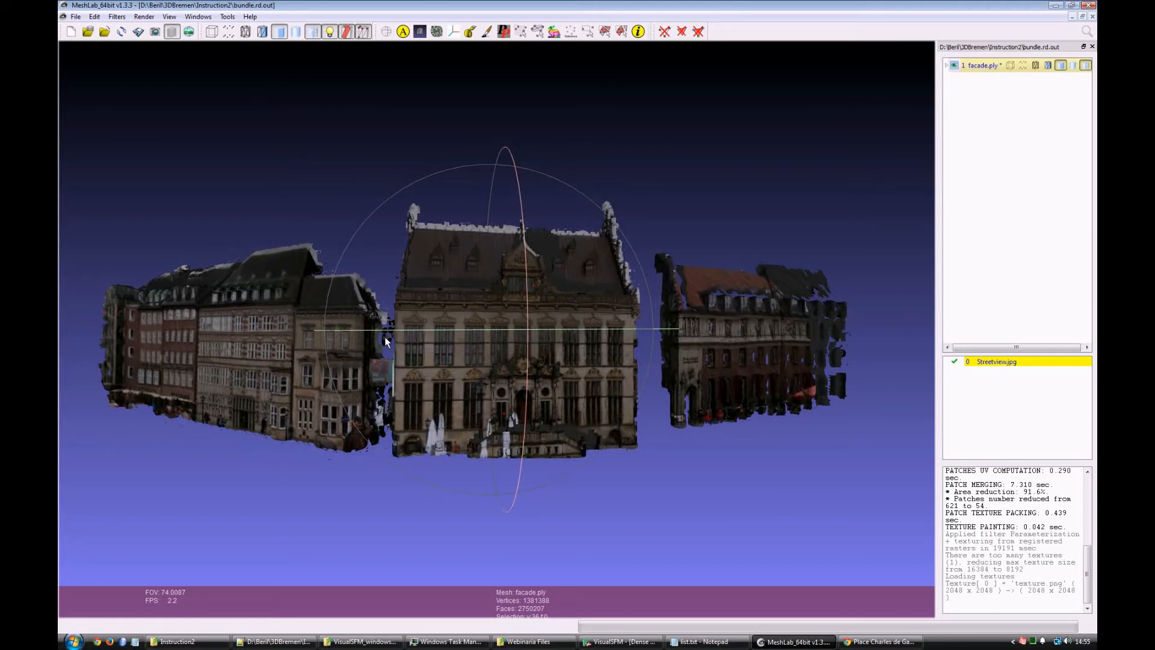